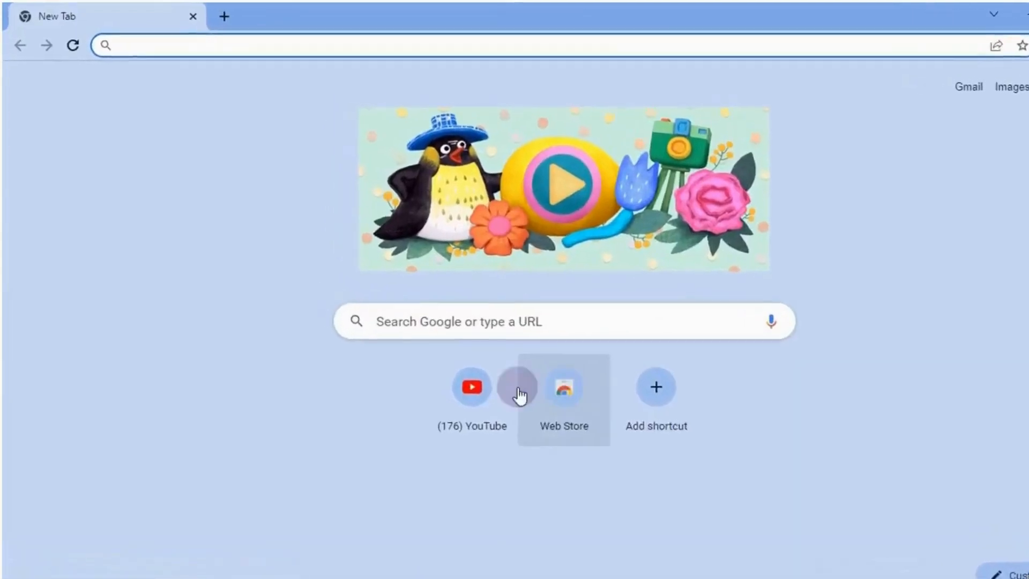
- From the YouTube home page, choose Upload video under Create to begin a new upload
{"action": "left_click", "coordinate": [472, 386]}
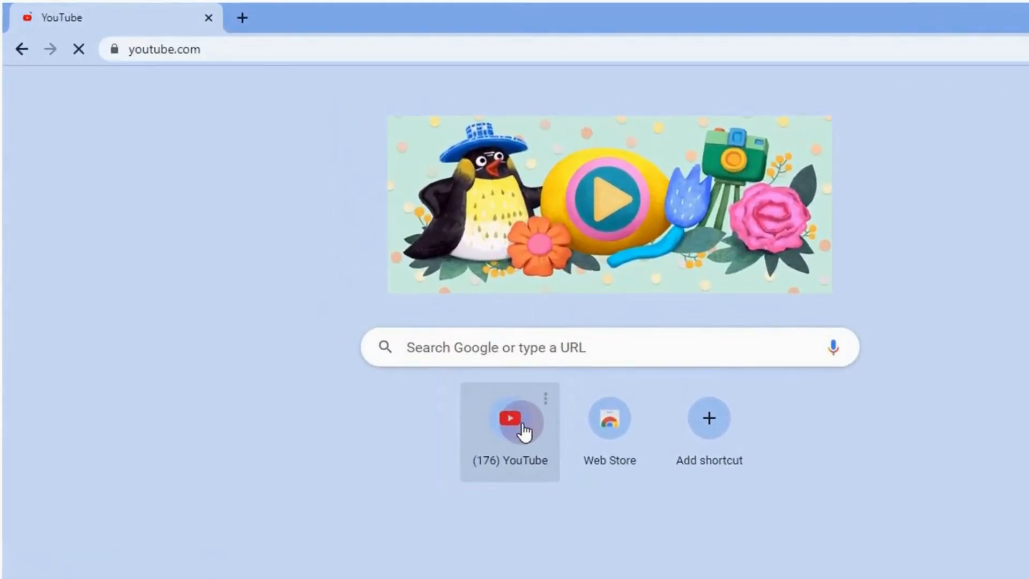
{"action": "left_click", "coordinate": [509, 418]}
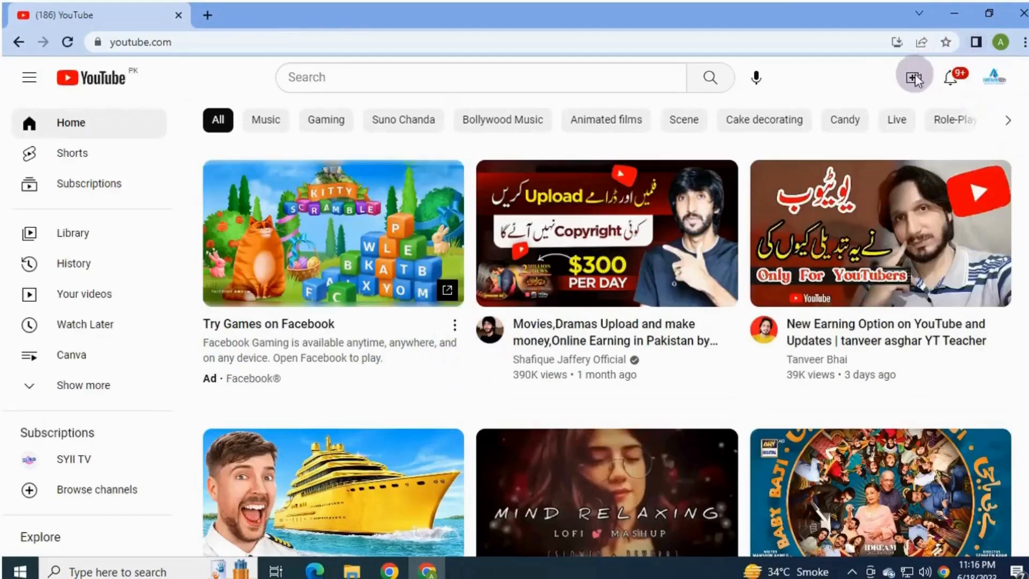
{"action": "left_click", "coordinate": [911, 77]}
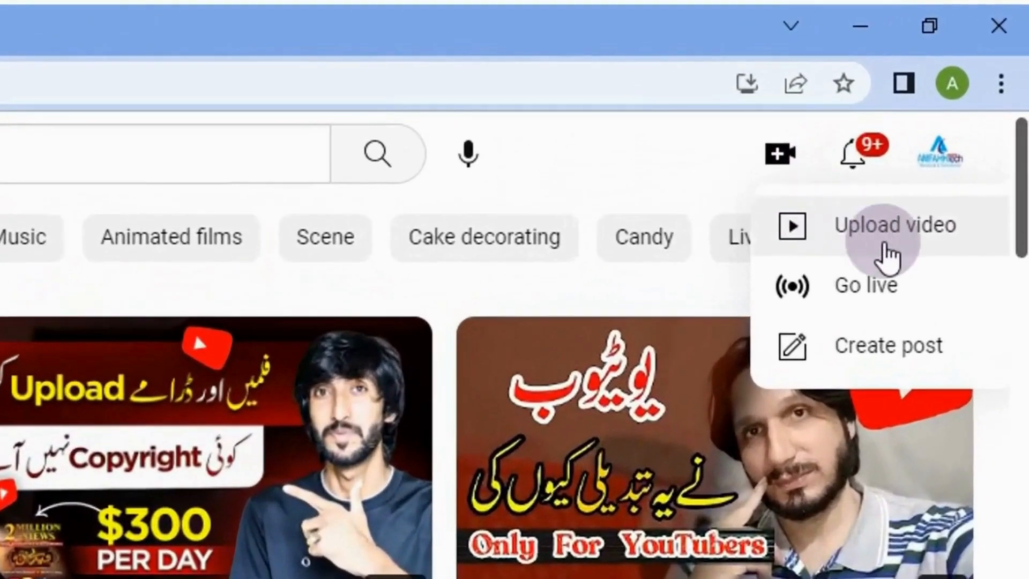
{"action": "left_click", "coordinate": [894, 225]}
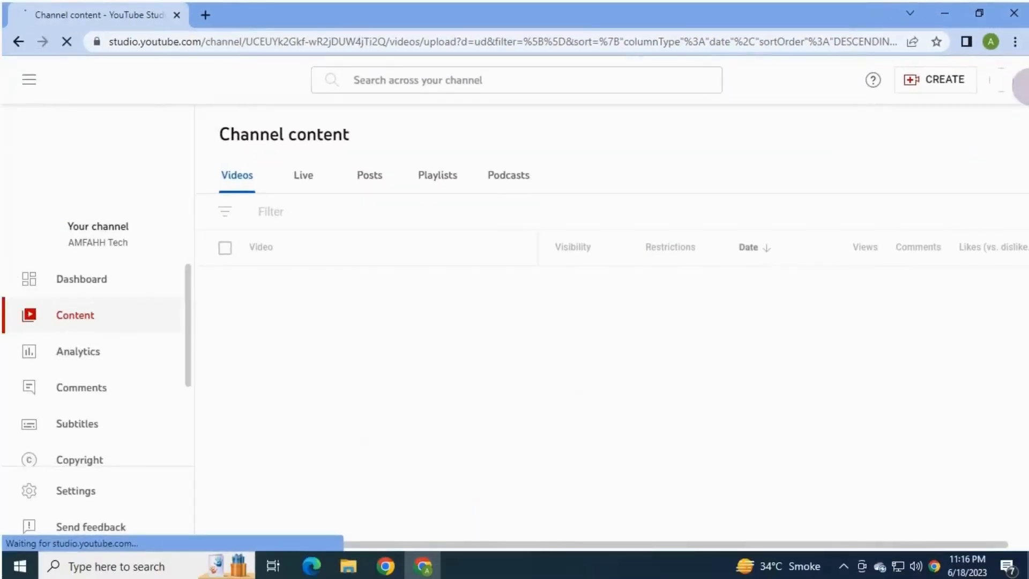
- Select 'support video with audio' from Downloads so it begins uploading and processing
{"action": "left_click", "coordinate": [935, 79]}
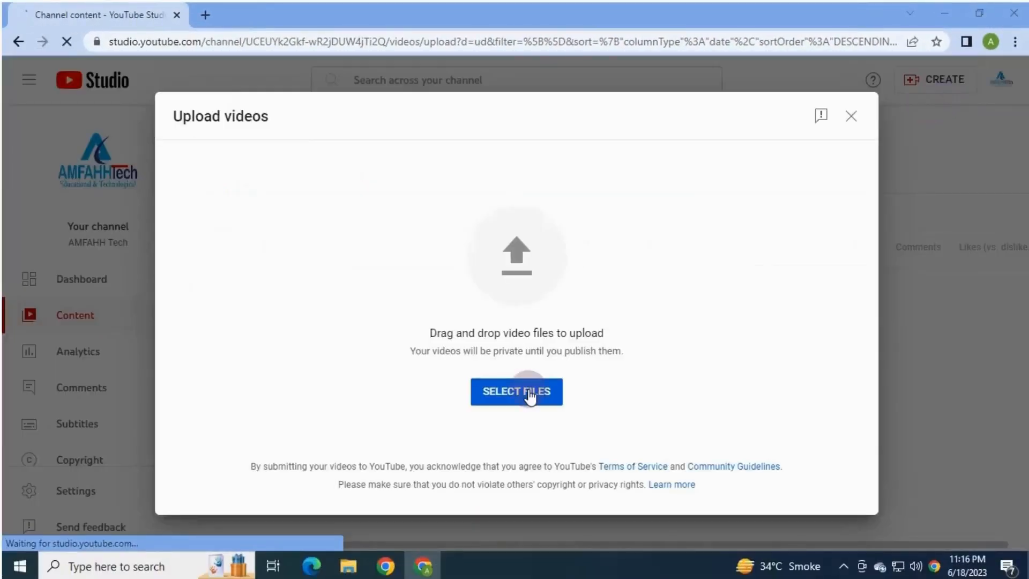
{"action": "left_click", "coordinate": [516, 392]}
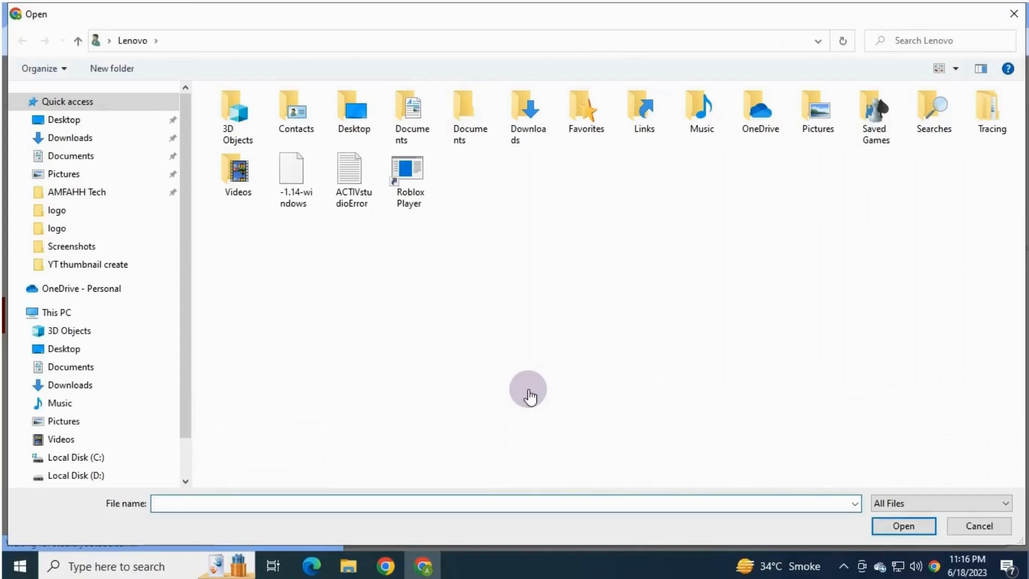
{"action": "left_click", "coordinate": [70, 138]}
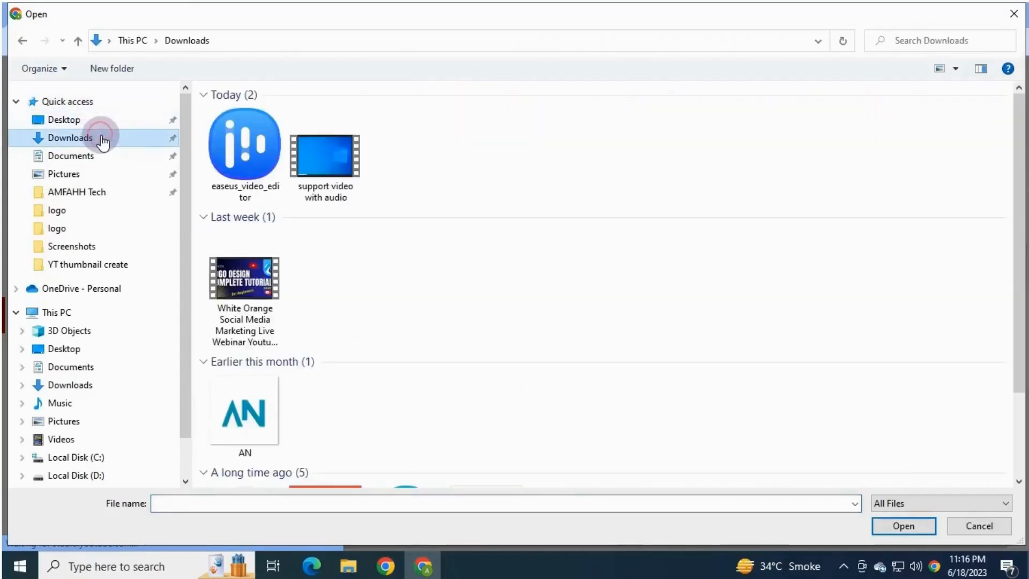
{"action": "left_click", "coordinate": [325, 145]}
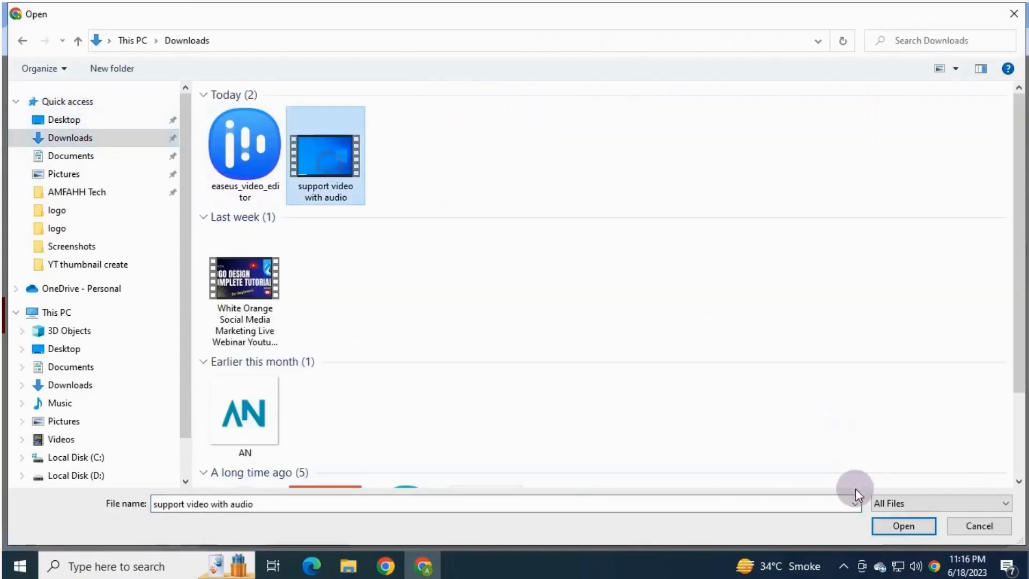
{"action": "left_click", "coordinate": [903, 525]}
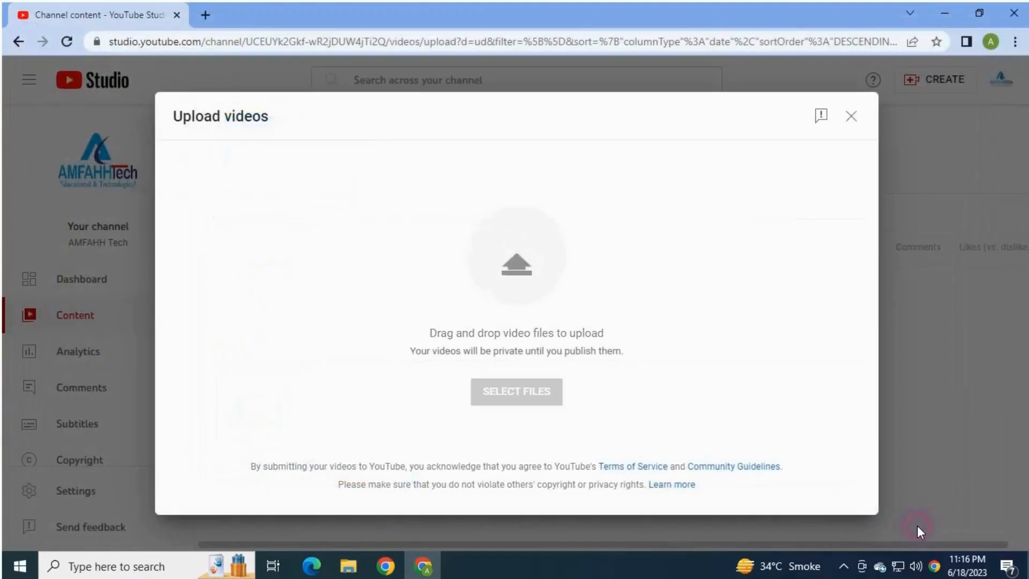
{"action": "left_click", "coordinate": [515, 391]}
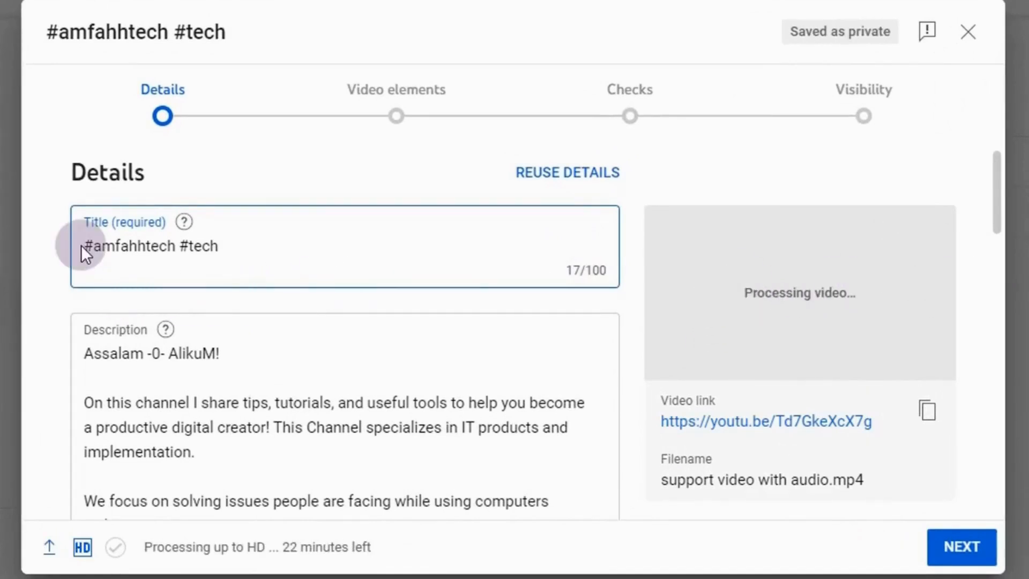
- Title the upload 'How to Create a new Folder' ahead of the existing hashtags
{"action": "type", "text": "How to"}
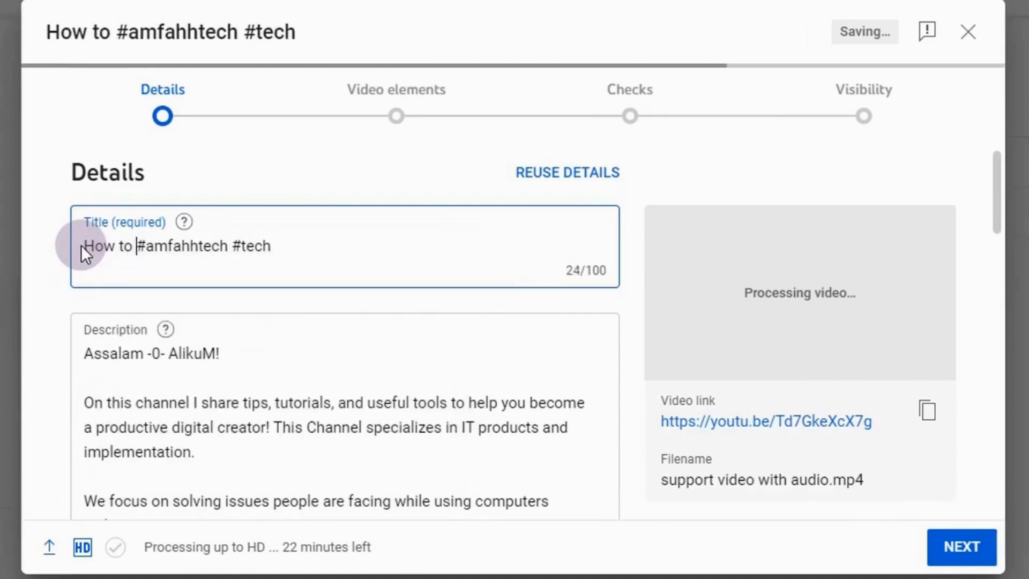
{"action": "type", "text": "Create"}
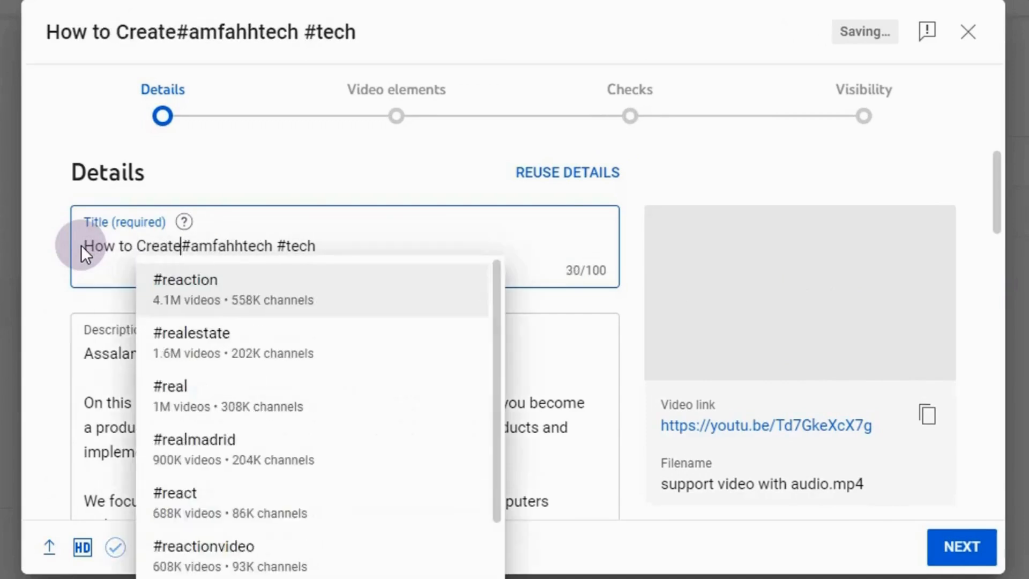
{"action": "type", "text": "a"}
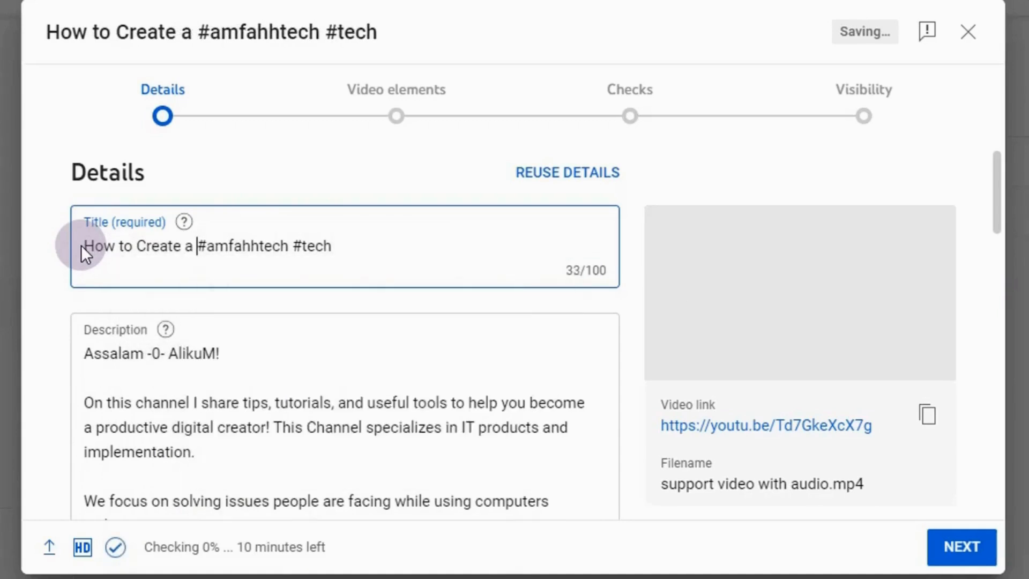
{"action": "type", "text": "new F"}
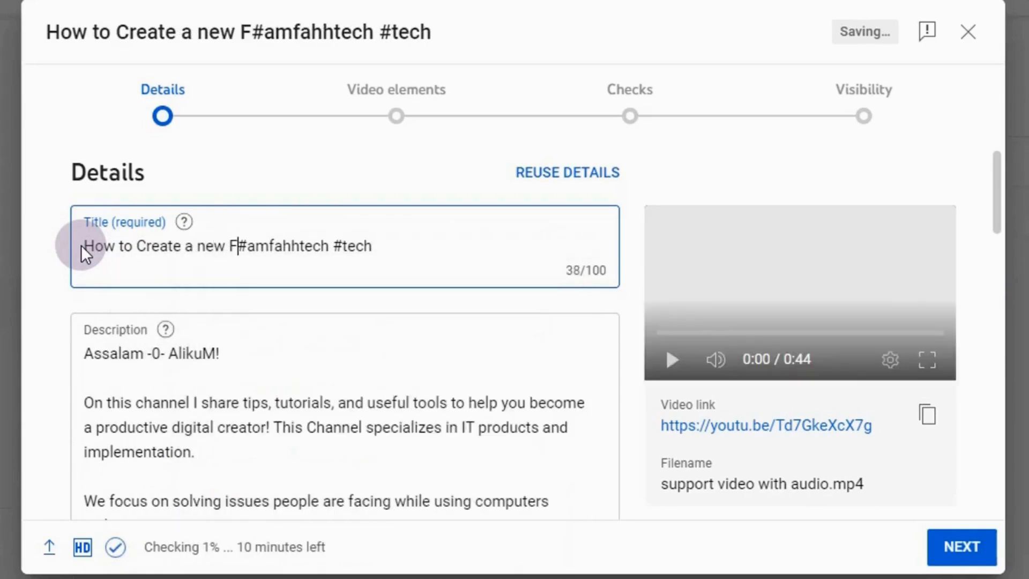
{"action": "type", "text": "older"}
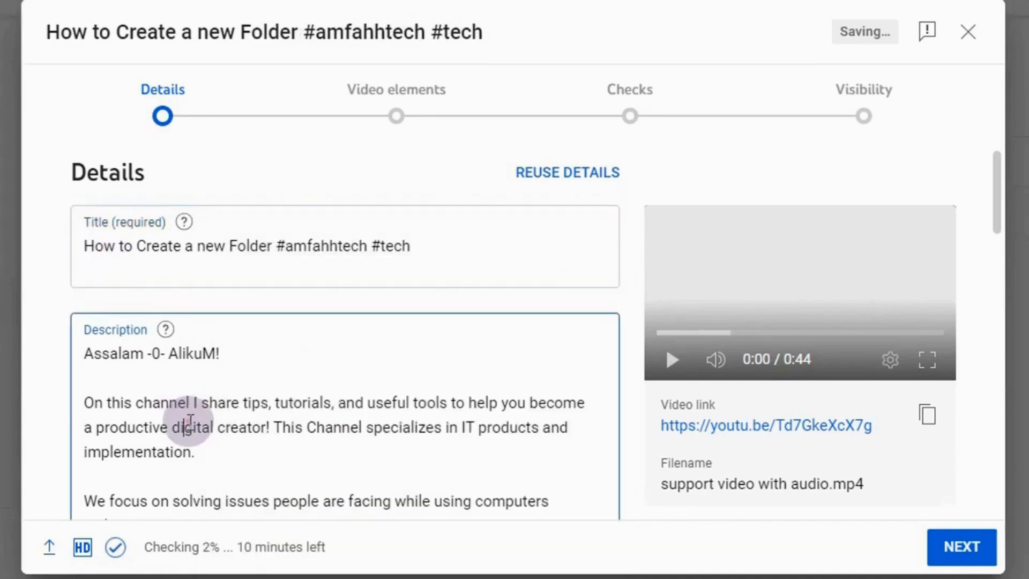
- Set the video language to English (United Kingdom) further down the details form
{"action": "scroll", "scroll_direction": "down", "scroll_amount": 3}
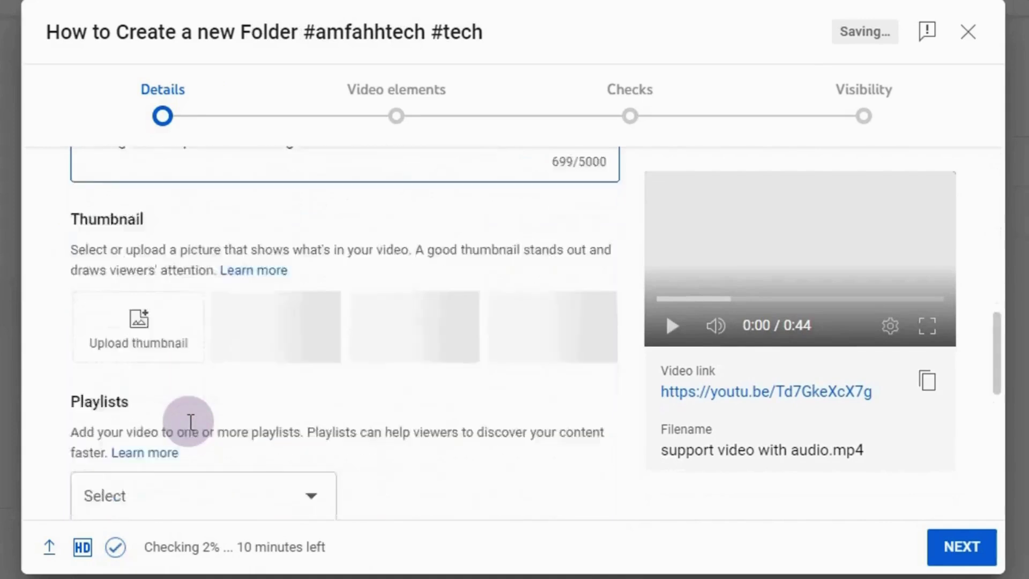
{"action": "scroll", "scroll_direction": "up", "scroll_amount": 3}
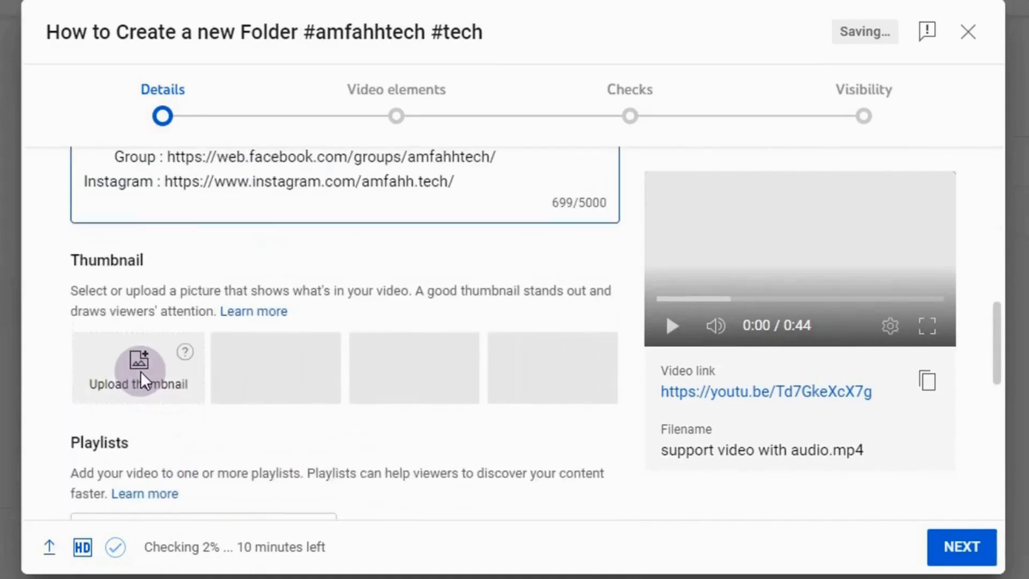
{"action": "scroll", "scroll_direction": "down", "scroll_amount": 3}
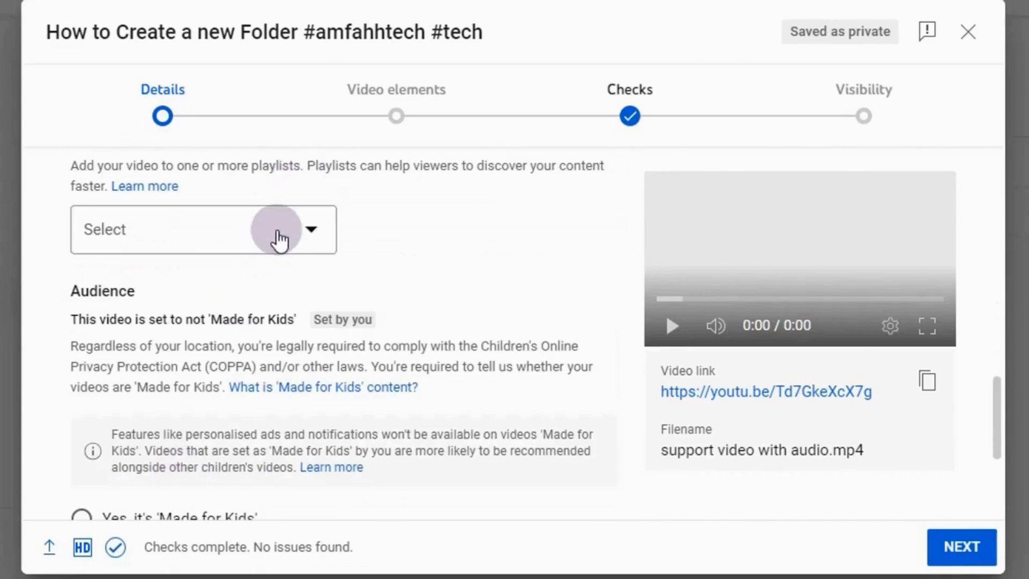
{"action": "scroll", "scroll_direction": "down", "scroll_amount": 3}
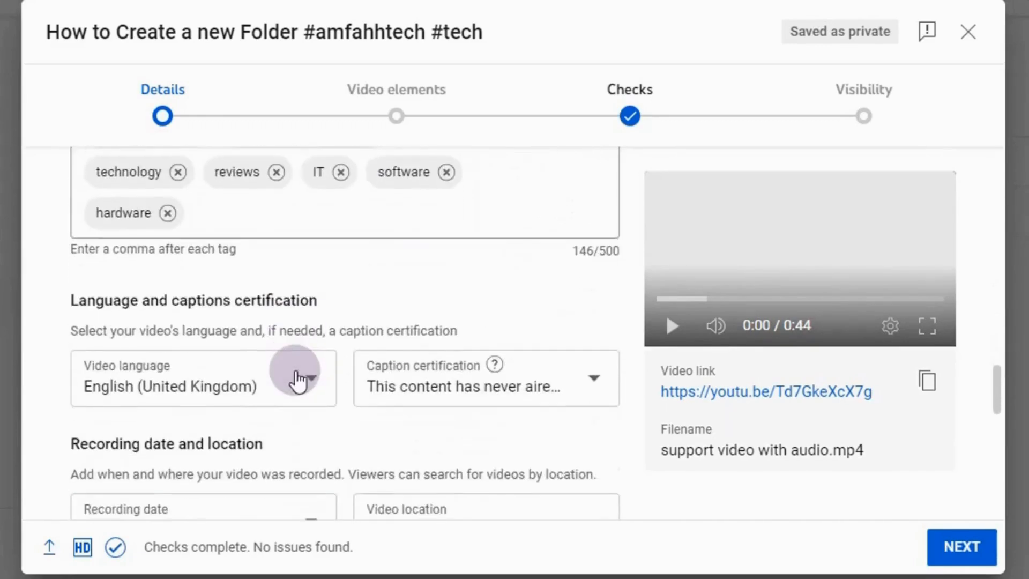
{"action": "scroll", "scroll_direction": "down", "scroll_amount": 3}
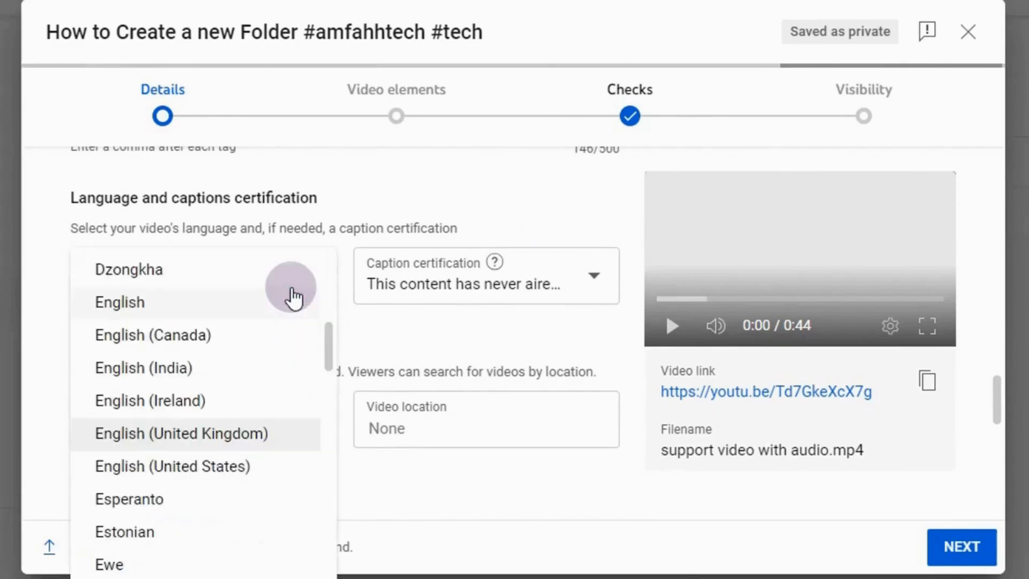
{"action": "mouse_move", "coordinate": [191, 433]}
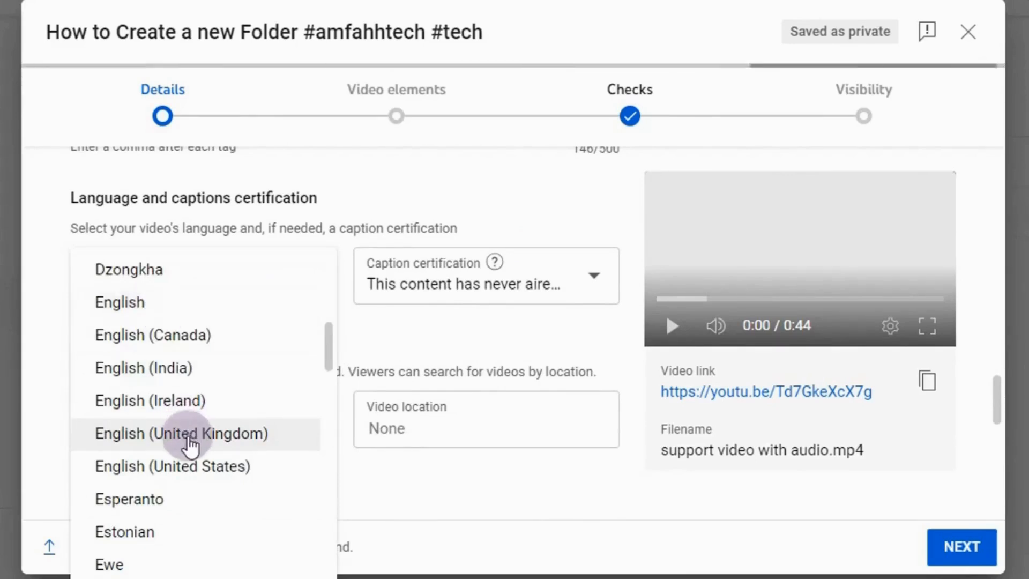
{"action": "left_click", "coordinate": [188, 433]}
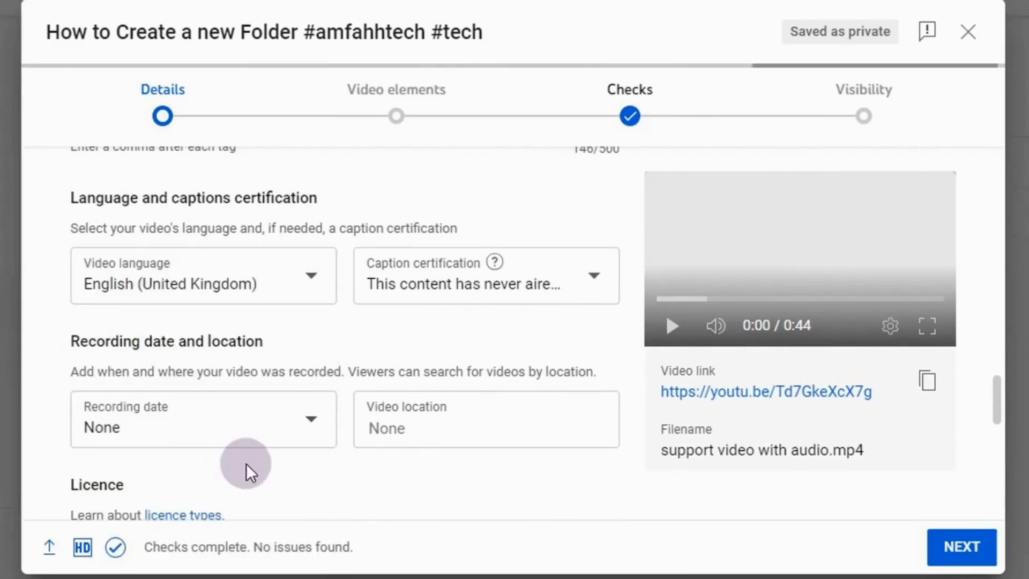
- Advance to Video elements and start adding English (United Kingdom) subtitles
{"action": "left_click", "coordinate": [961, 546]}
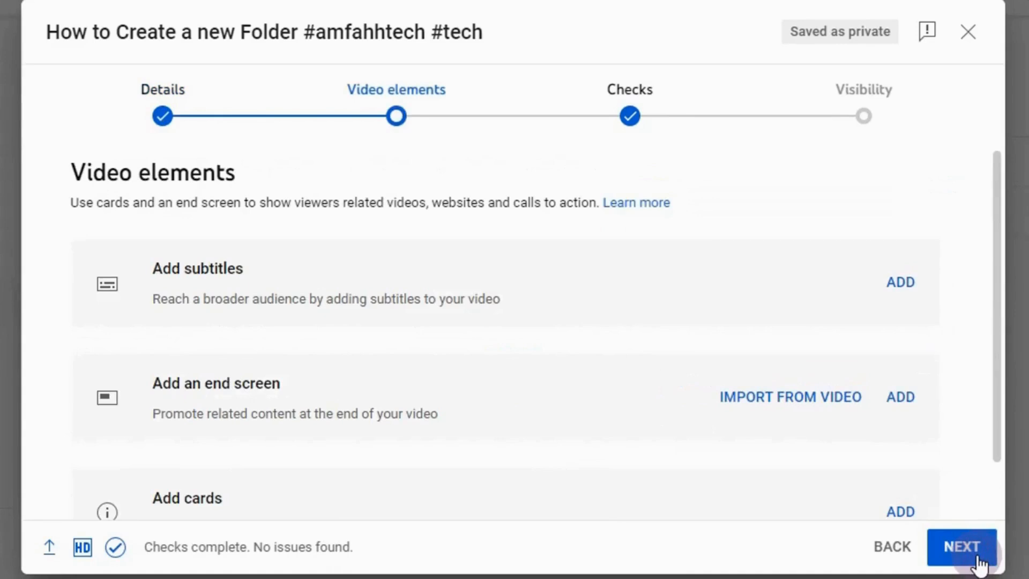
{"action": "mouse_move", "coordinate": [386, 230]}
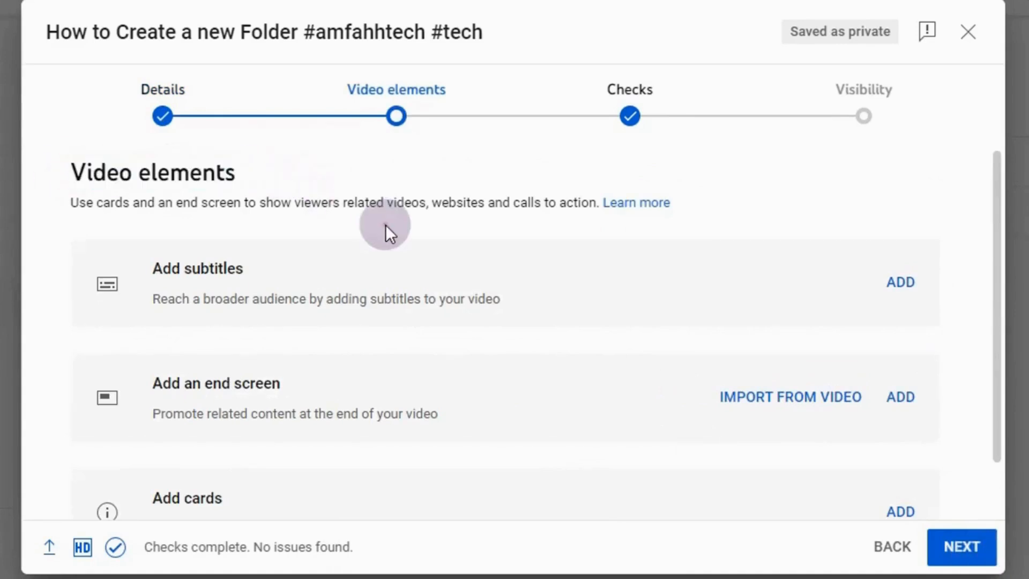
{"action": "mouse_move", "coordinate": [914, 341]}
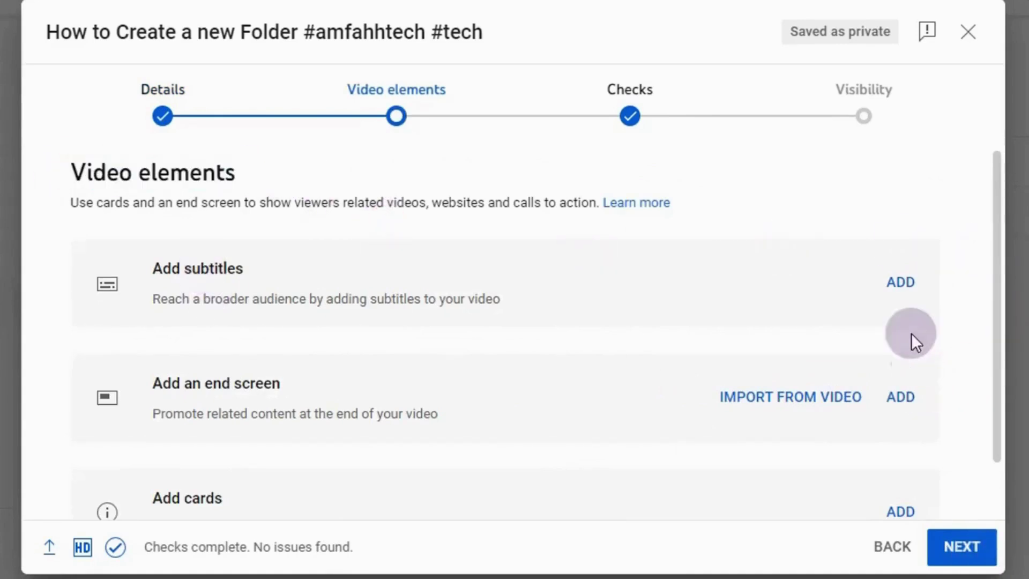
{"action": "mouse_move", "coordinate": [899, 282]}
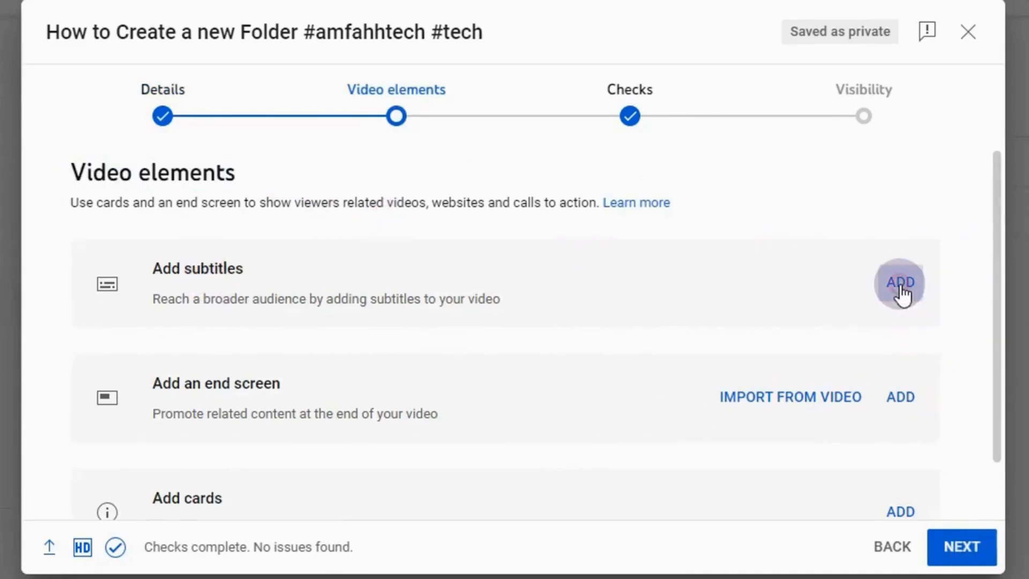
{"action": "left_click", "coordinate": [899, 282]}
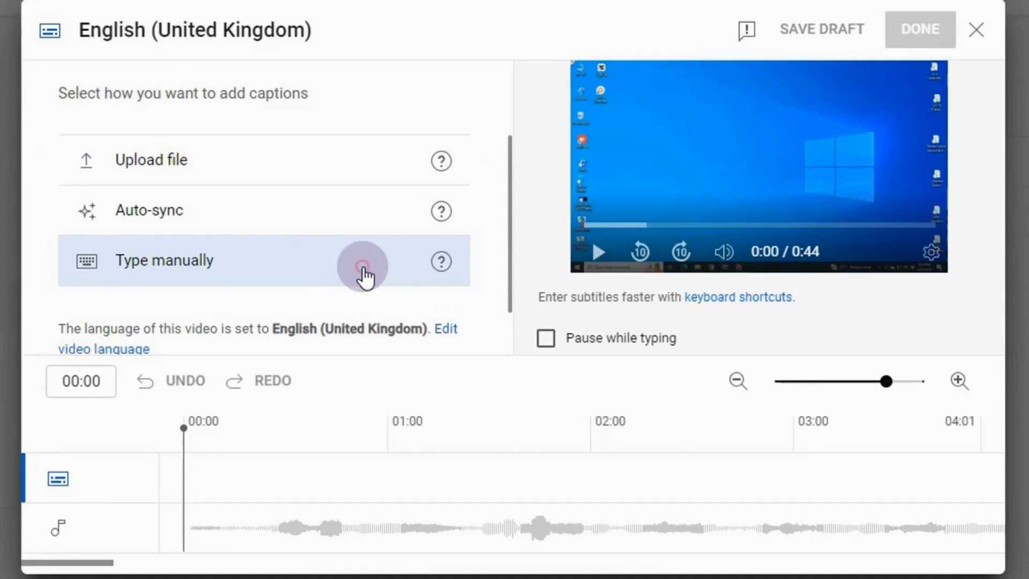
- Manually enter the caption 'Hi everyone, this is Syeda Azra' for 00:00–03:10 and begin a second caption
{"action": "left_click", "coordinate": [165, 259]}
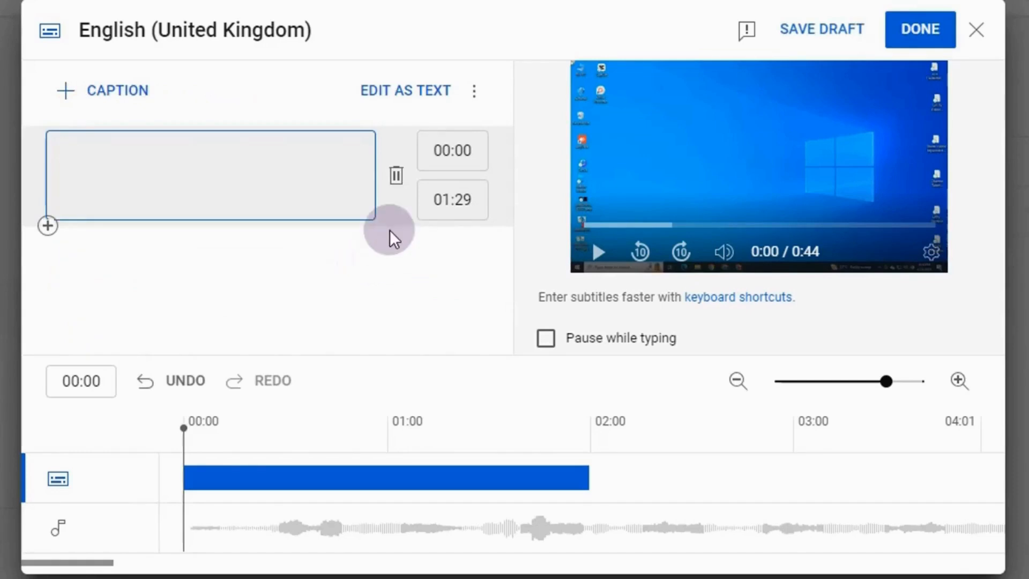
{"action": "left_click", "coordinate": [598, 251]}
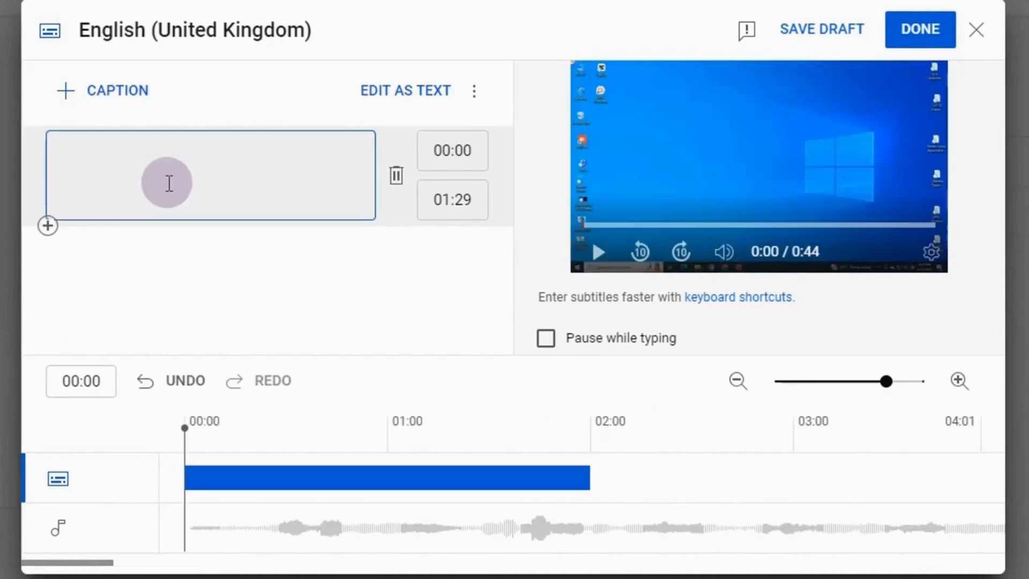
{"action": "type", "text": "Hi"}
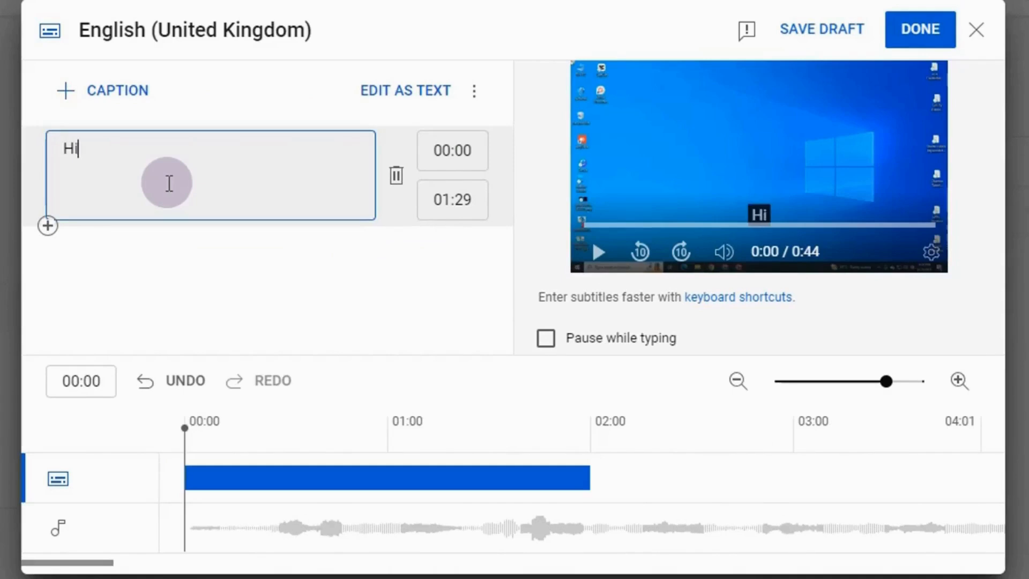
{"action": "type", "text": "everyone, this is SYeda Azra"}
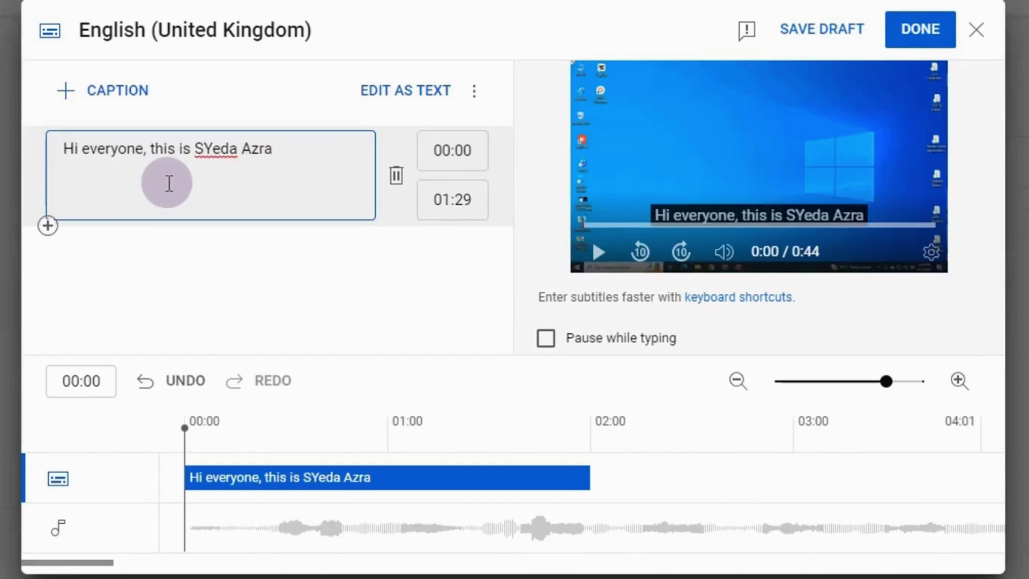
{"action": "mouse_move", "coordinate": [453, 151]}
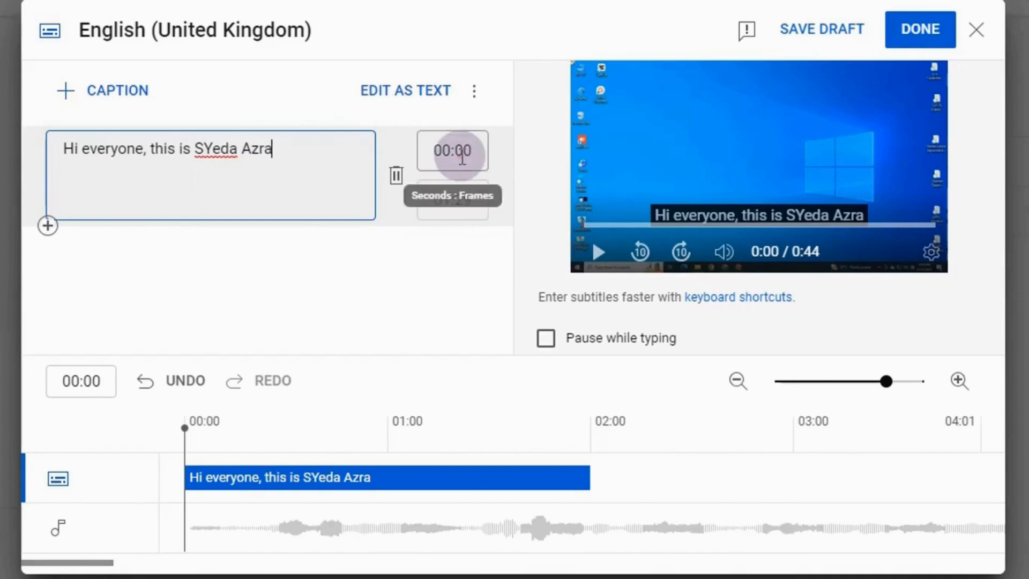
{"action": "left_click", "coordinate": [453, 200]}
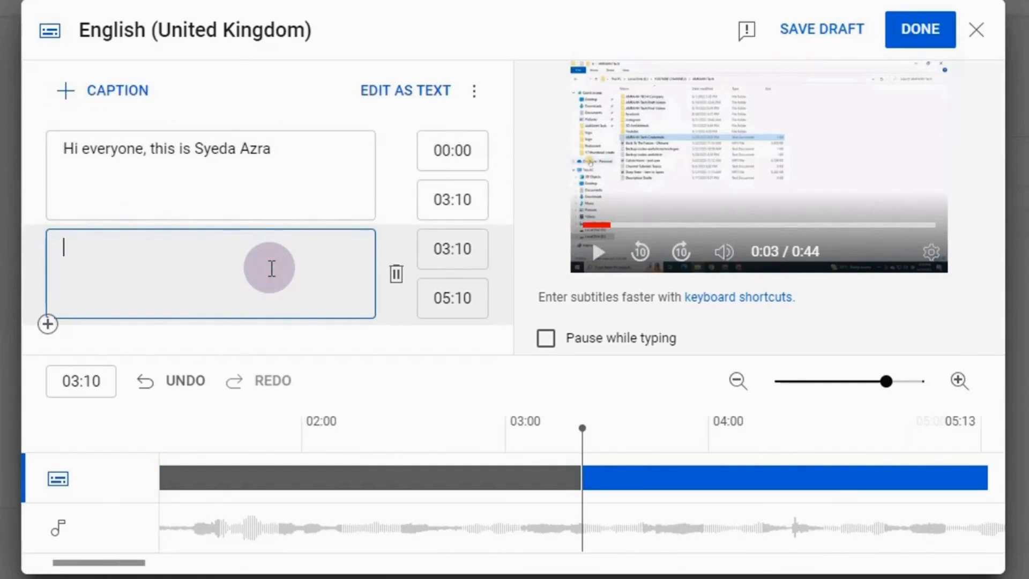
{"action": "type", "text": "To"}
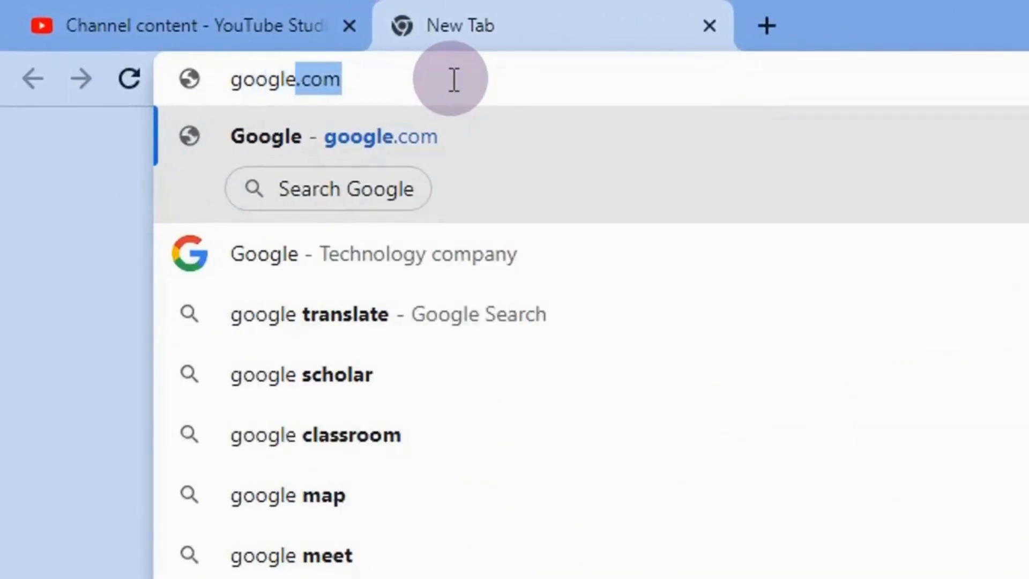
- Reach Google Translate from a new tab and set it to translate Urdu into English
{"action": "type", "text": "google trans"}
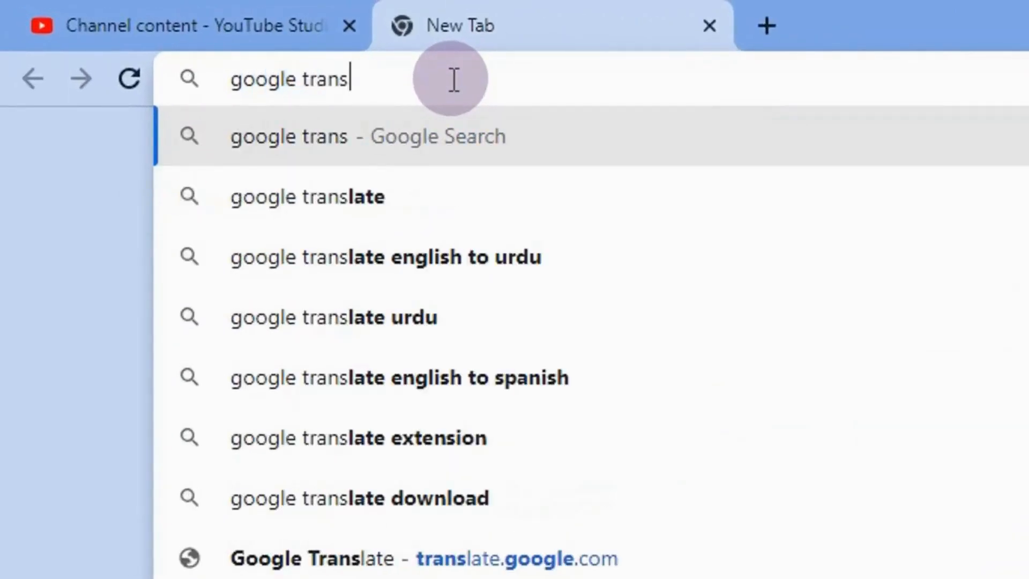
{"action": "left_click", "coordinate": [307, 197]}
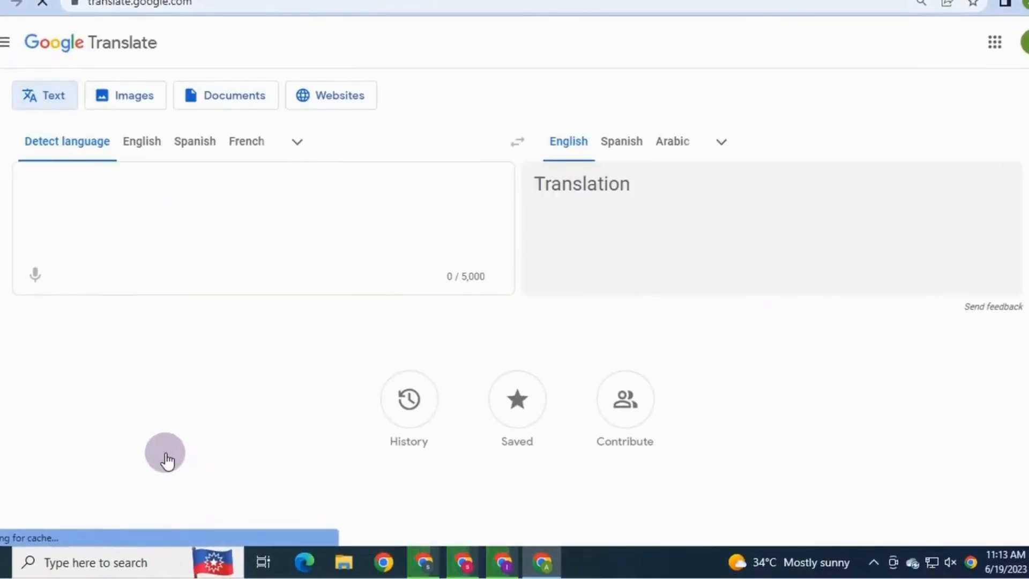
{"action": "left_click", "coordinate": [296, 142]}
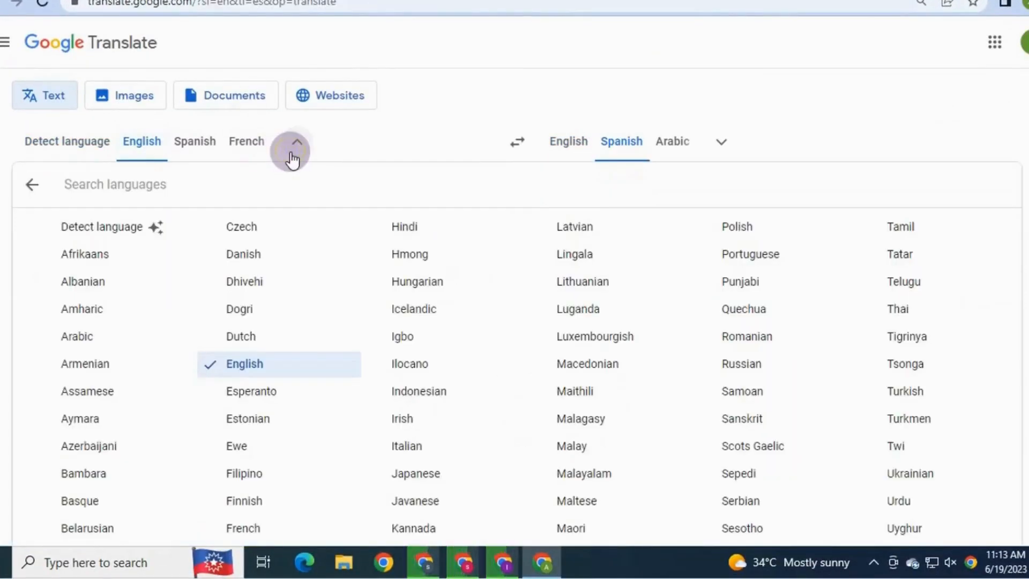
{"action": "mouse_move", "coordinate": [830, 495]}
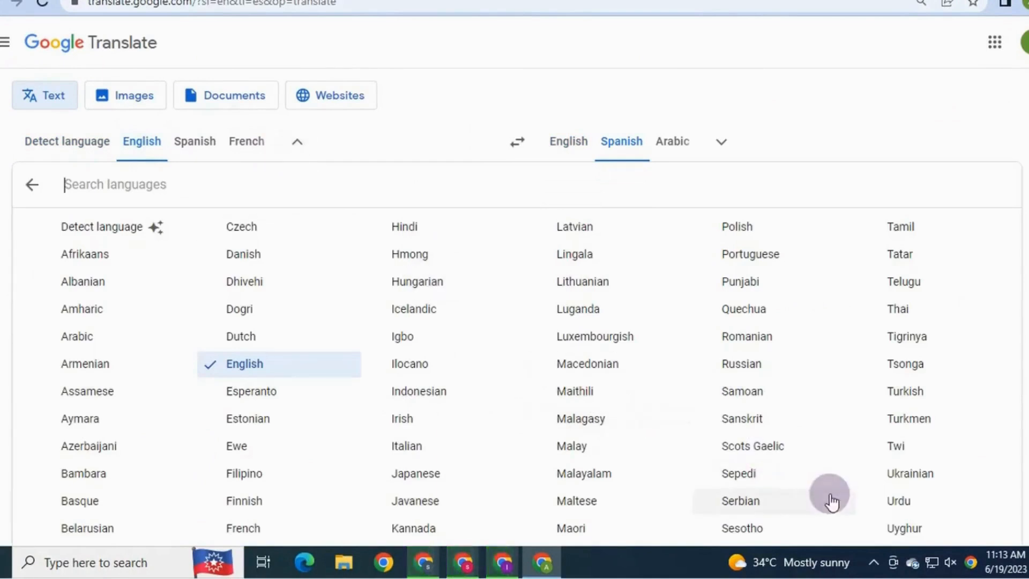
{"action": "left_click", "coordinate": [898, 501]}
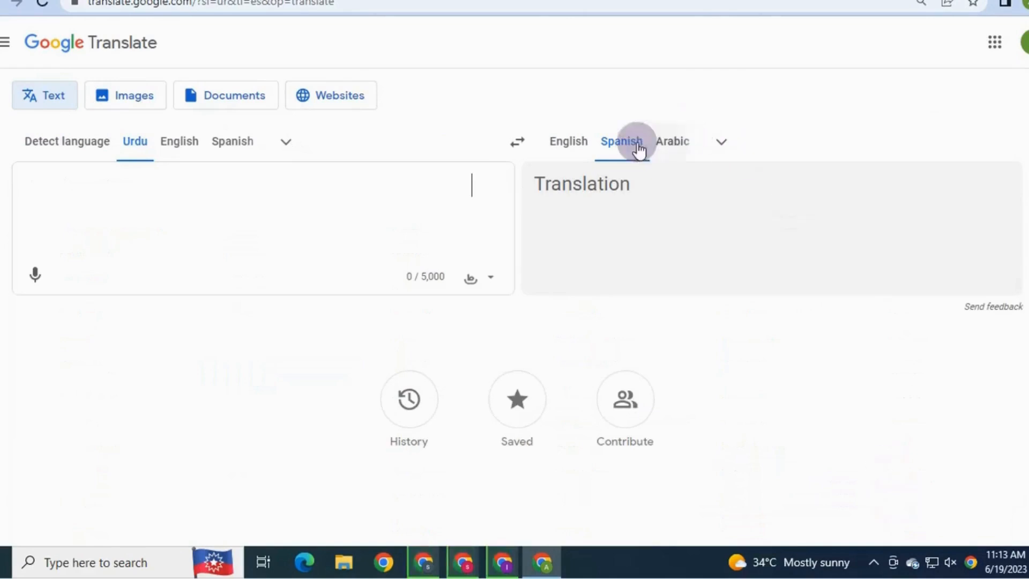
{"action": "left_click", "coordinate": [568, 142]}
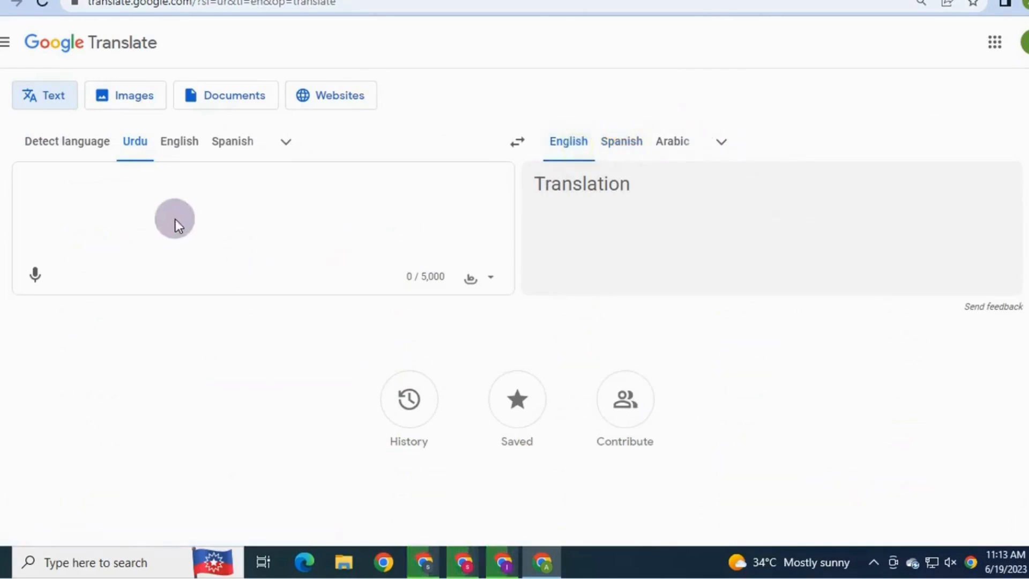
- Translate the typed Urdu phrase and copy the English result 'where are you'
{"action": "type", "text": "khi"}
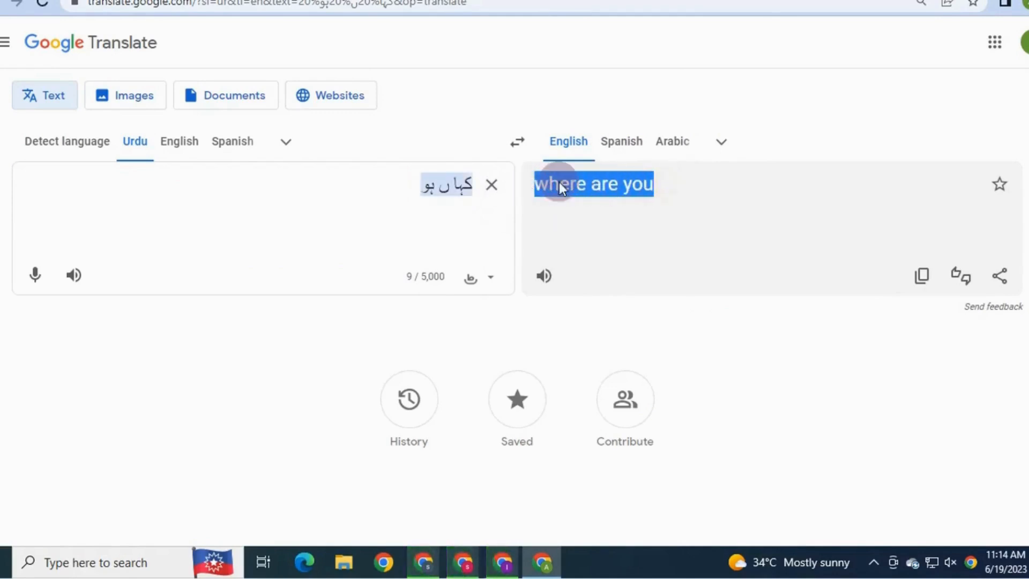
{"action": "right_click", "coordinate": [593, 183]}
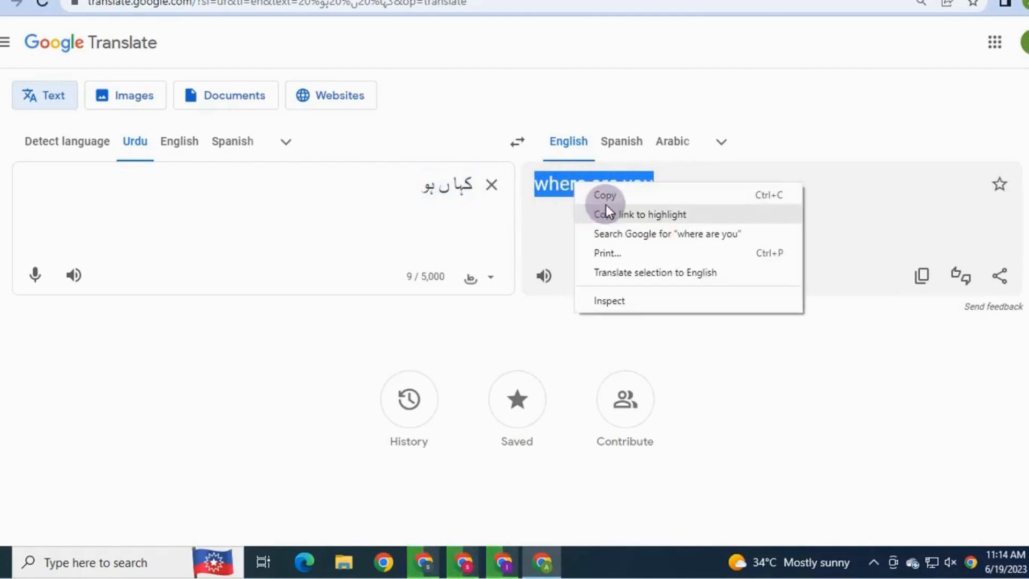
{"action": "left_click", "coordinate": [603, 195]}
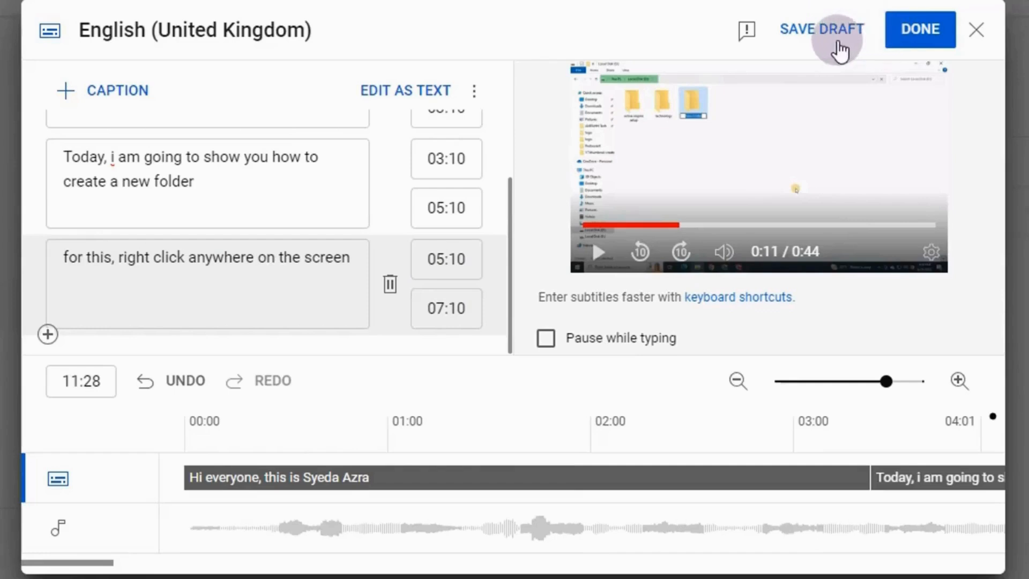
{"action": "mouse_move", "coordinate": [920, 29]}
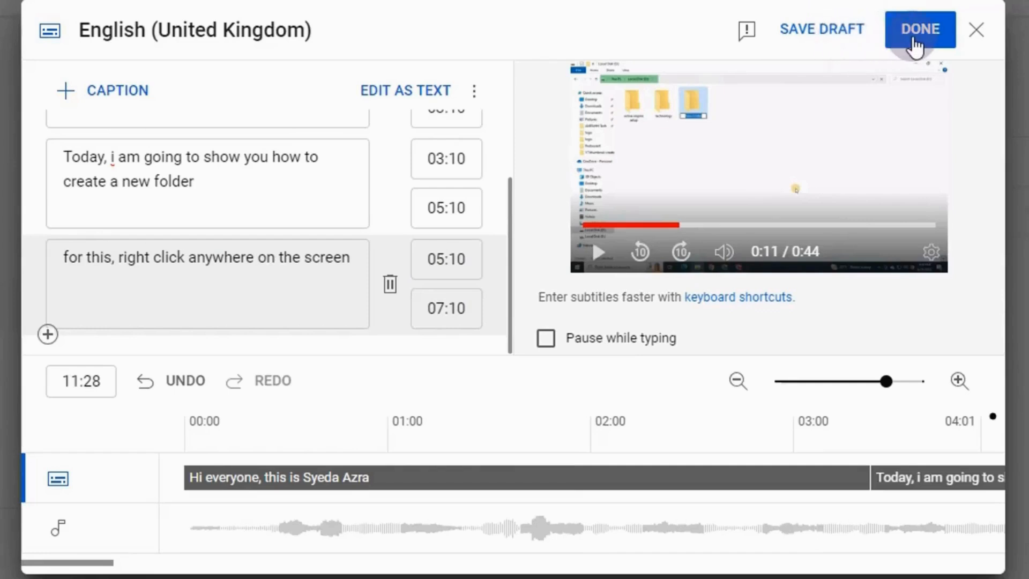
- Finish the subtitle editor so the English (United Kingdom) track is published and listed
{"action": "left_click", "coordinate": [919, 29]}
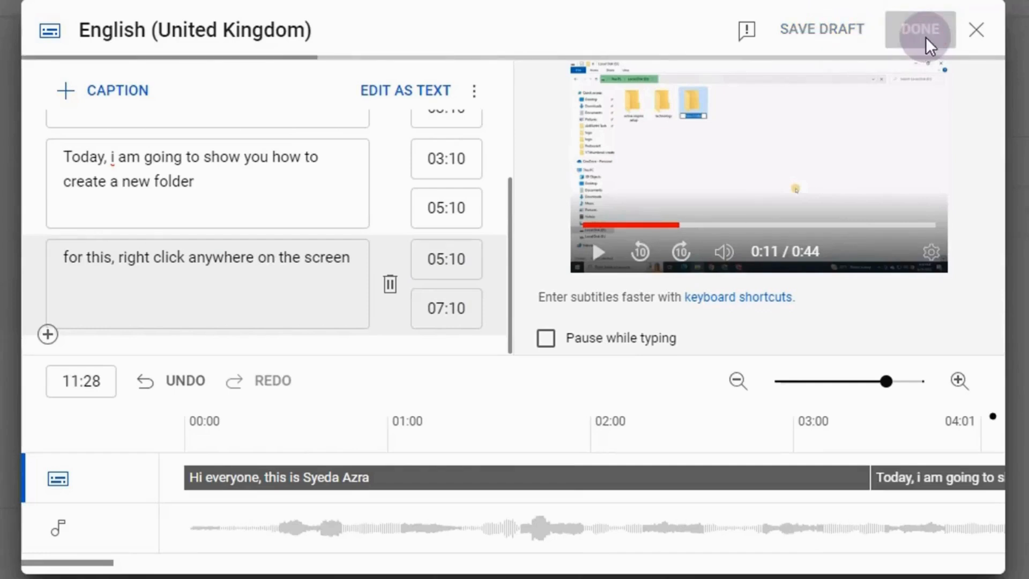
{"action": "left_click", "coordinate": [920, 29]}
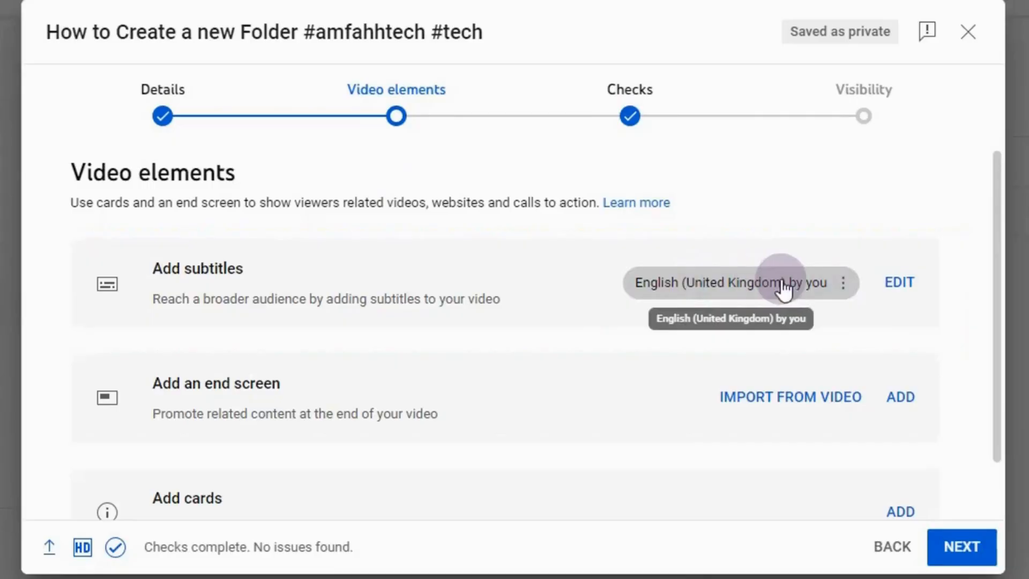
{"action": "mouse_move", "coordinate": [653, 296]}
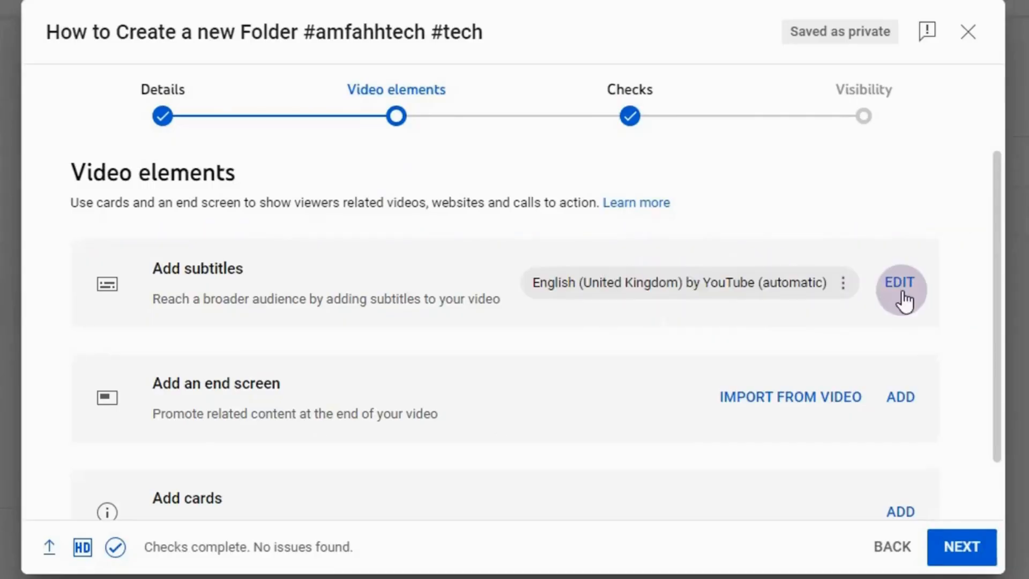
- Delete the automatic subtitle track and reopen the editor for a fresh English (United Kingdom) track
{"action": "left_click", "coordinate": [843, 283]}
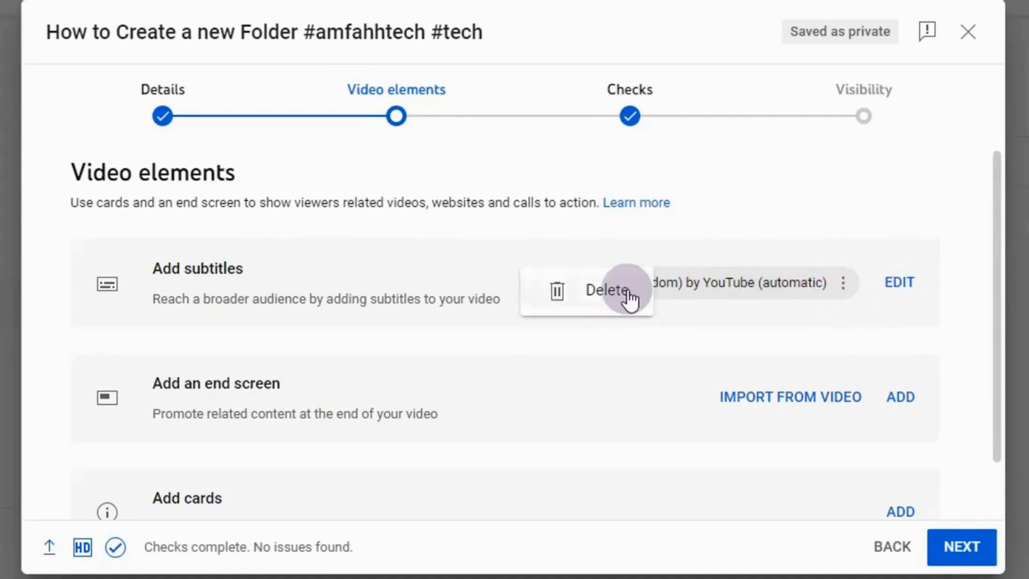
{"action": "left_click", "coordinate": [609, 291]}
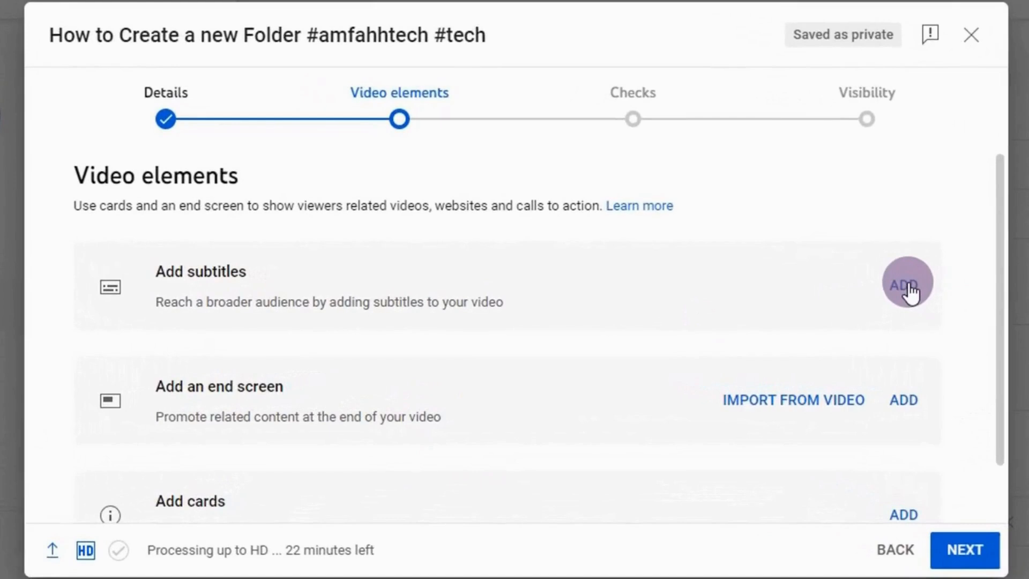
{"action": "left_click", "coordinate": [905, 285]}
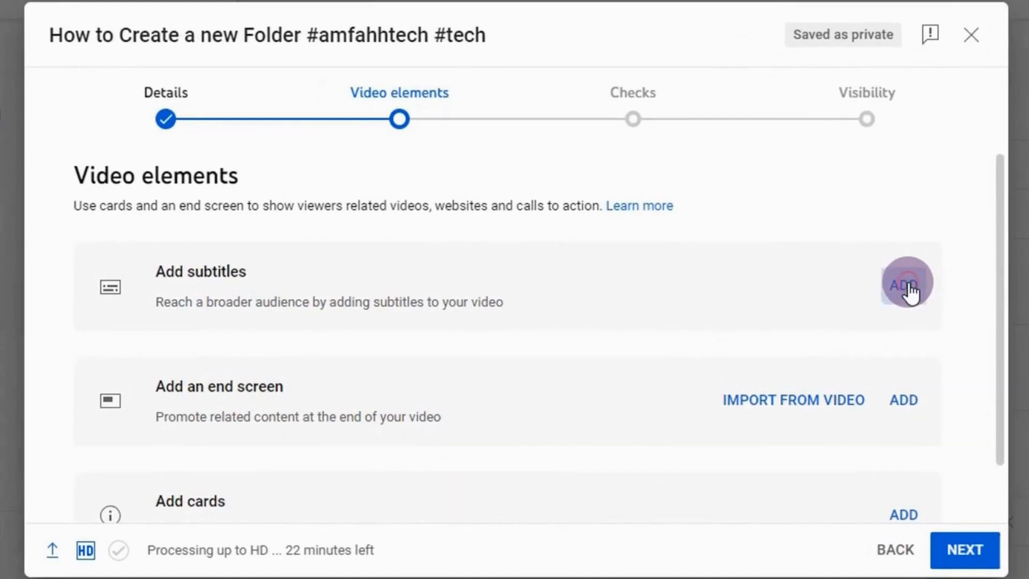
{"action": "left_click", "coordinate": [903, 285]}
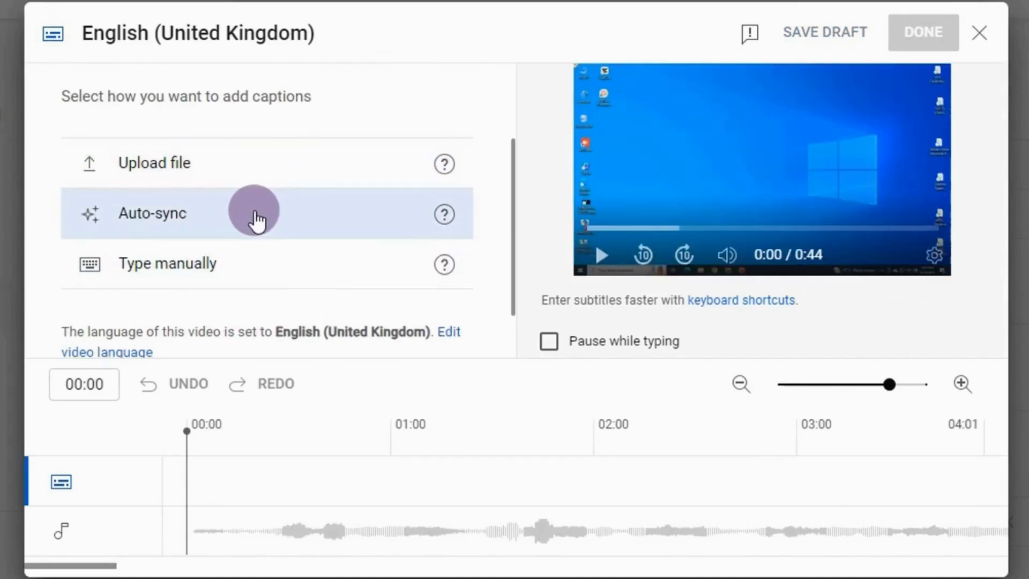
- Under Auto-sync, type the full transcript introducing Syeda Azra and how to create a new folder
{"action": "left_click", "coordinate": [151, 212]}
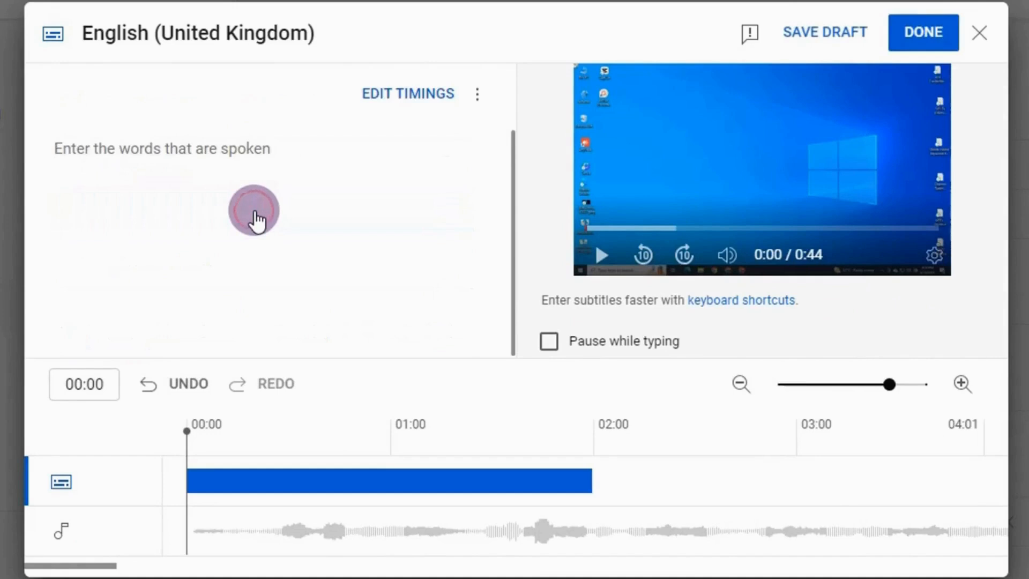
{"action": "type", "text": "Hi"}
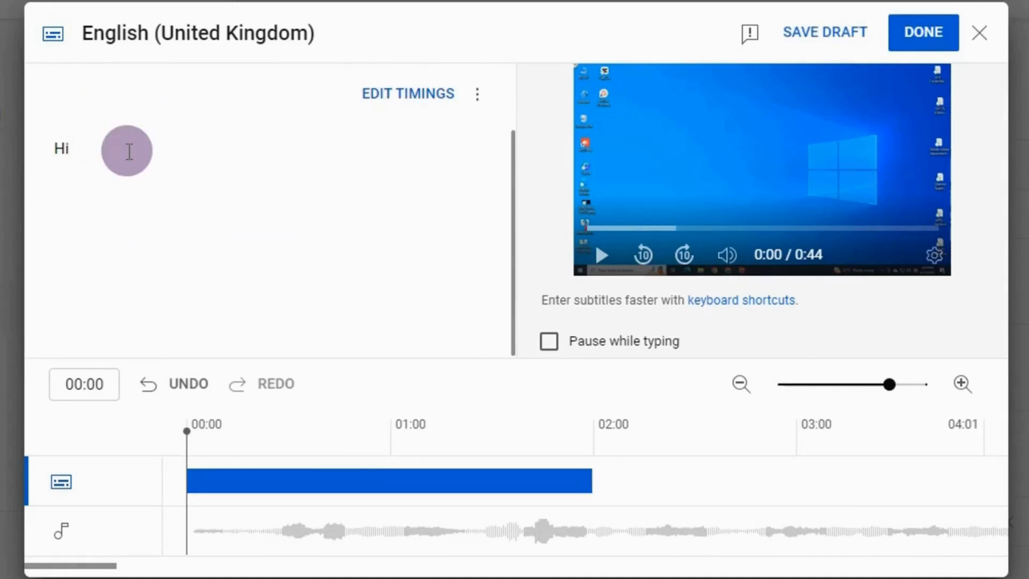
{"action": "type", "text": "every"}
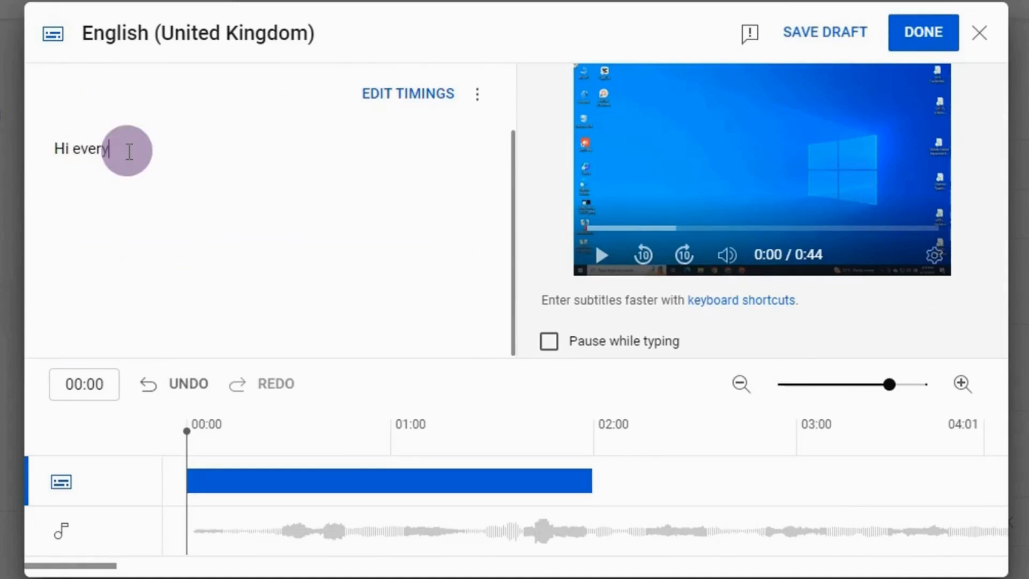
{"action": "type", "text": "one, This is Syeda Azra, Today we are going to show you how to Create a new Folder. For this, right-click, anywhere on the screen, click New and then Click Folder. Then type the name of the folder and"}
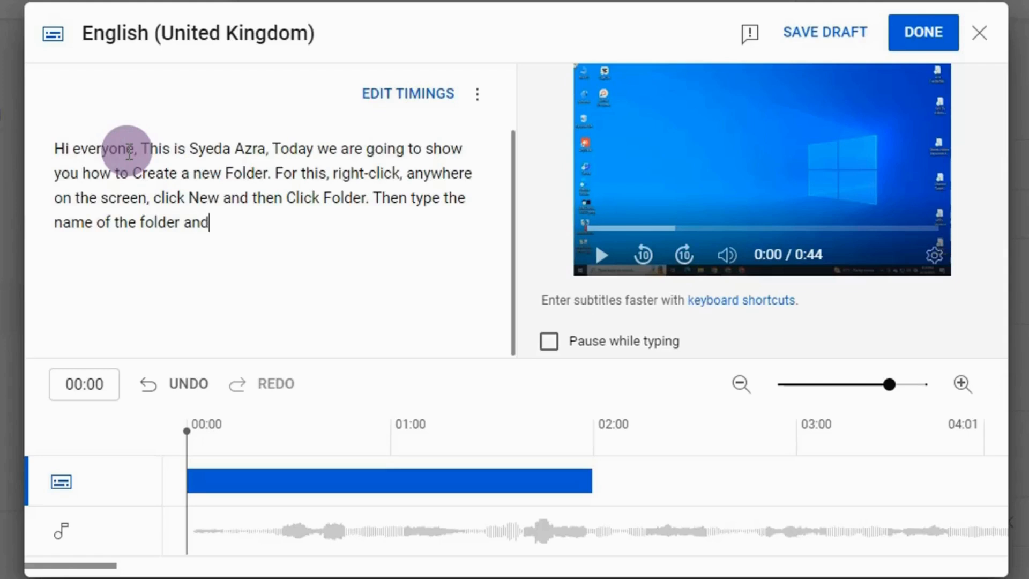
{"action": "type", "text": "press"}
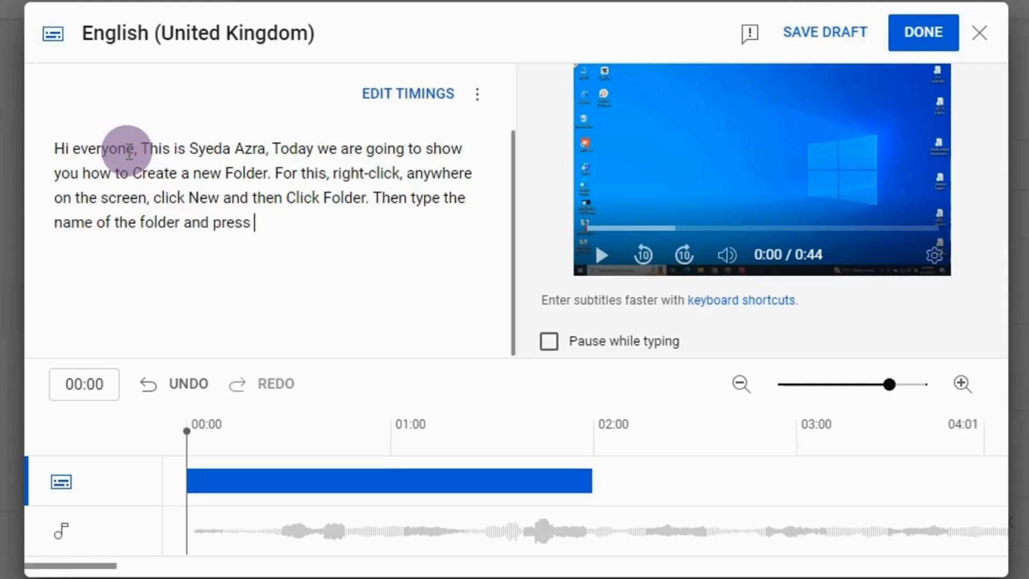
{"action": "type", "text": "Enter"}
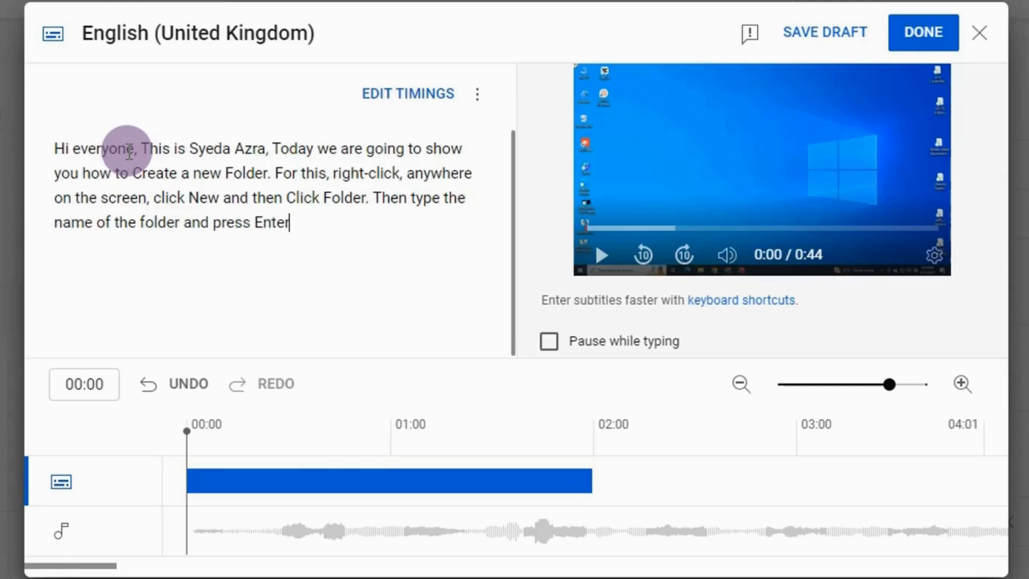
{"action": "type", "text": "."}
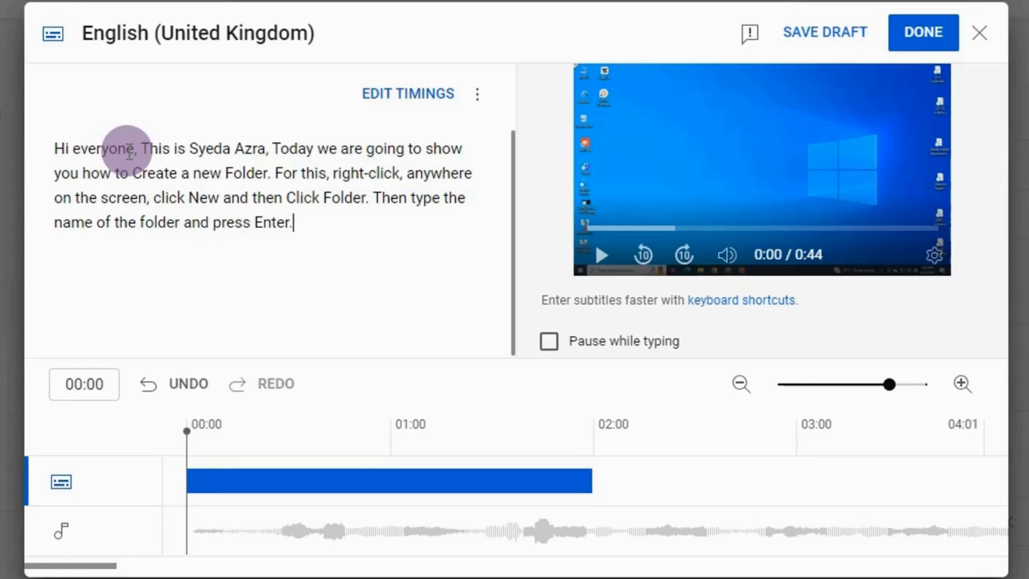
- Submit the transcript for syncing and Save and Close when processing takes longer than expected
{"action": "left_click", "coordinate": [408, 93]}
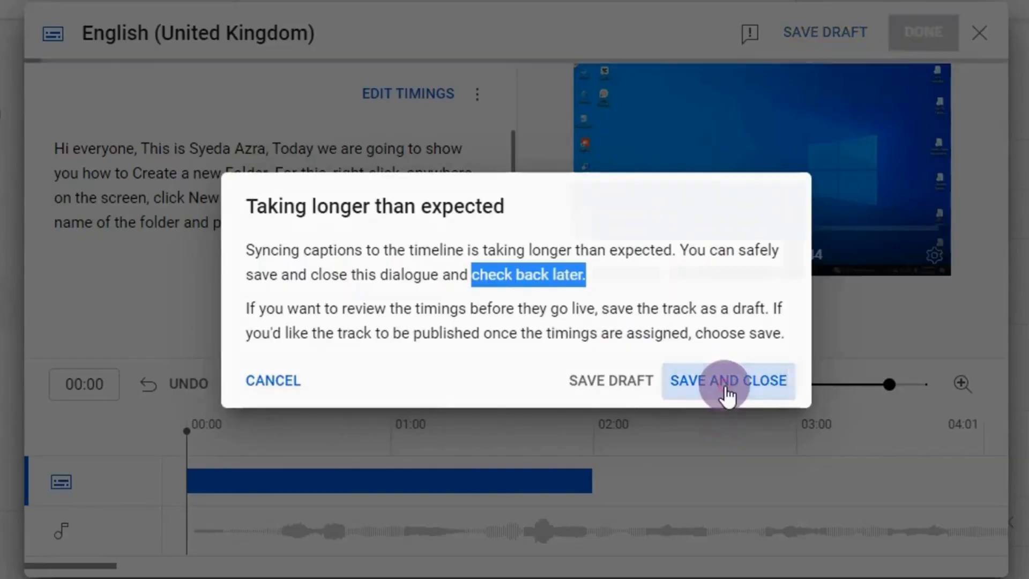
{"action": "left_click", "coordinate": [727, 380]}
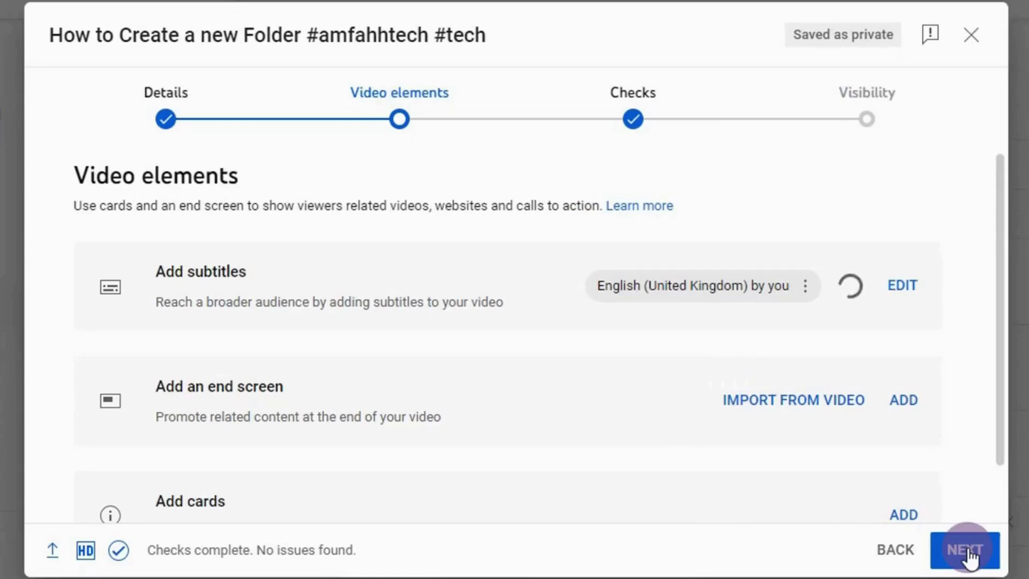
- Pass through Checks, set visibility to Public, and publish the video
{"action": "left_click", "coordinate": [966, 550]}
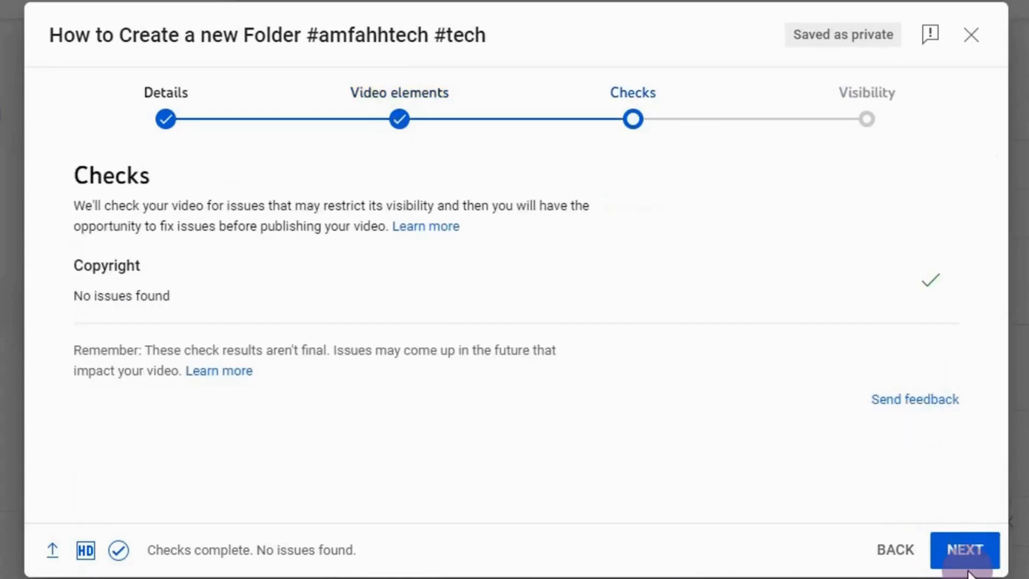
{"action": "left_click", "coordinate": [964, 550]}
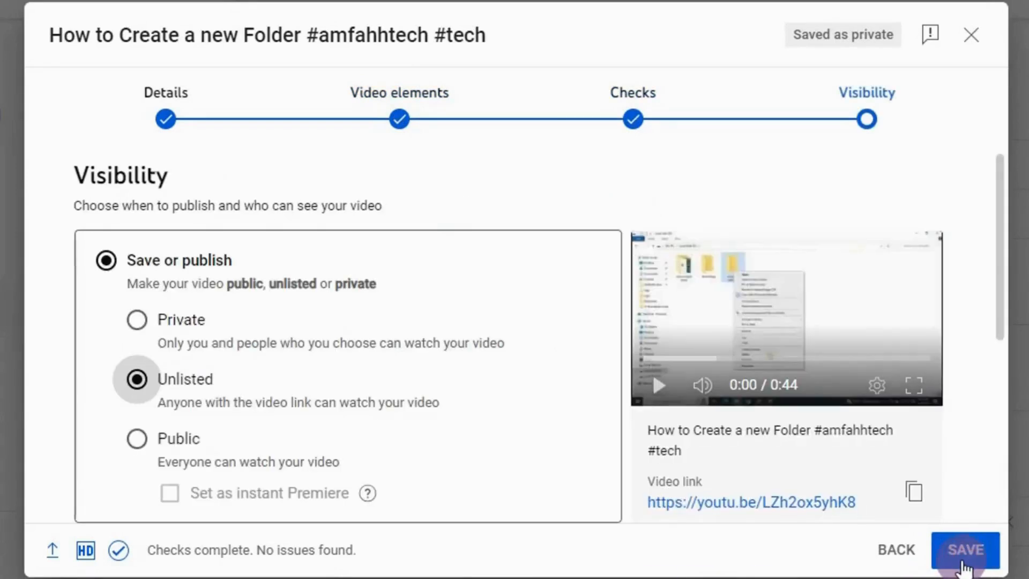
{"action": "left_click", "coordinate": [136, 439]}
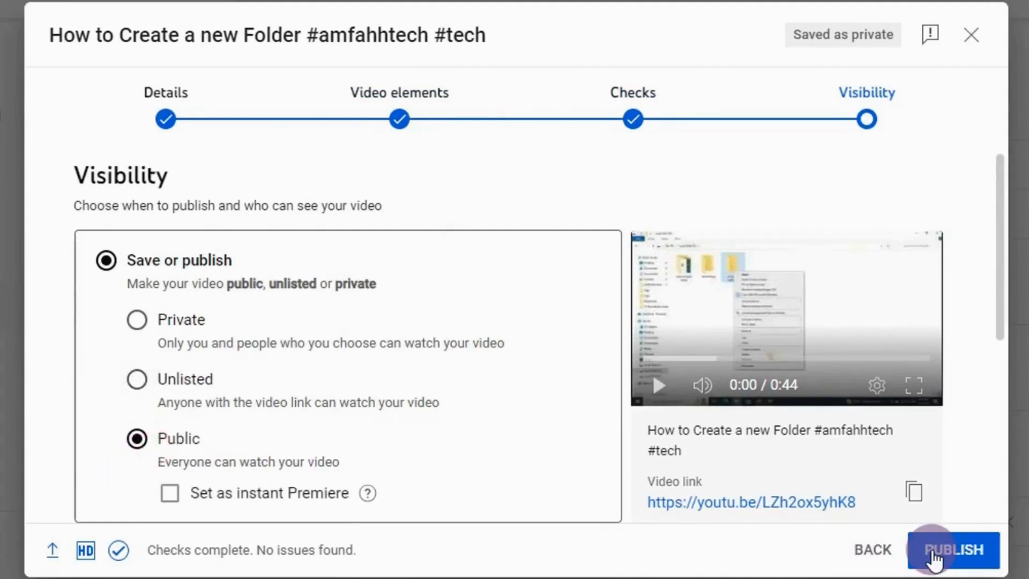
{"action": "left_click", "coordinate": [955, 550]}
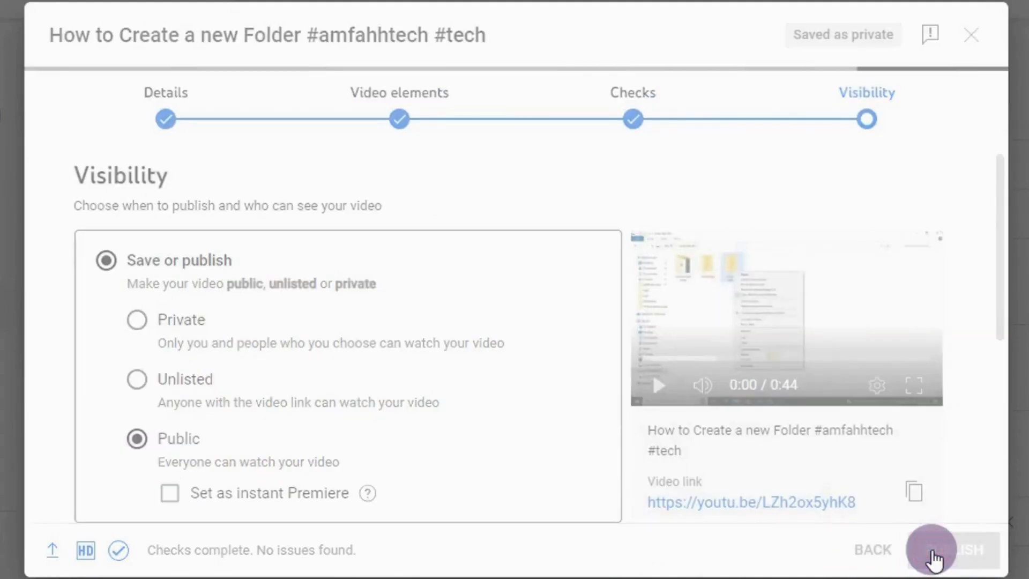
{"action": "left_click", "coordinate": [965, 550]}
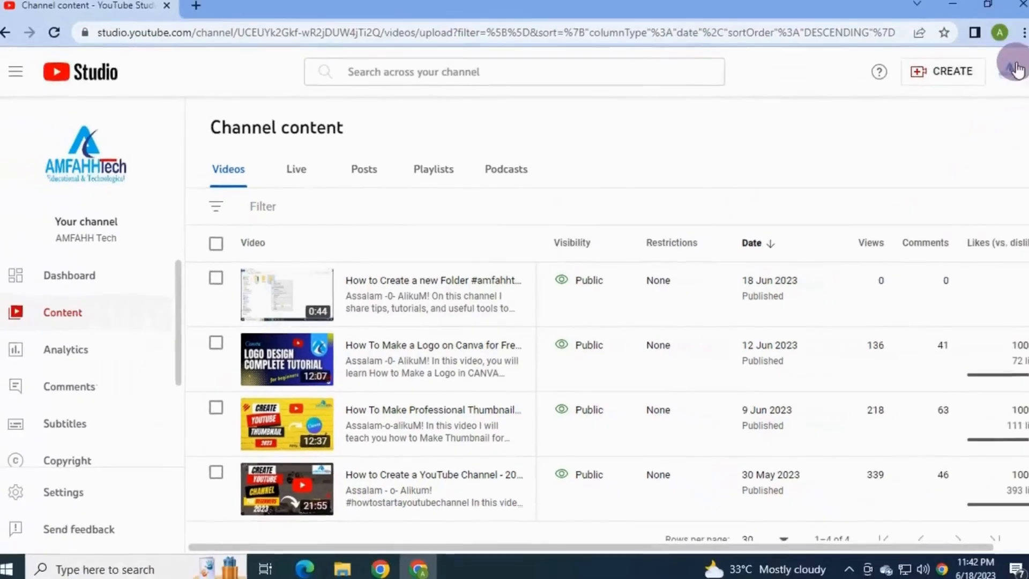
- From the account menu go to Your channel and view the new video's Subtitles badge
{"action": "left_click", "coordinate": [1013, 72]}
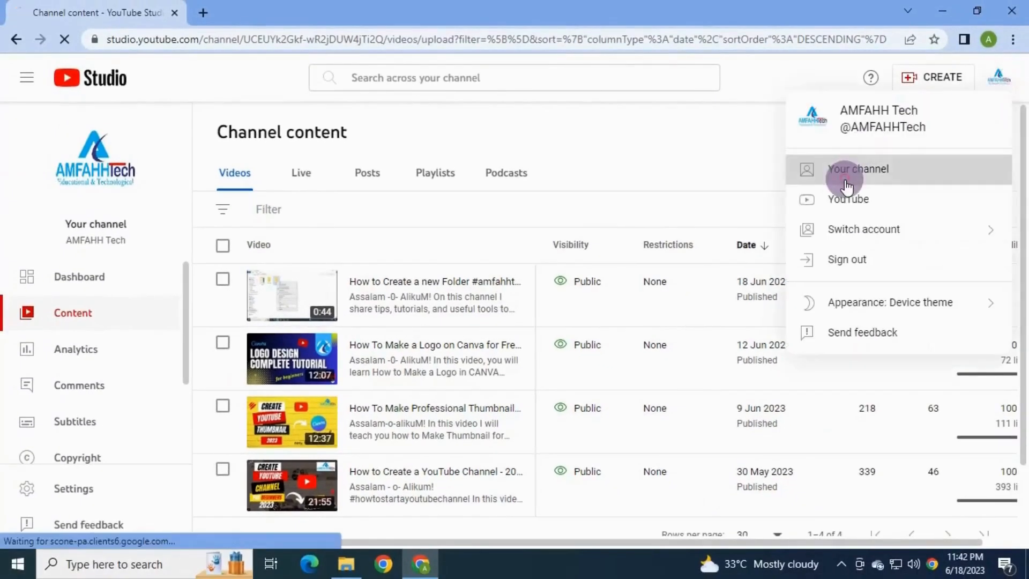
{"action": "left_click", "coordinate": [857, 168]}
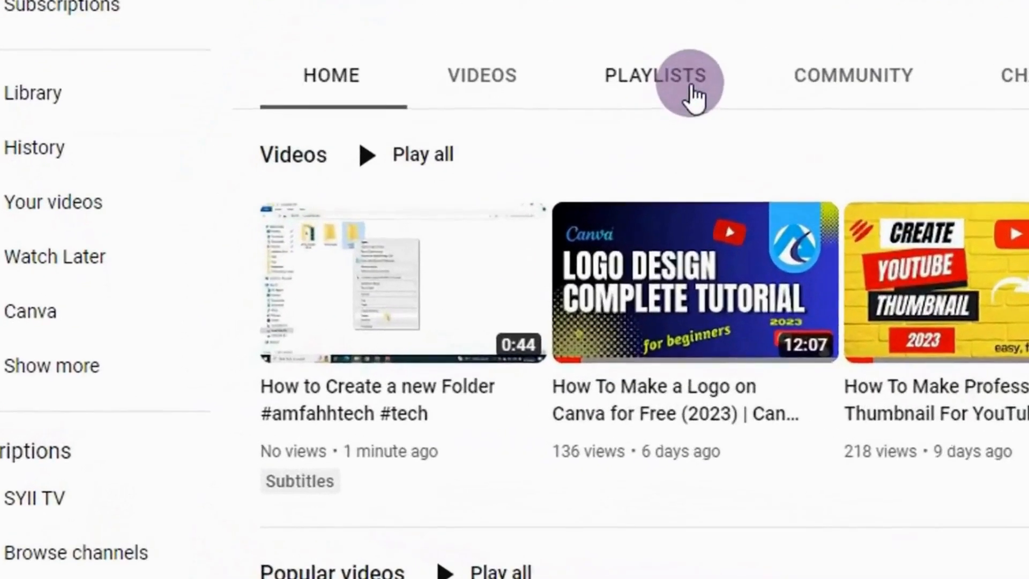
{"action": "scroll", "scroll_direction": "down", "scroll_amount": 3}
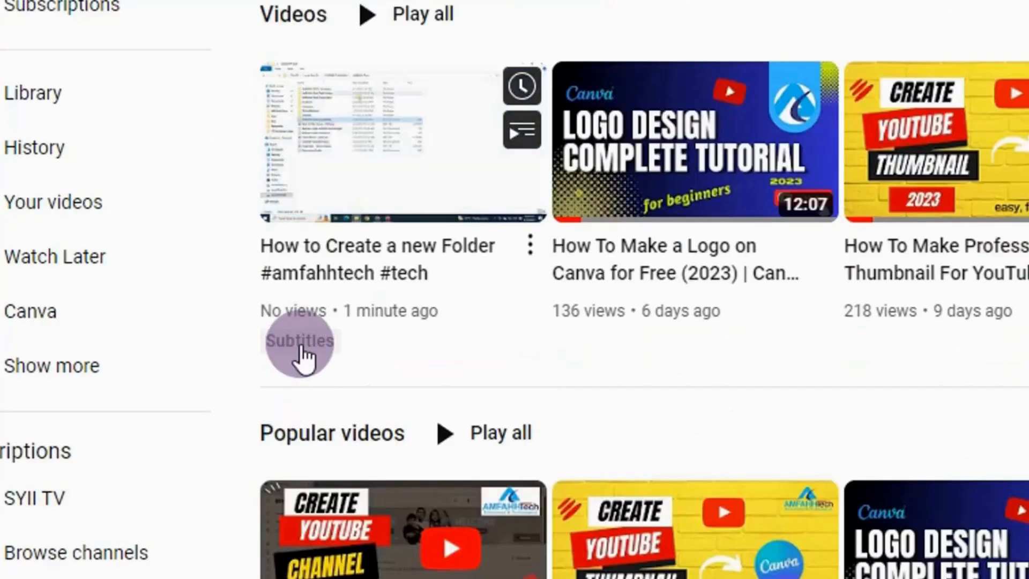
{"action": "mouse_move", "coordinate": [341, 374]}
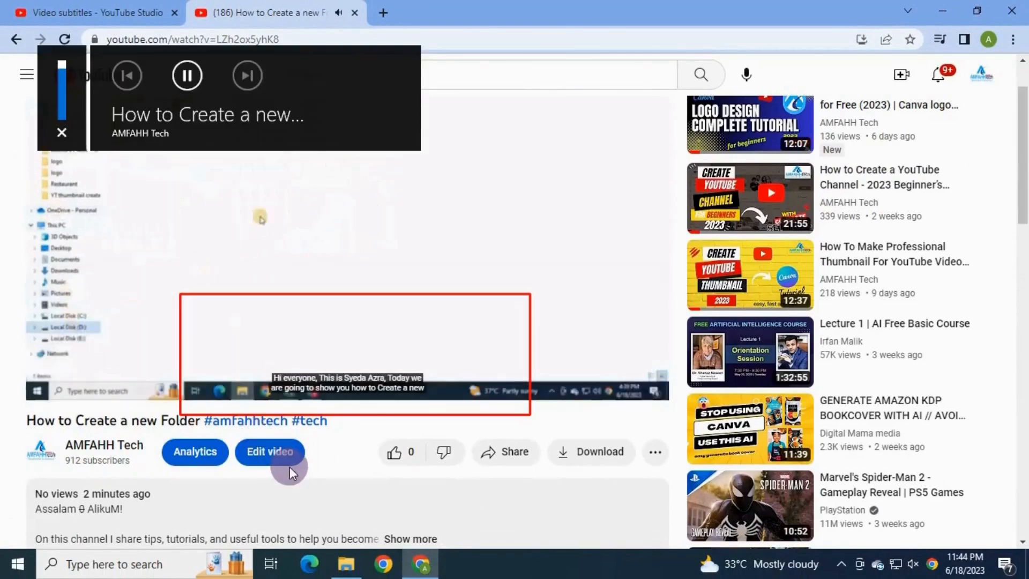
{"action": "mouse_move", "coordinate": [269, 451]}
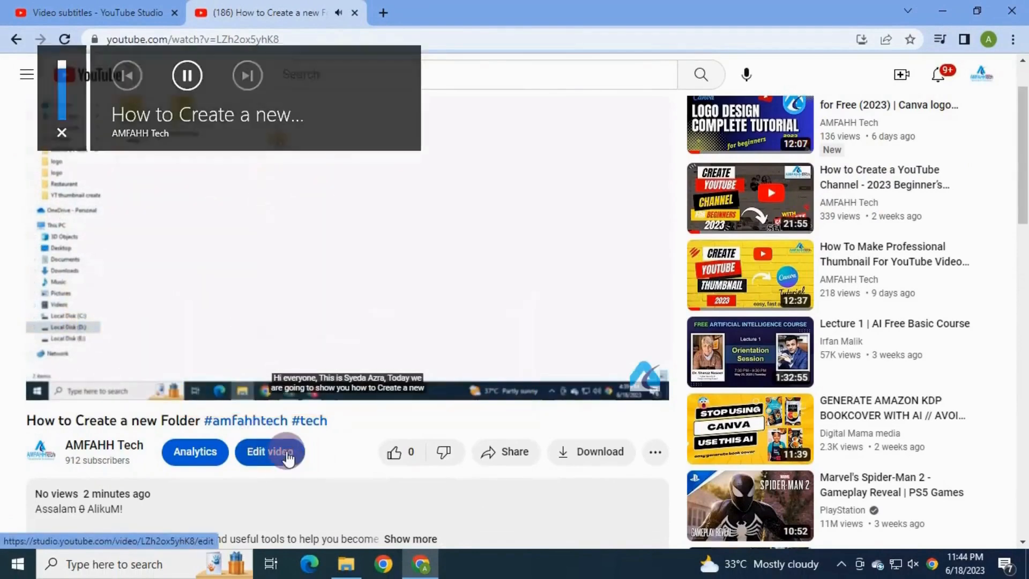
- From the watch page go into Edit video and reach the video's Subtitles page
{"action": "left_click", "coordinate": [269, 452]}
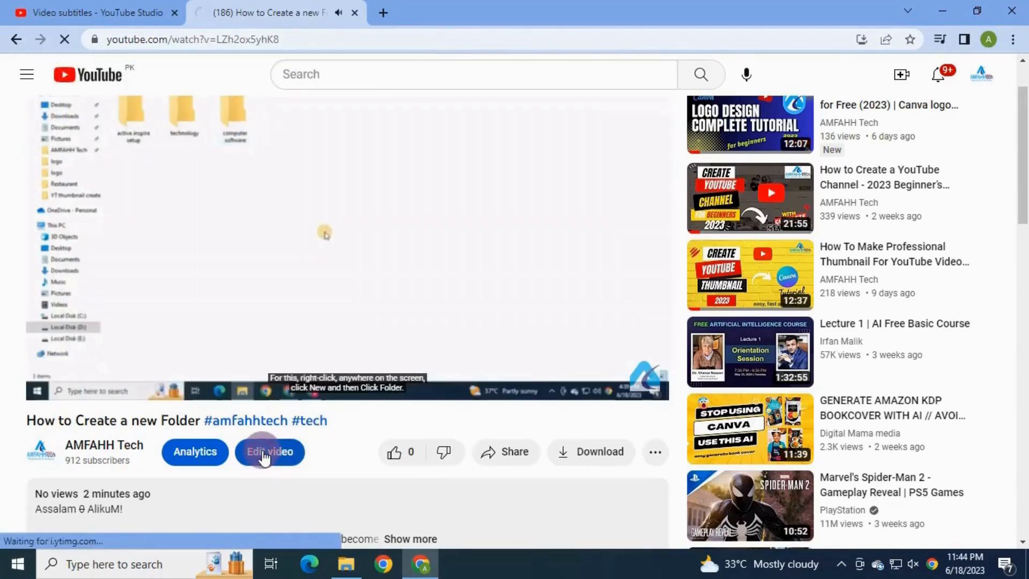
{"action": "left_click", "coordinate": [269, 451]}
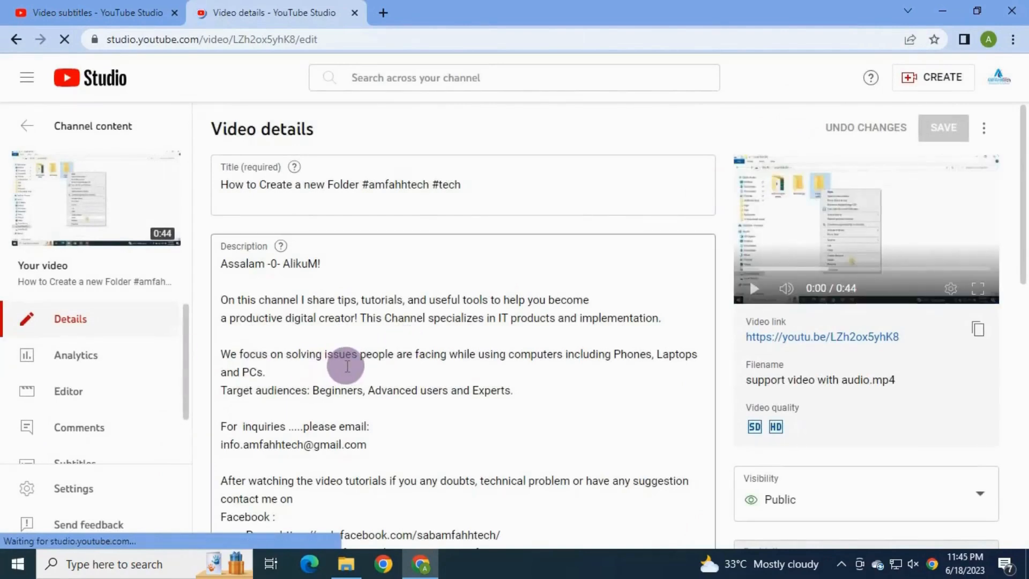
{"action": "left_click", "coordinate": [266, 372]}
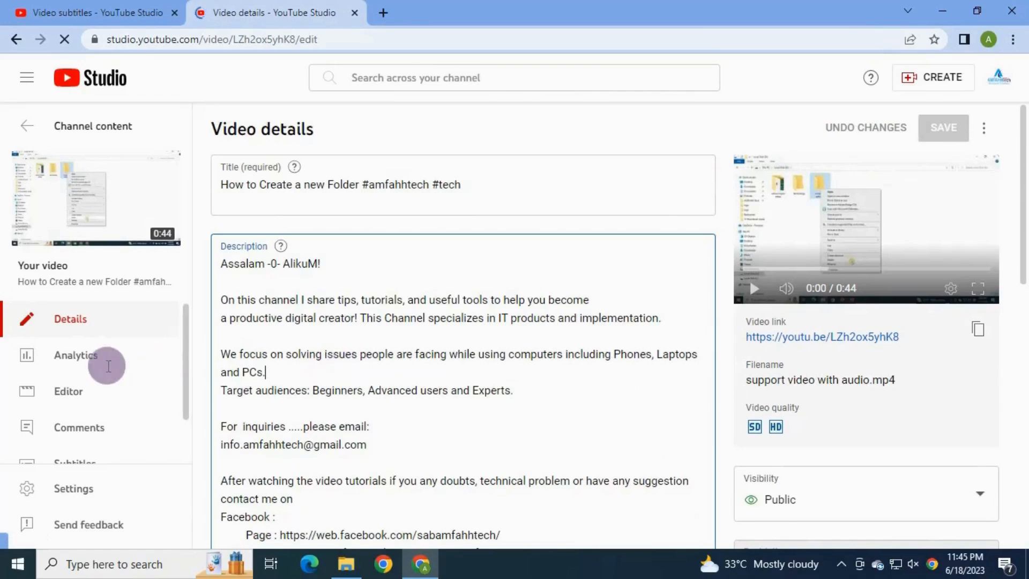
{"action": "scroll", "scroll_direction": "down", "scroll_amount": 3}
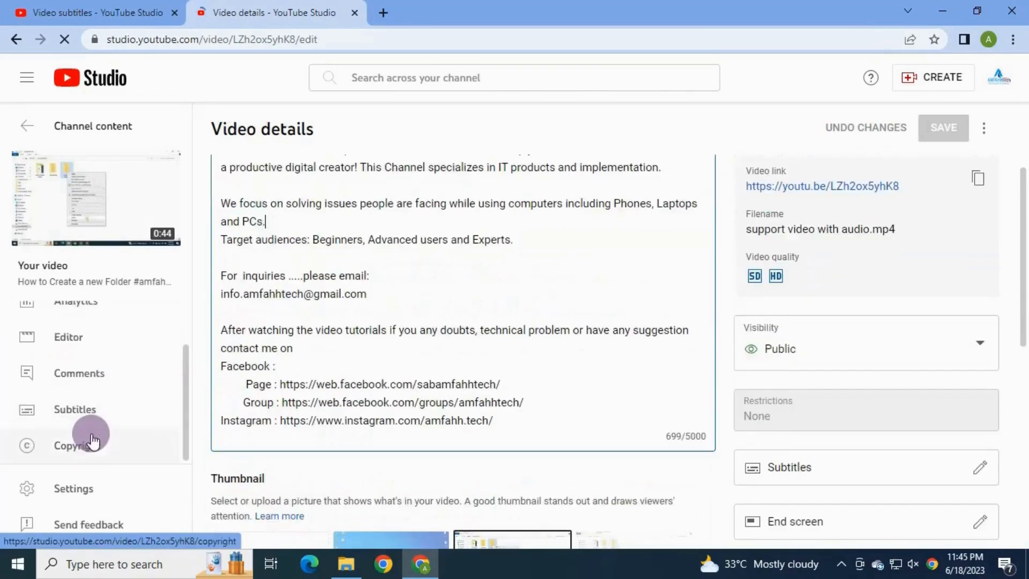
{"action": "mouse_move", "coordinate": [89, 417]}
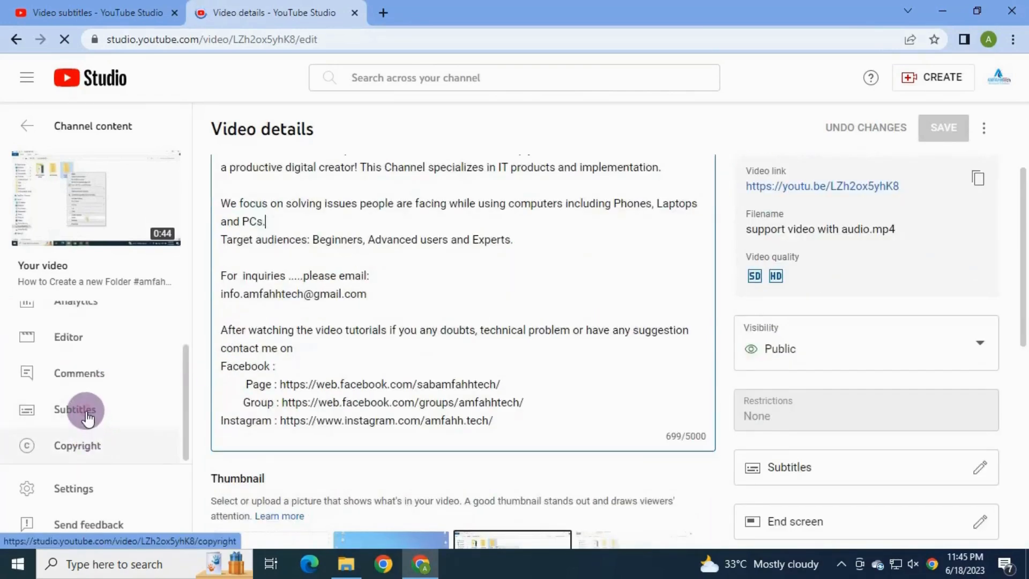
{"action": "left_click", "coordinate": [75, 409]}
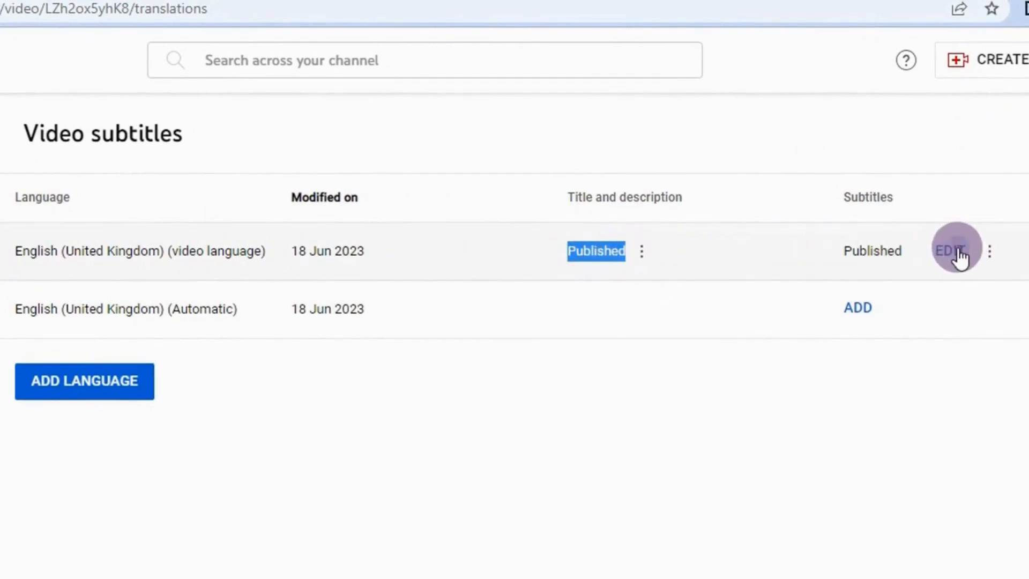
- Edit the English track, cutting 'how to Create a new' from caption one, and republish
{"action": "left_click", "coordinate": [955, 251]}
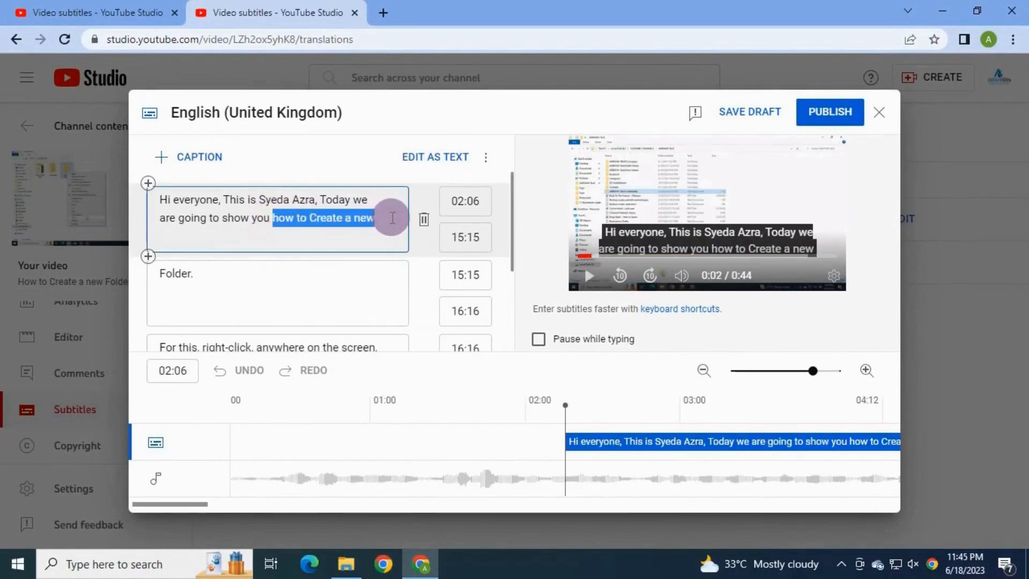
{"action": "key", "text": "Delete"}
{"action": "type", "text": "how to Create a new f"}
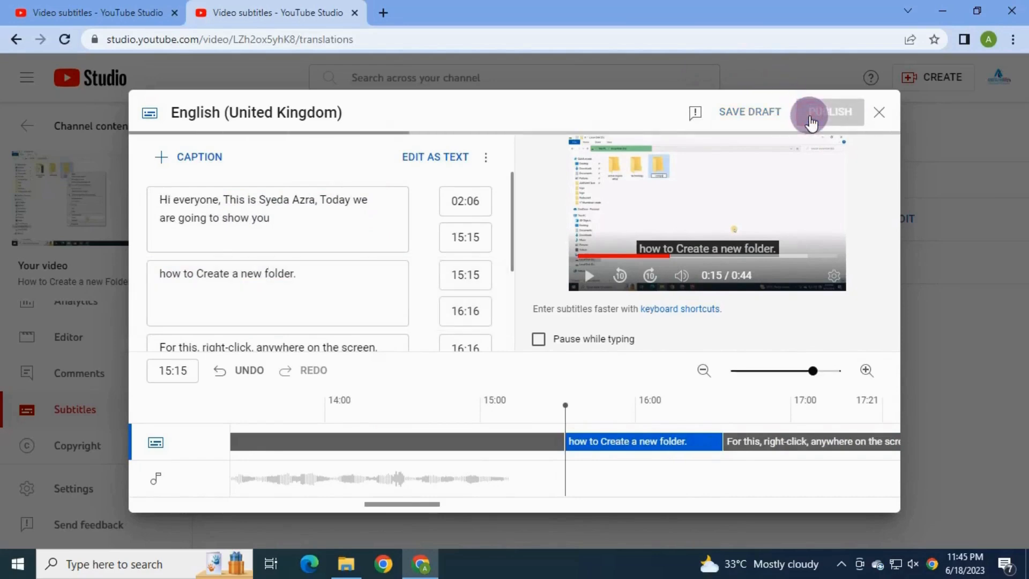
{"action": "left_click", "coordinate": [830, 111]}
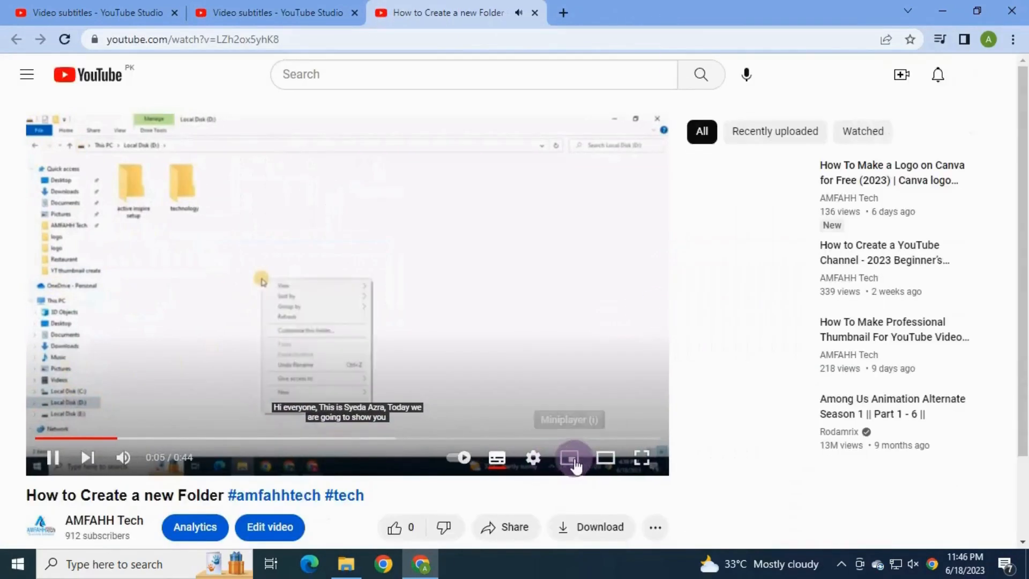
- Set the player's subtitle font size to 75% via Subtitles/CC options
{"action": "left_click", "coordinate": [533, 458]}
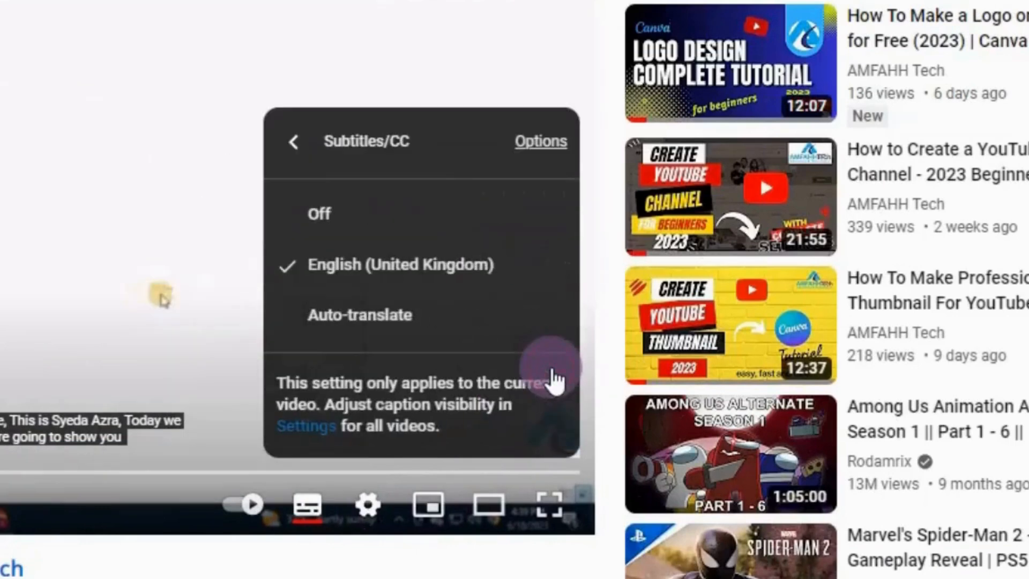
{"action": "left_click", "coordinate": [540, 142]}
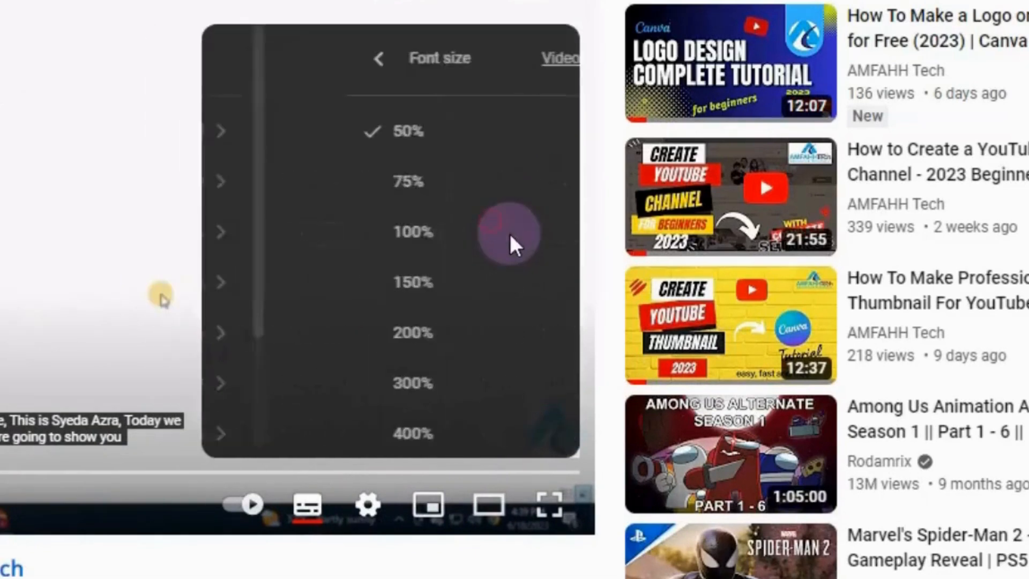
{"action": "left_click", "coordinate": [322, 182]}
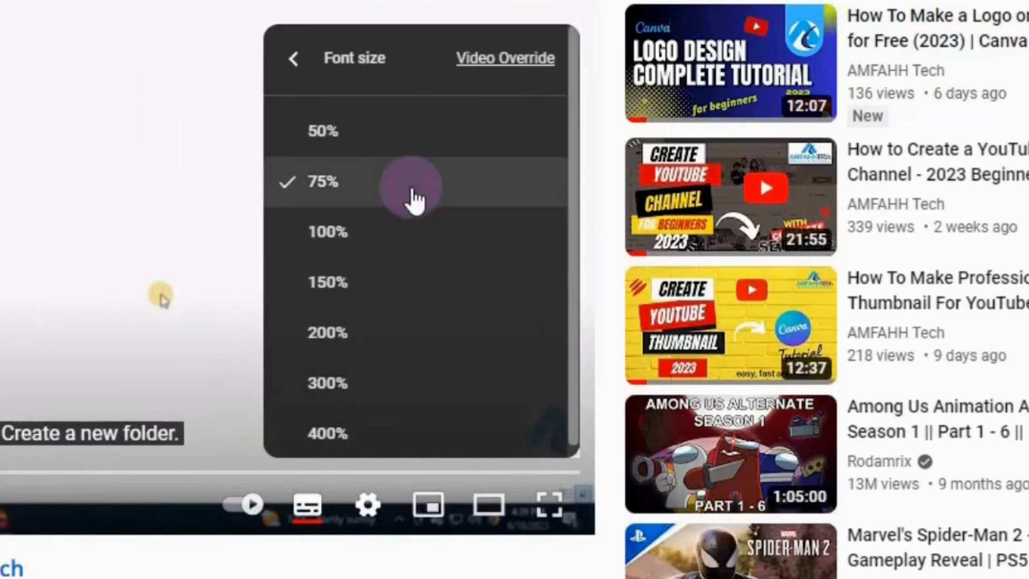
{"action": "left_click", "coordinate": [327, 231]}
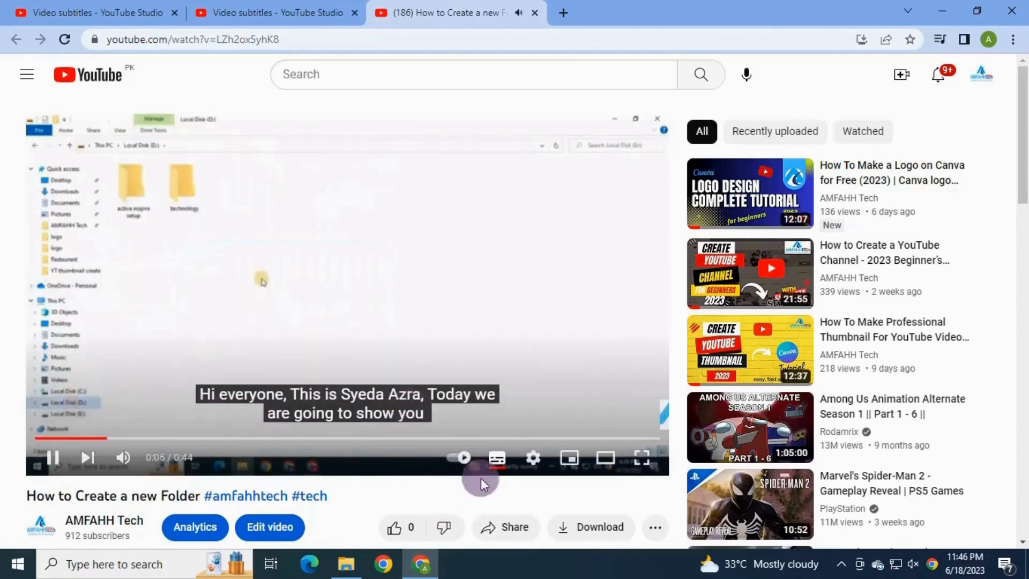
- Toggle the CC button off and back on during playback
{"action": "left_click", "coordinate": [496, 458]}
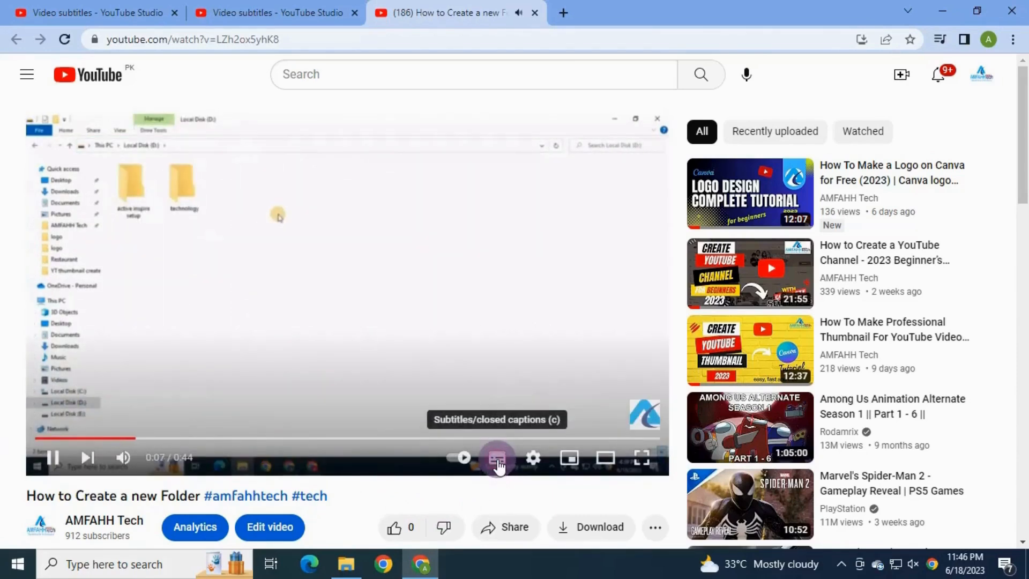
{"action": "left_click", "coordinate": [496, 458]}
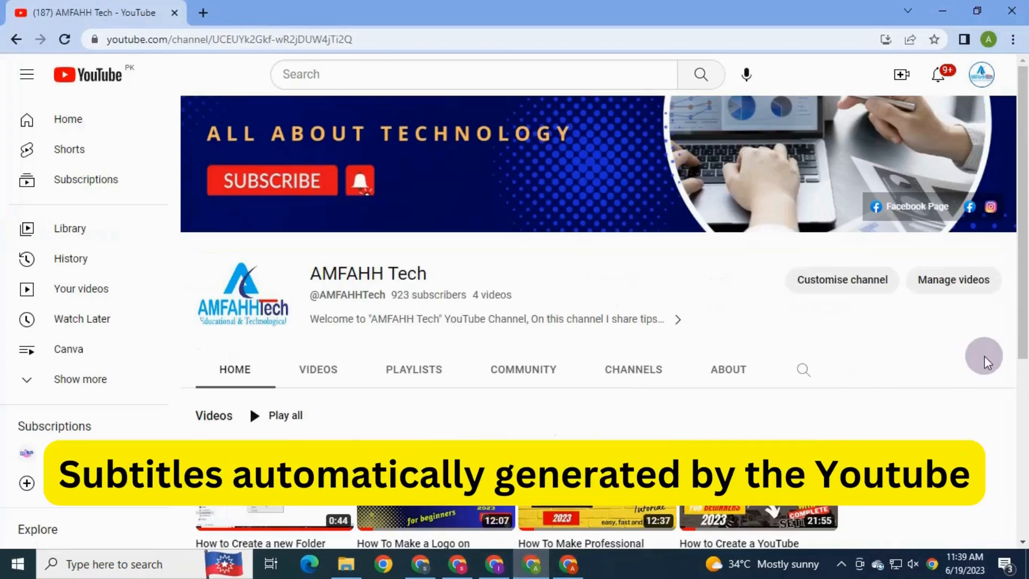
- Open the How to Create a YouTube Channel video, Edit video, then its Subtitles page
{"action": "scroll", "scroll_direction": "down", "scroll_amount": 3}
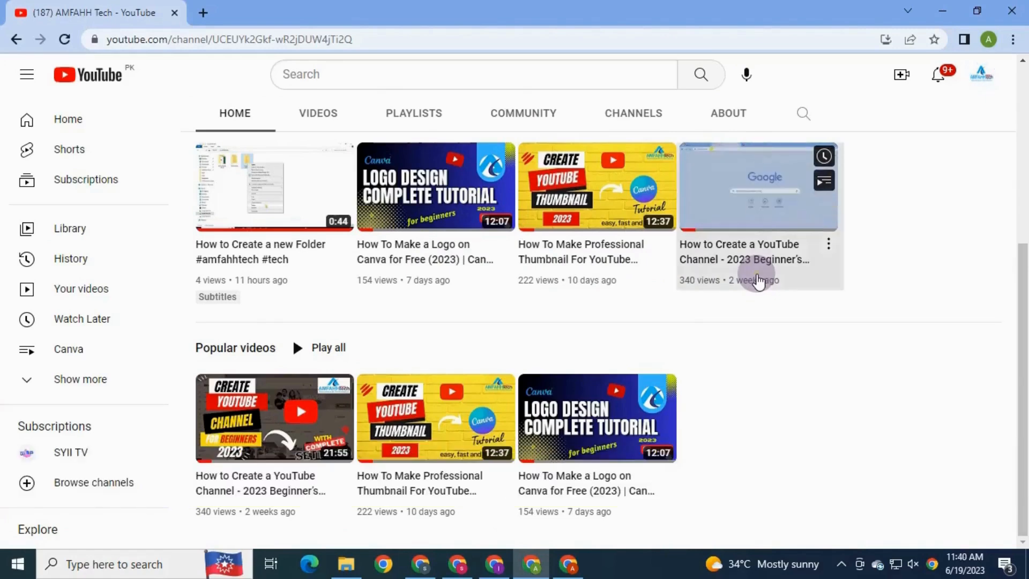
{"action": "left_click", "coordinate": [758, 186]}
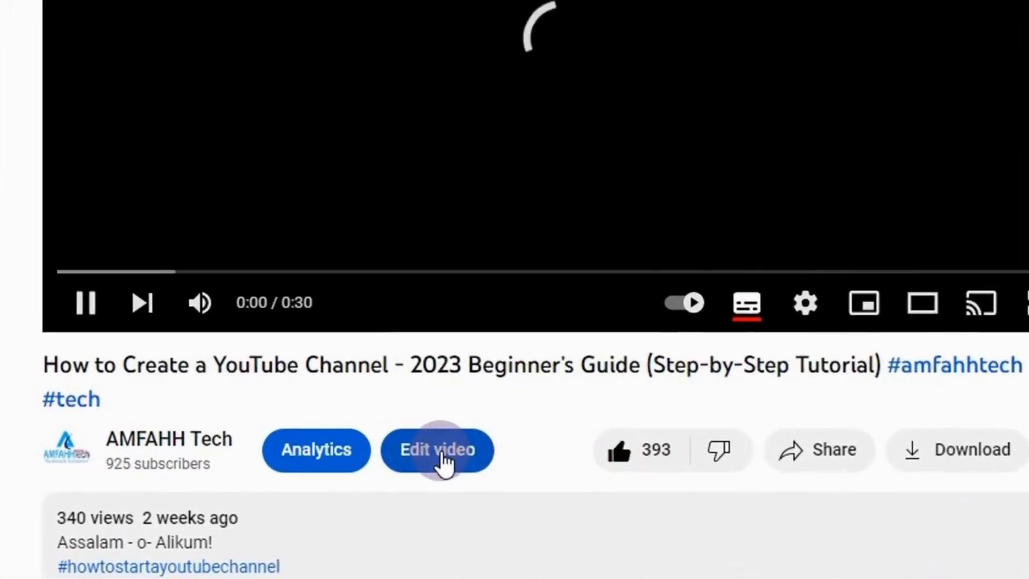
{"action": "left_click", "coordinate": [436, 449]}
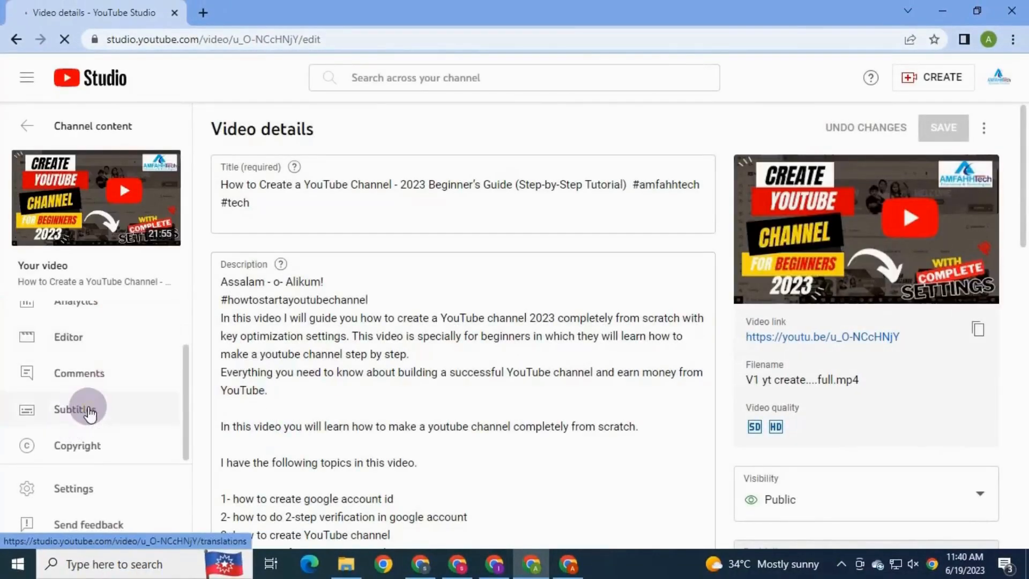
{"action": "left_click", "coordinate": [74, 408]}
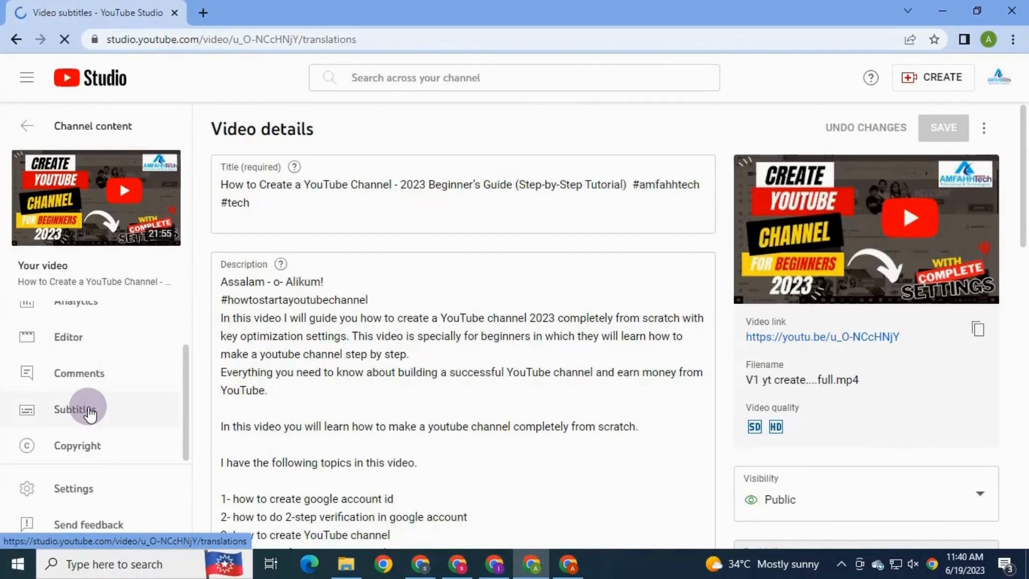
{"action": "left_click", "coordinate": [75, 408]}
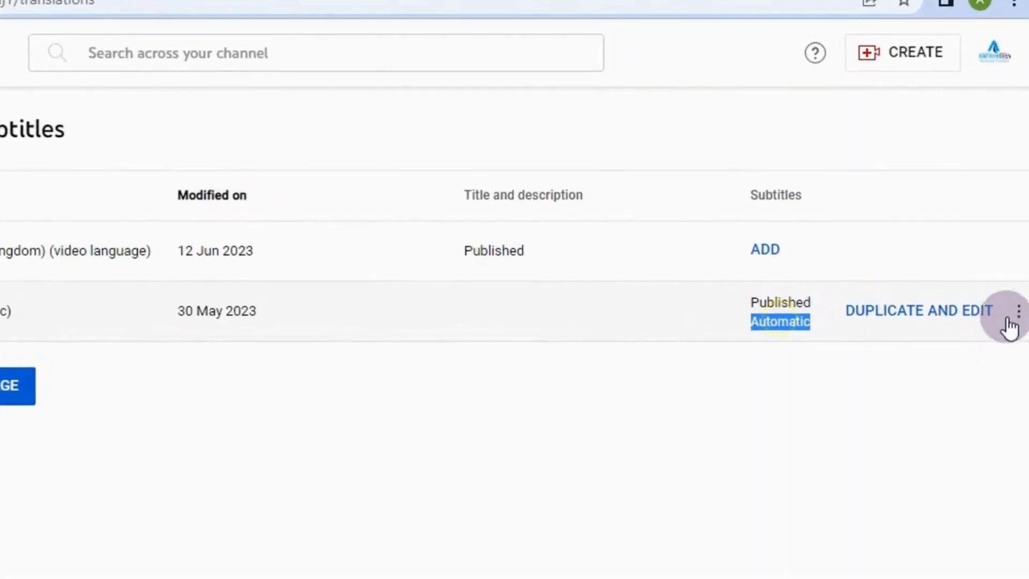
- Duplicate and Edit the English (Automatic) captions and show their timings
{"action": "left_click", "coordinate": [919, 311]}
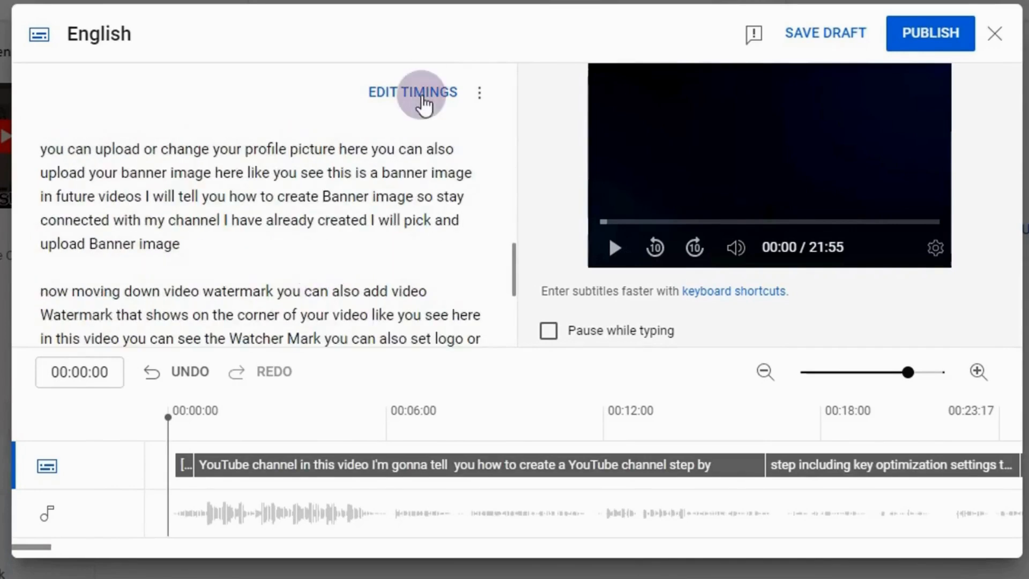
{"action": "left_click", "coordinate": [412, 92]}
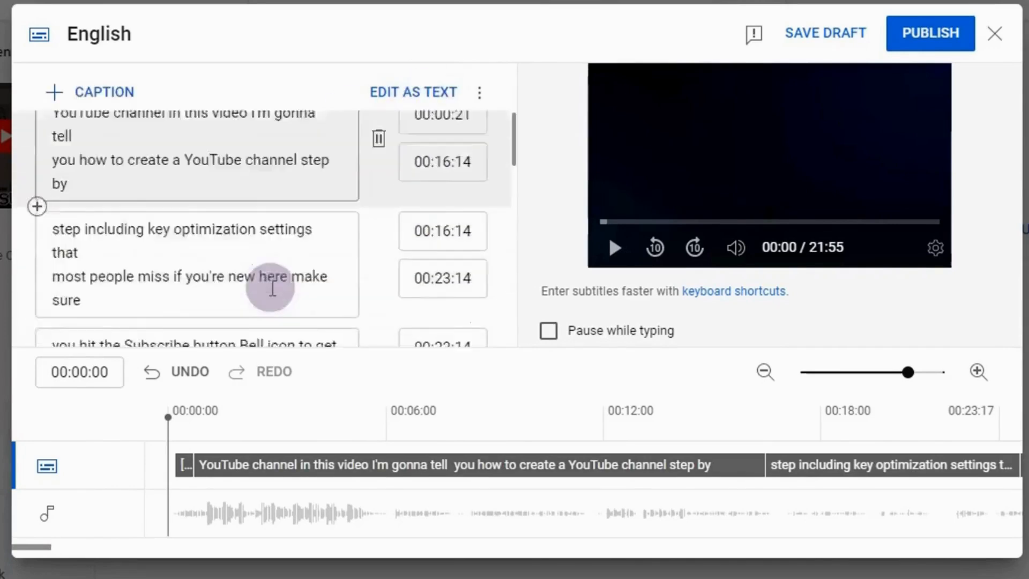
{"action": "scroll", "scroll_direction": "down", "scroll_amount": 3}
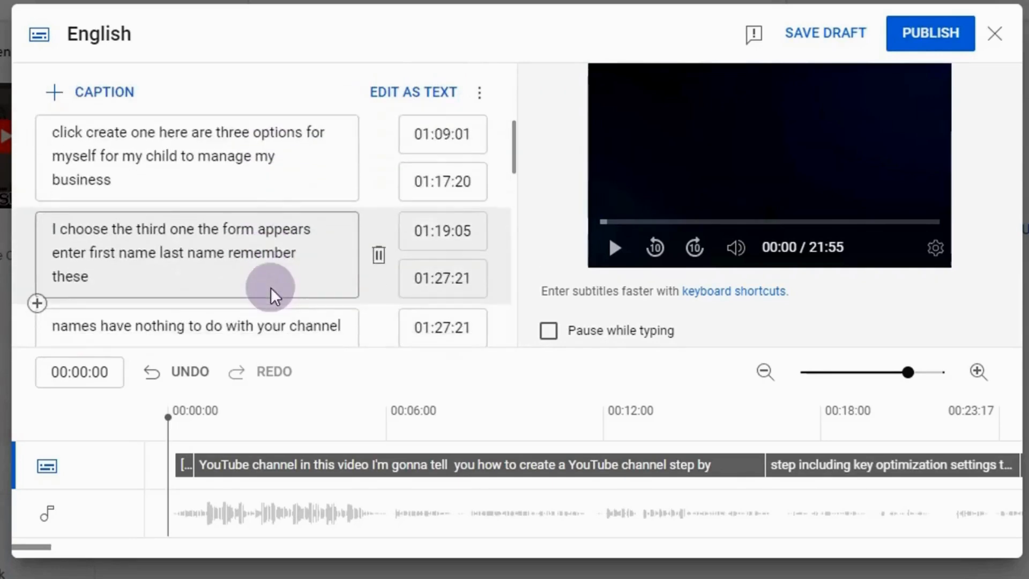
{"action": "scroll", "scroll_direction": "down", "scroll_amount": 3}
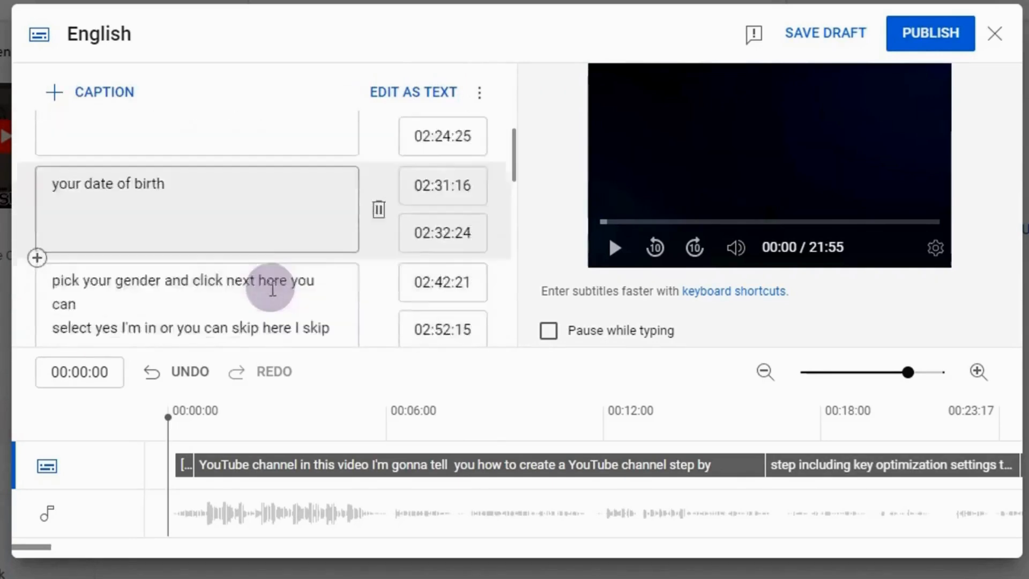
- Play the video to check the captions, then publish the English track
{"action": "left_click", "coordinate": [613, 247]}
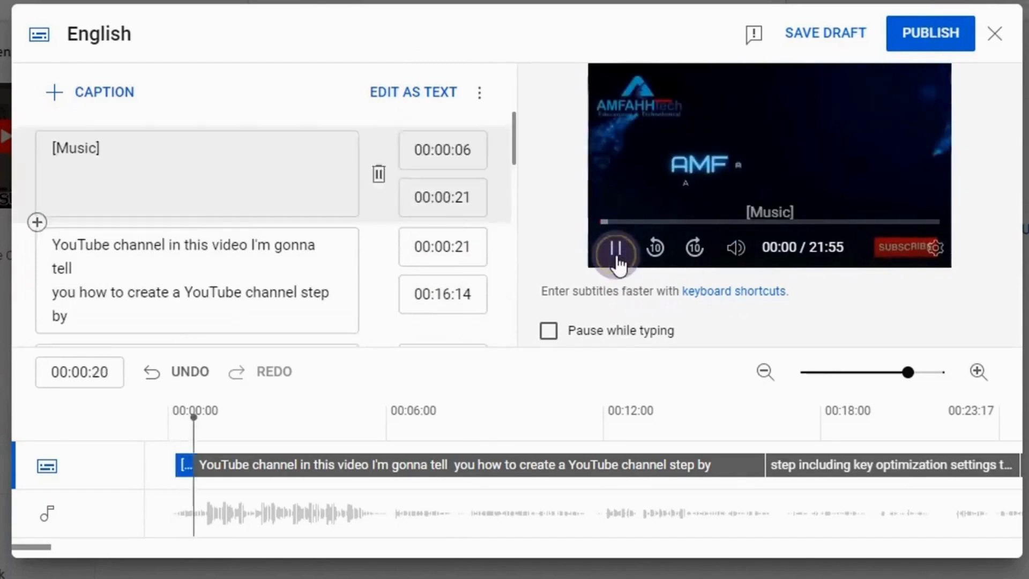
{"action": "left_click", "coordinate": [615, 250]}
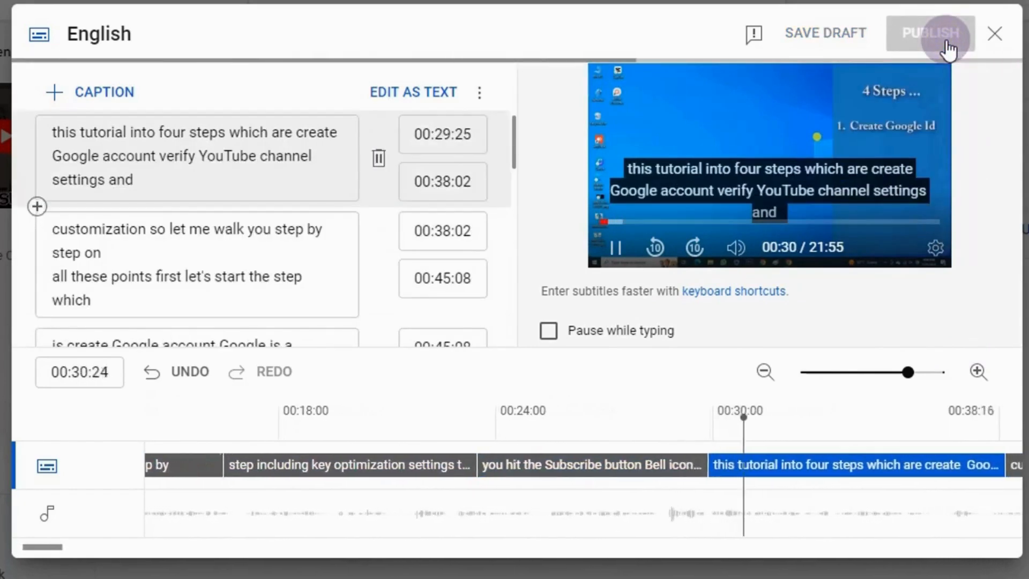
{"action": "left_click", "coordinate": [929, 33]}
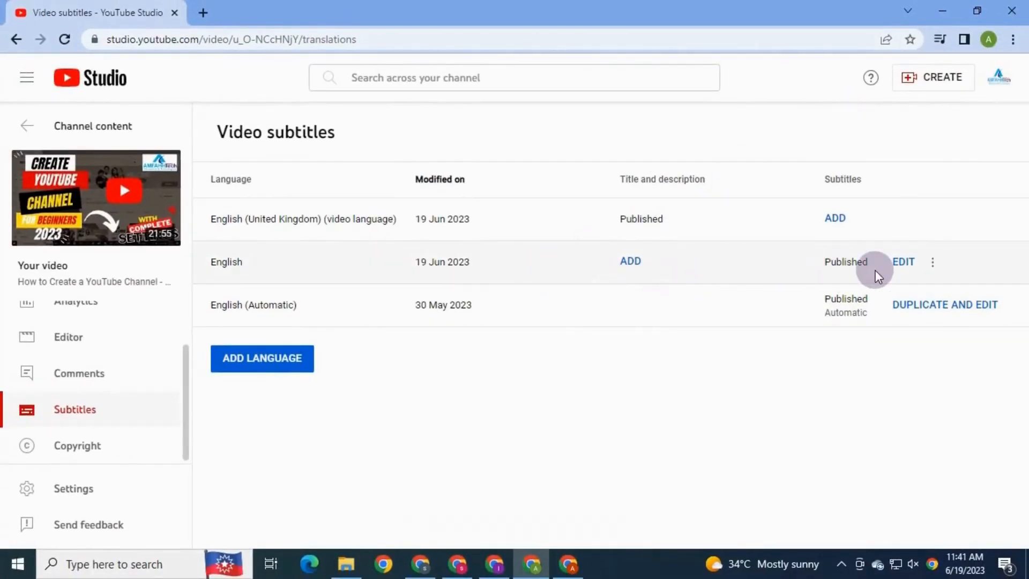
- Go to Your channel and play the How to Create a YouTube Channel video with captions
{"action": "left_click", "coordinate": [999, 77]}
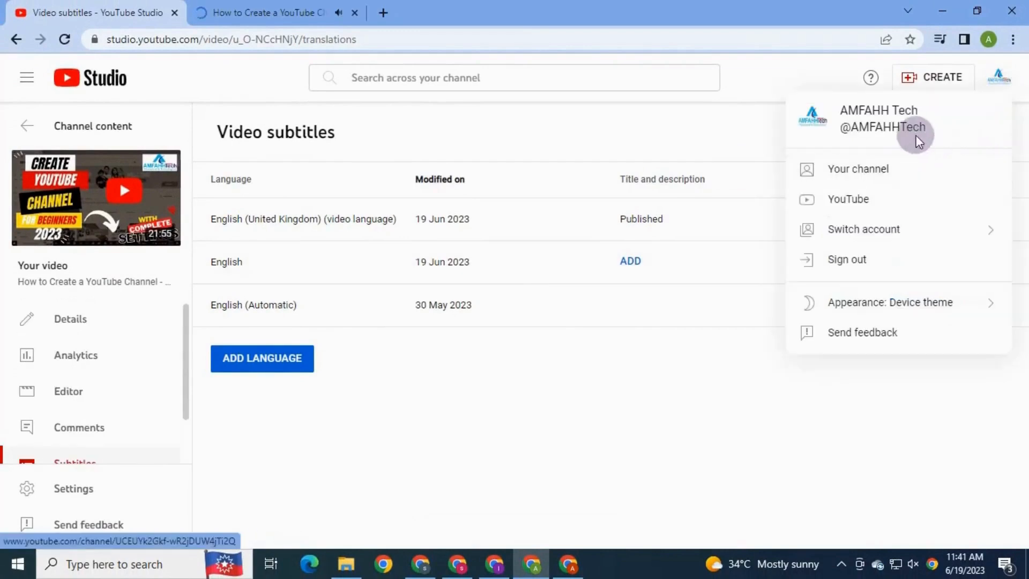
{"action": "left_click", "coordinate": [858, 168]}
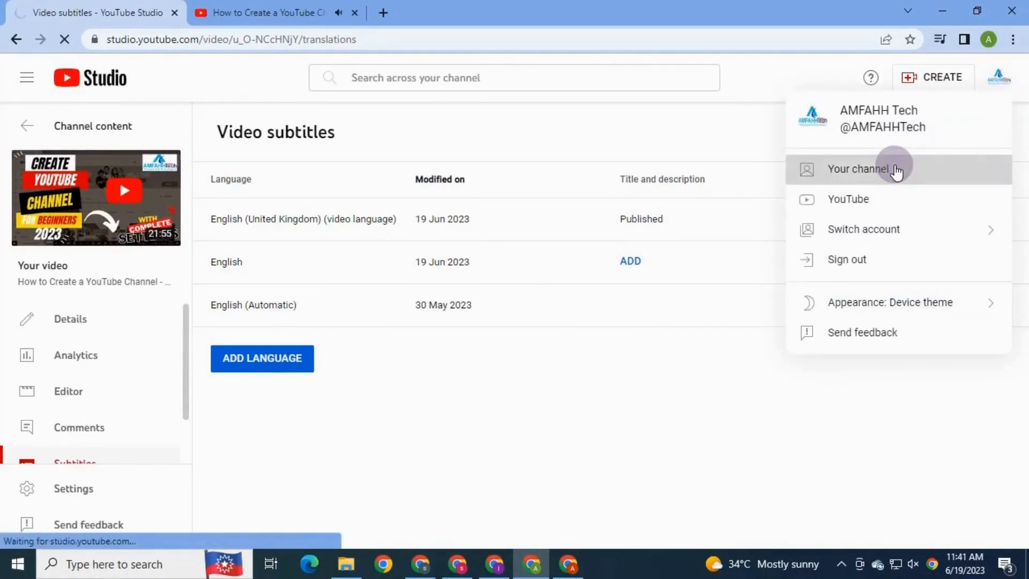
{"action": "left_click", "coordinate": [857, 168]}
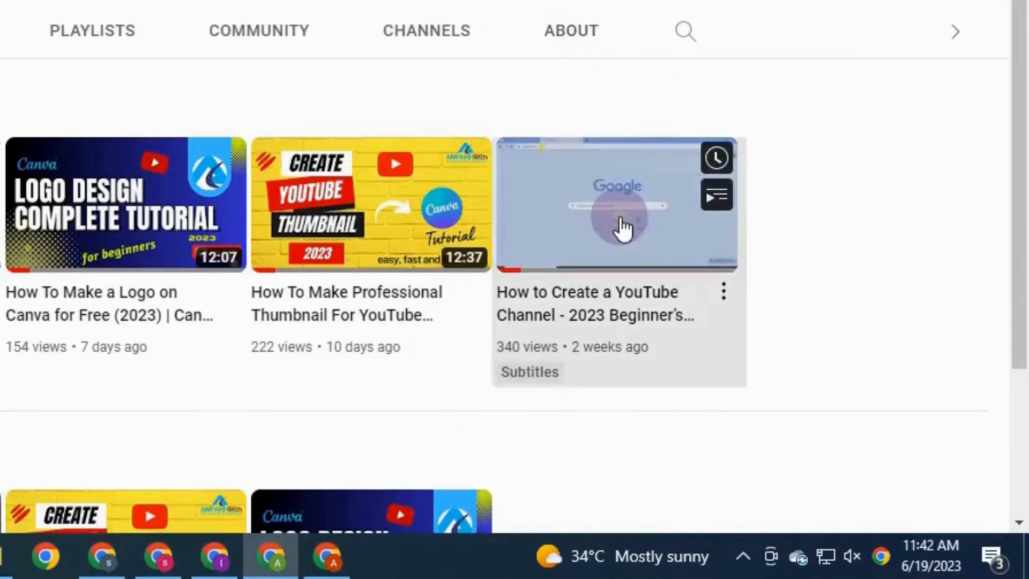
{"action": "left_click", "coordinate": [618, 204]}
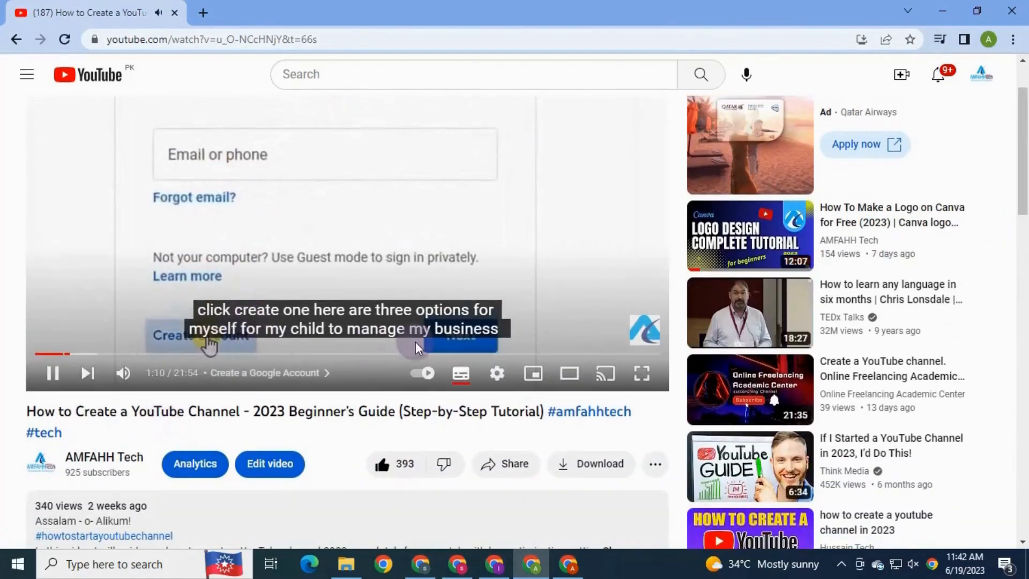
{"action": "left_click", "coordinate": [201, 334]}
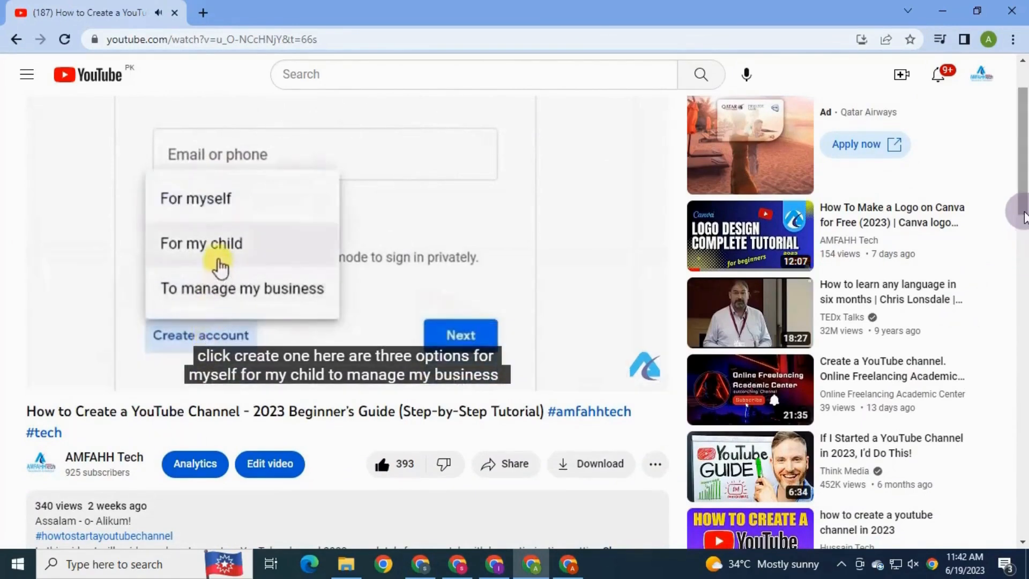
{"action": "mouse_move", "coordinate": [300, 210]}
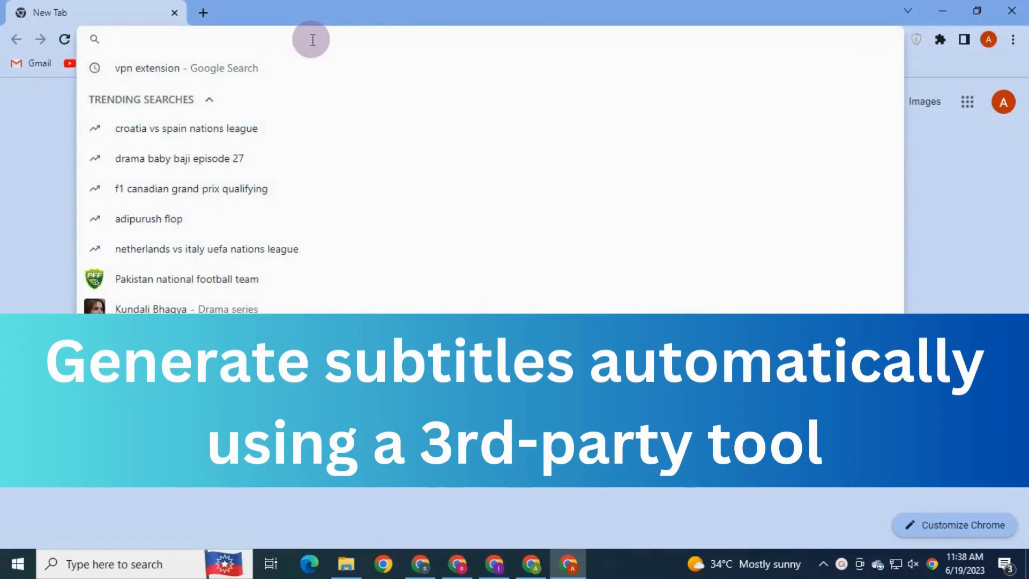
- Go to app.aurisai.io and Login with Google using the chosen account
{"action": "type", "text": "https://app.aurisai.io/"}
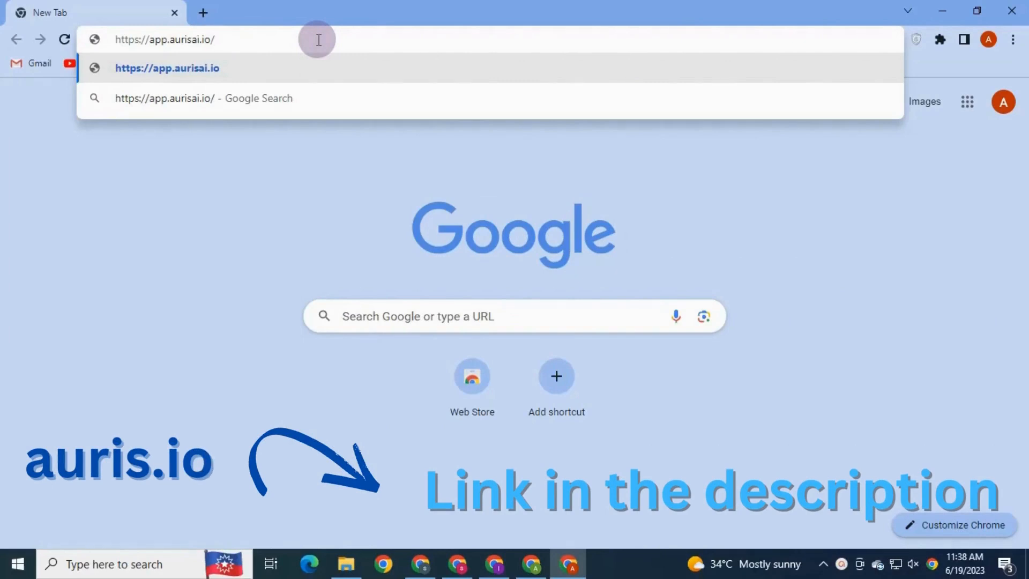
{"action": "left_click", "coordinate": [217, 40]}
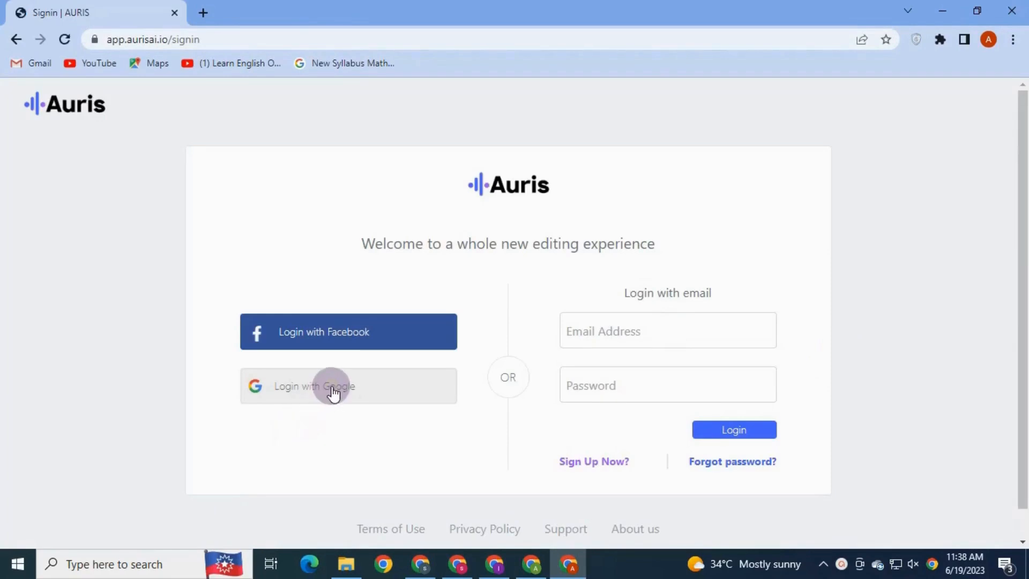
{"action": "left_click", "coordinate": [347, 386]}
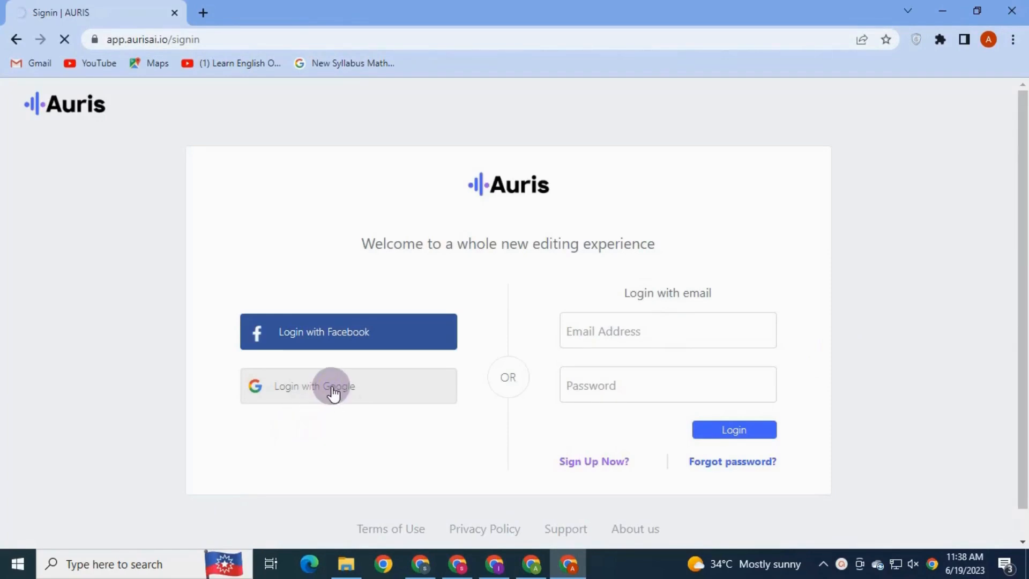
{"action": "left_click", "coordinate": [314, 386]}
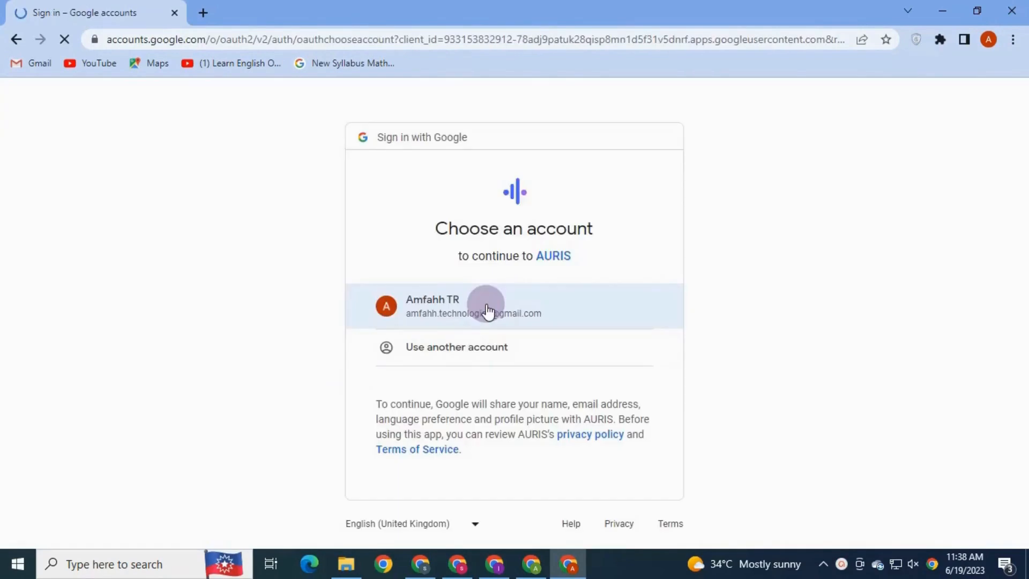
{"action": "left_click", "coordinate": [473, 306]}
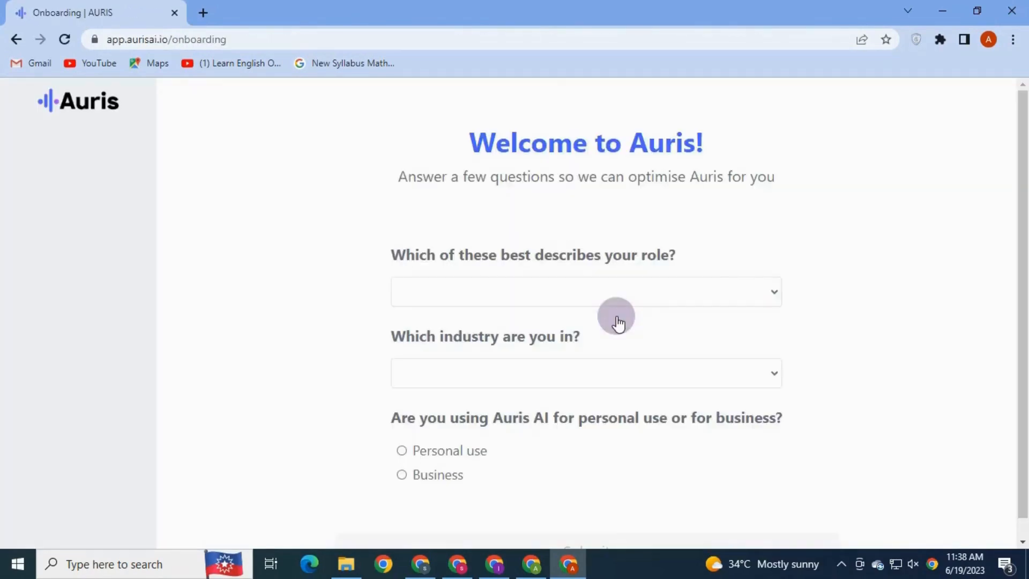
- Answer onboarding as Educator, Education, Personal use and submit
{"action": "left_click", "coordinate": [584, 291]}
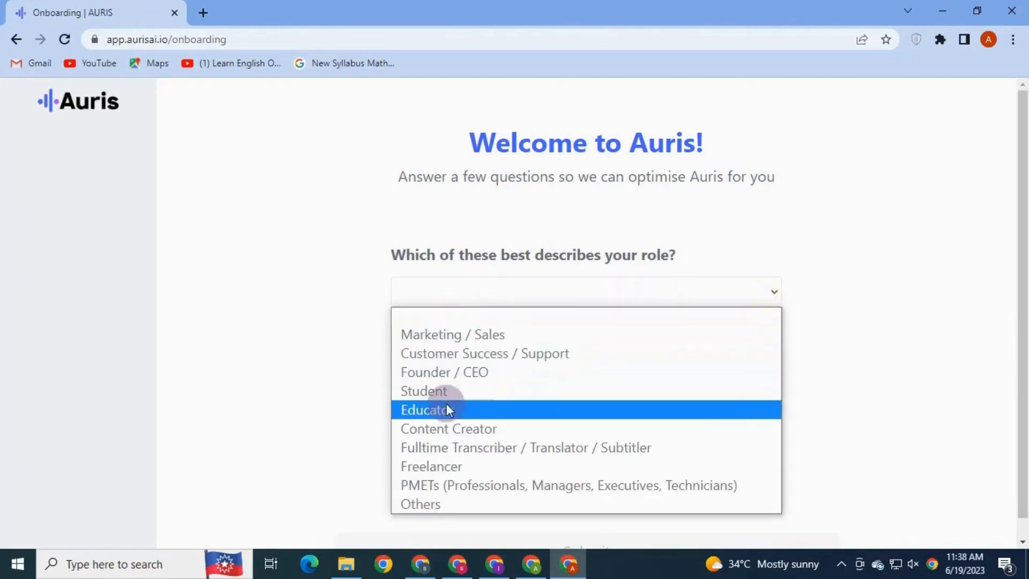
{"action": "left_click", "coordinate": [425, 410]}
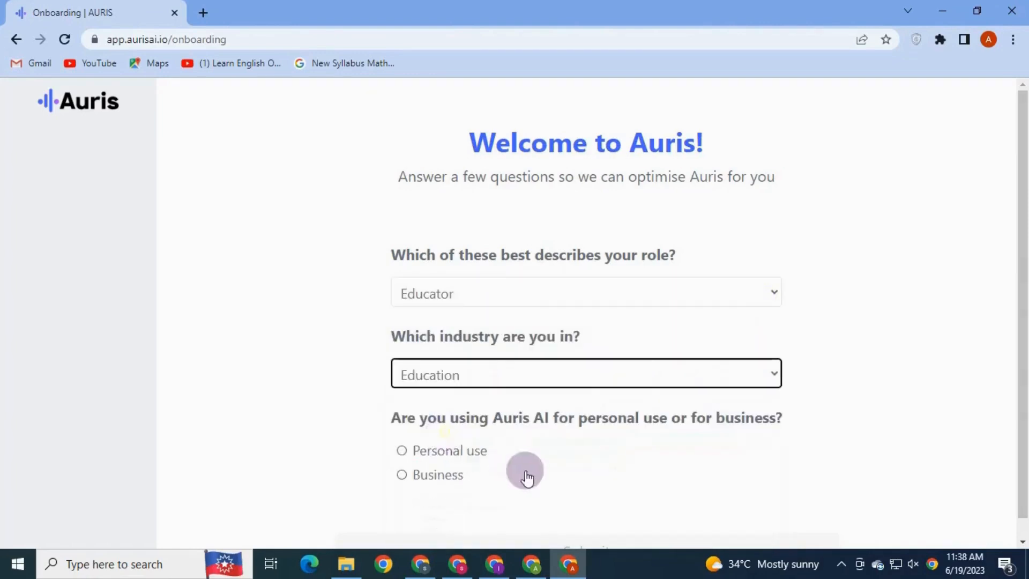
{"action": "left_click", "coordinate": [402, 450]}
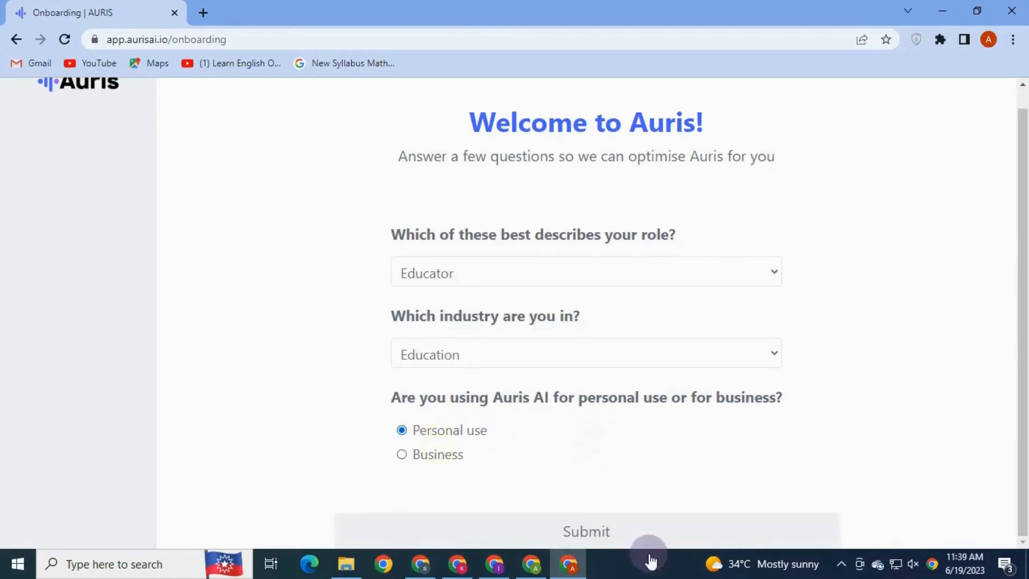
{"action": "left_click", "coordinate": [585, 531]}
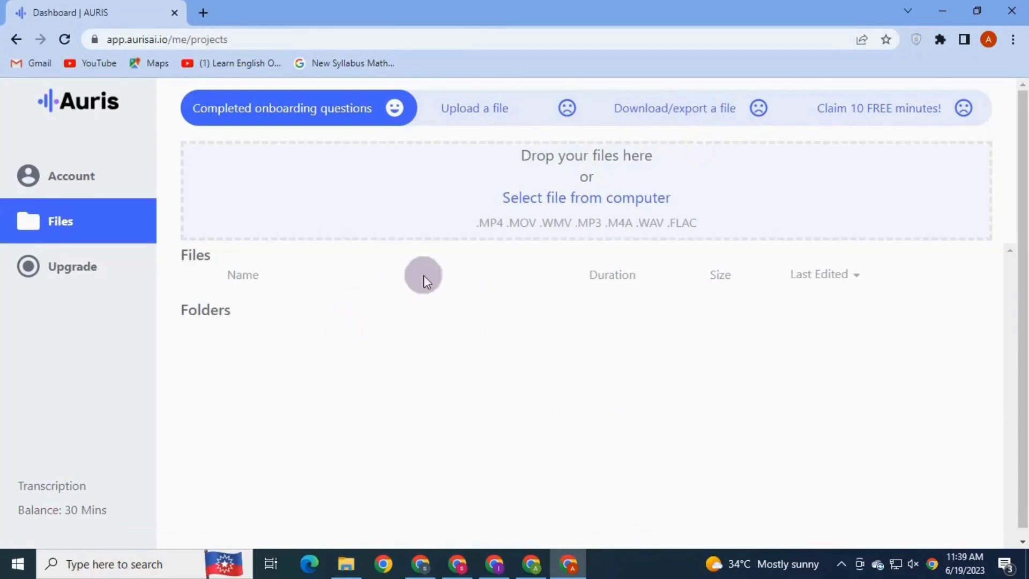
{"action": "mouse_move", "coordinate": [554, 200]}
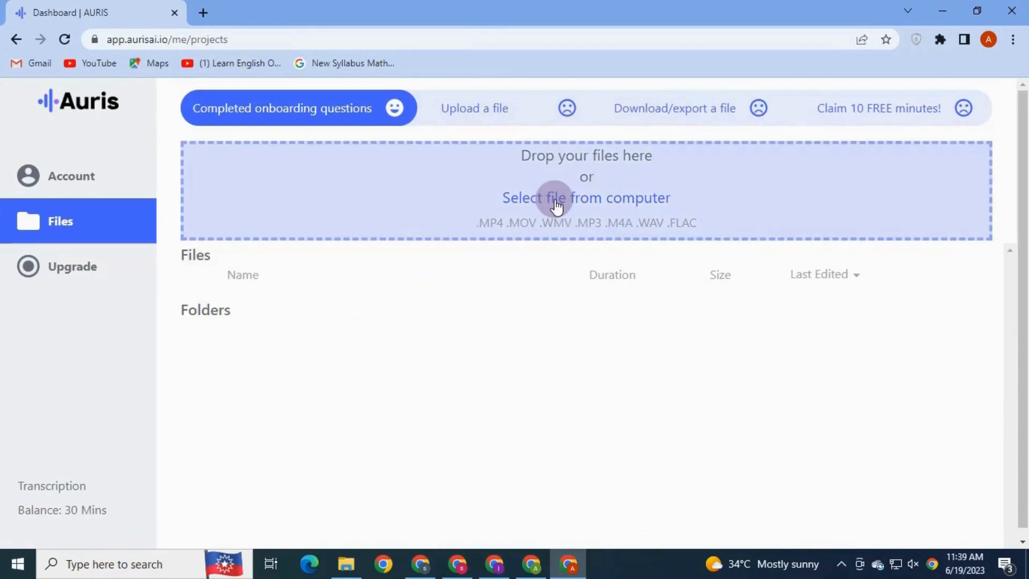
- Upload support video with audio (1).mp4 for English subtitles and dismiss the success message
{"action": "left_click", "coordinate": [586, 198]}
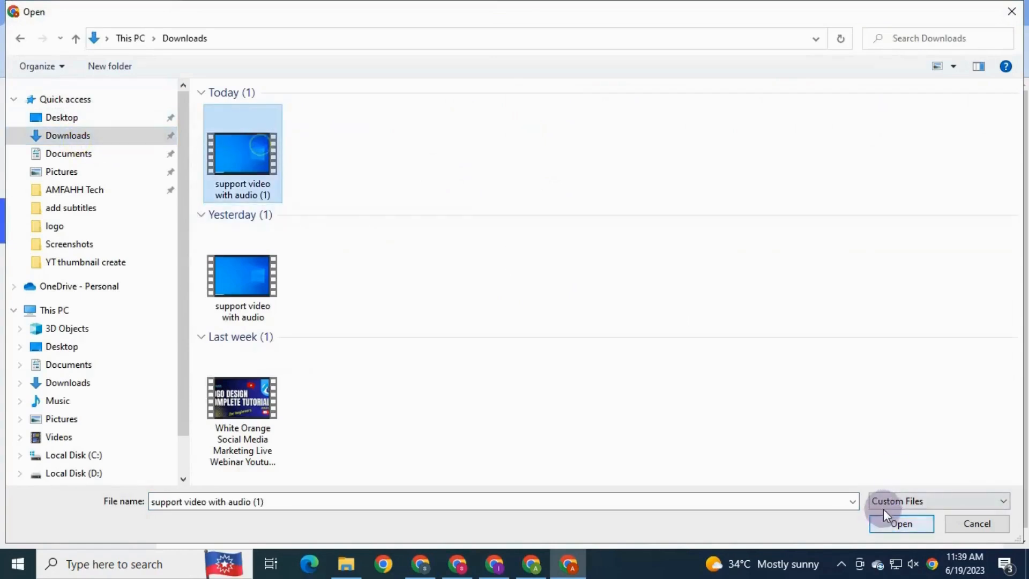
{"action": "left_click", "coordinate": [900, 524]}
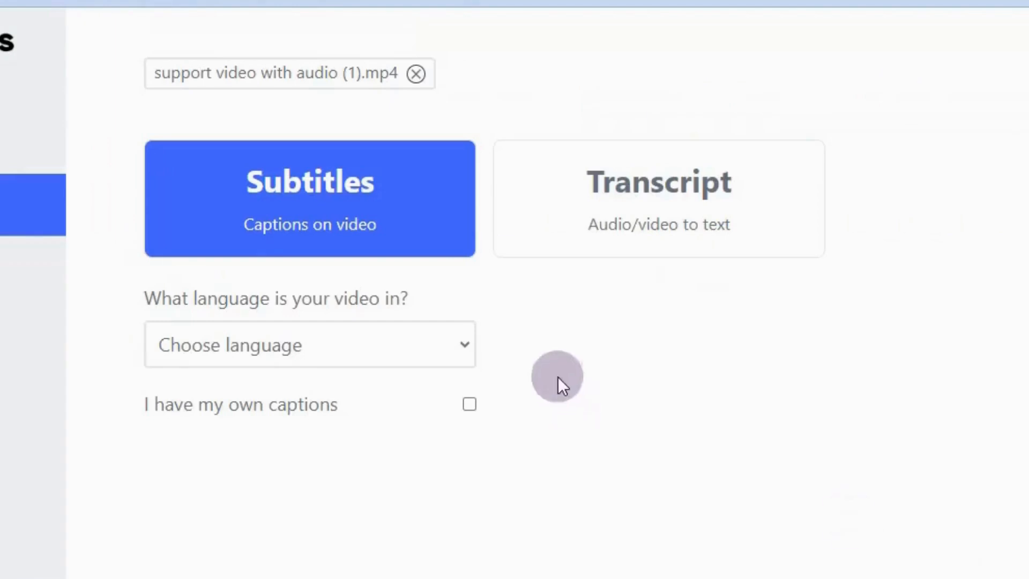
{"action": "left_click", "coordinate": [309, 344]}
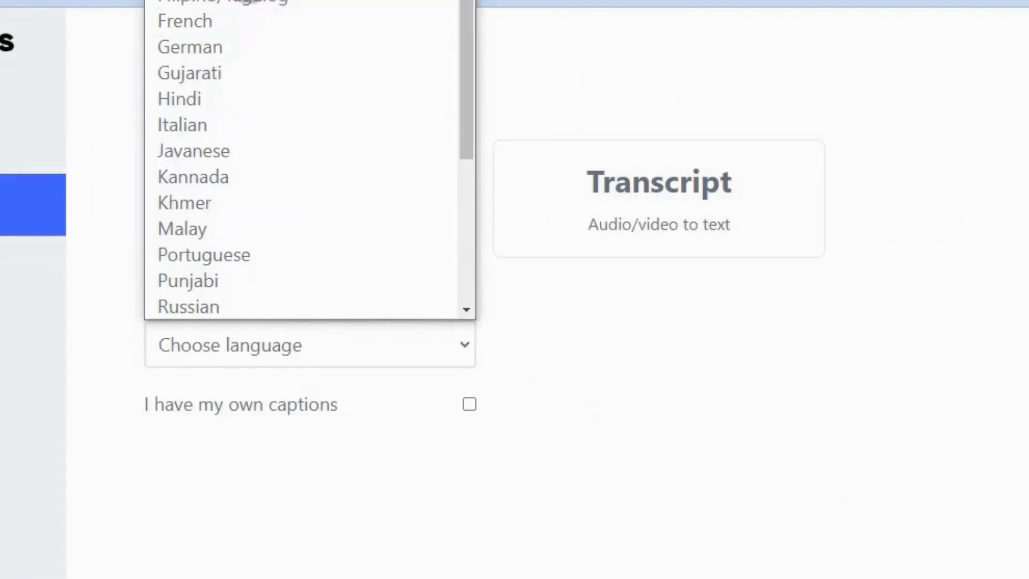
{"action": "left_click", "coordinate": [932, 504]}
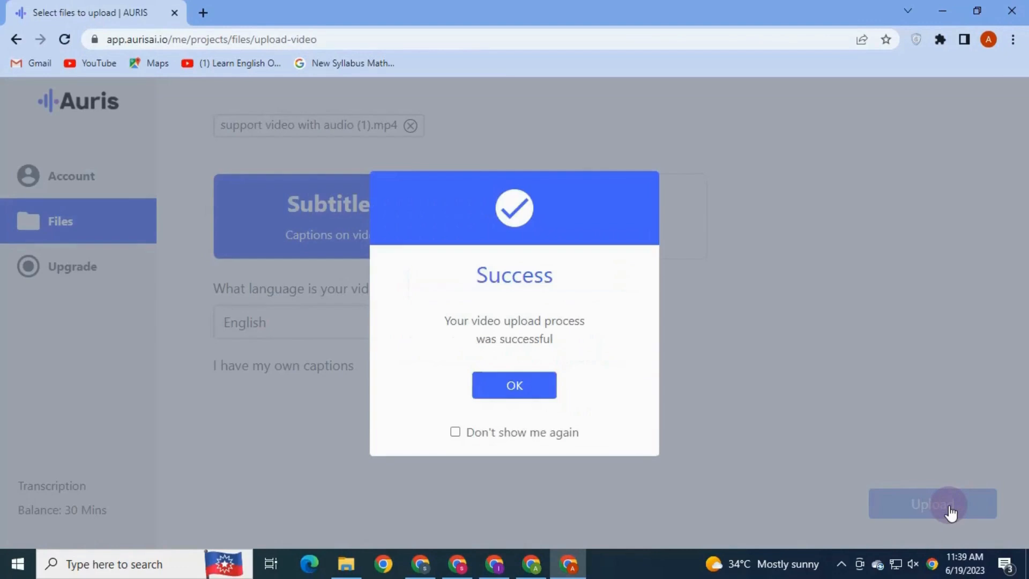
{"action": "left_click", "coordinate": [514, 385]}
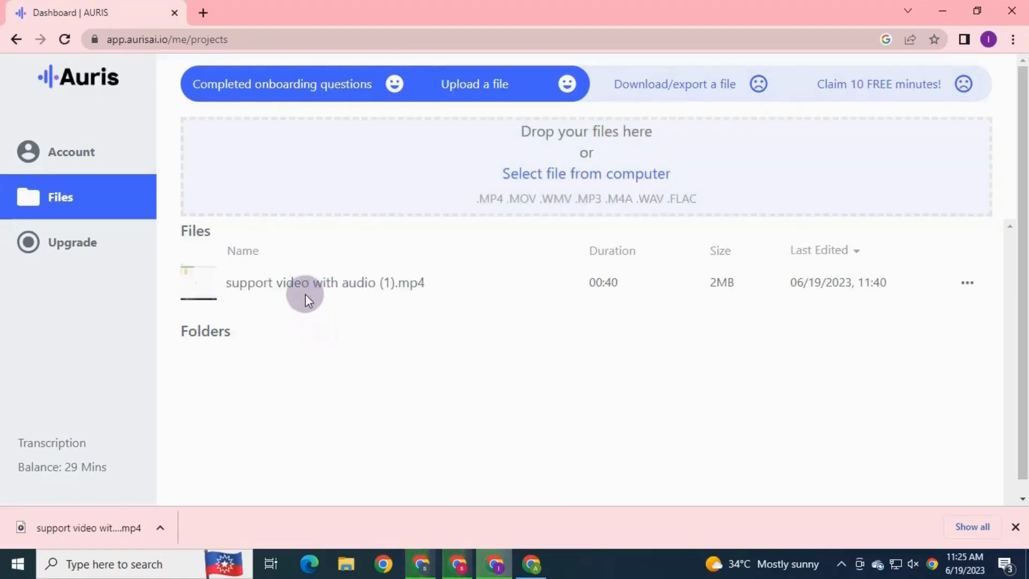
{"action": "left_click", "coordinate": [324, 282]}
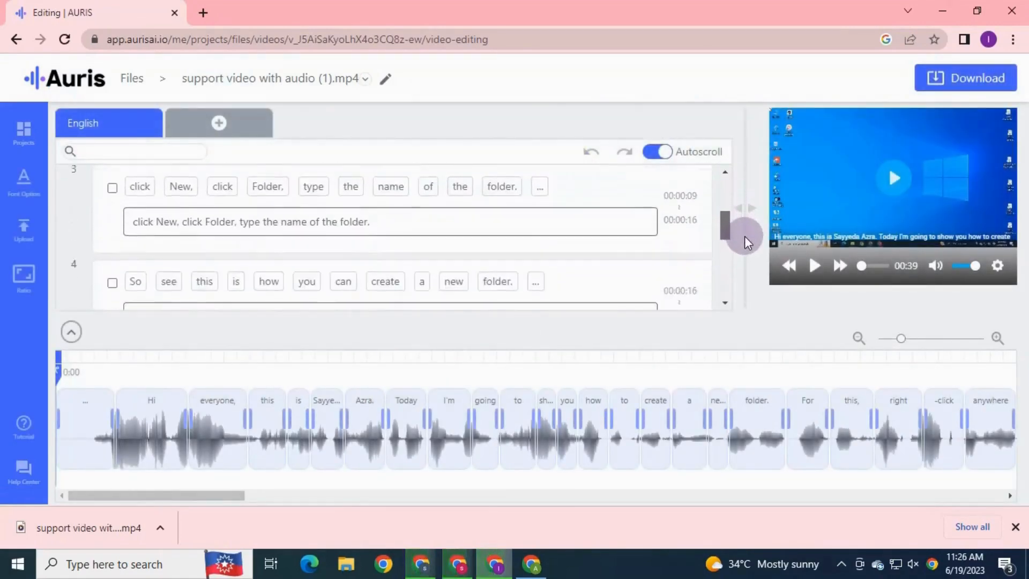
{"action": "scroll", "scroll_direction": "down", "scroll_amount": 3}
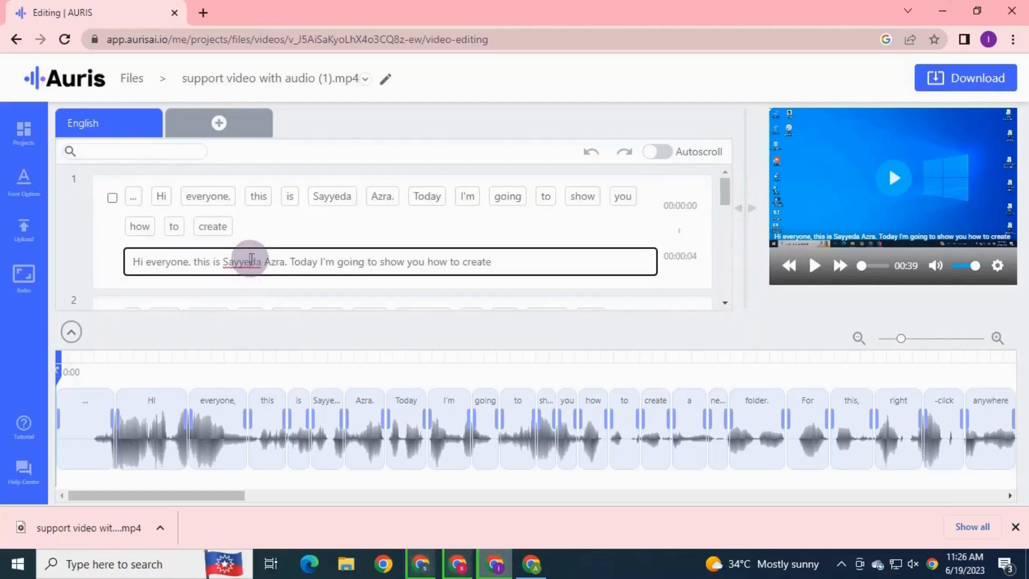
{"action": "double_click", "coordinate": [241, 261]}
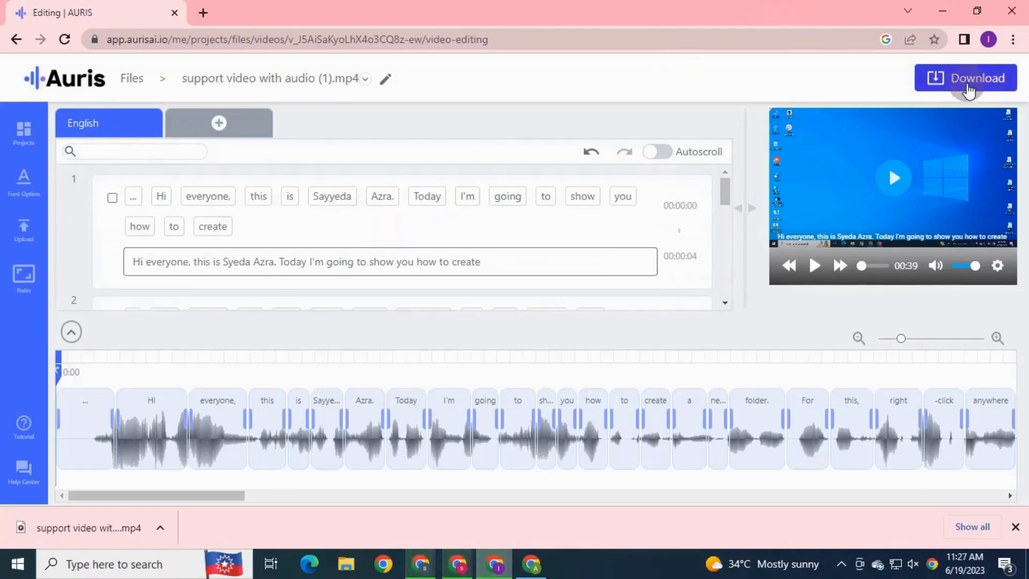
- Download the captions via TEXT > Export as Caption (.srt) in English
{"action": "left_click", "coordinate": [964, 78]}
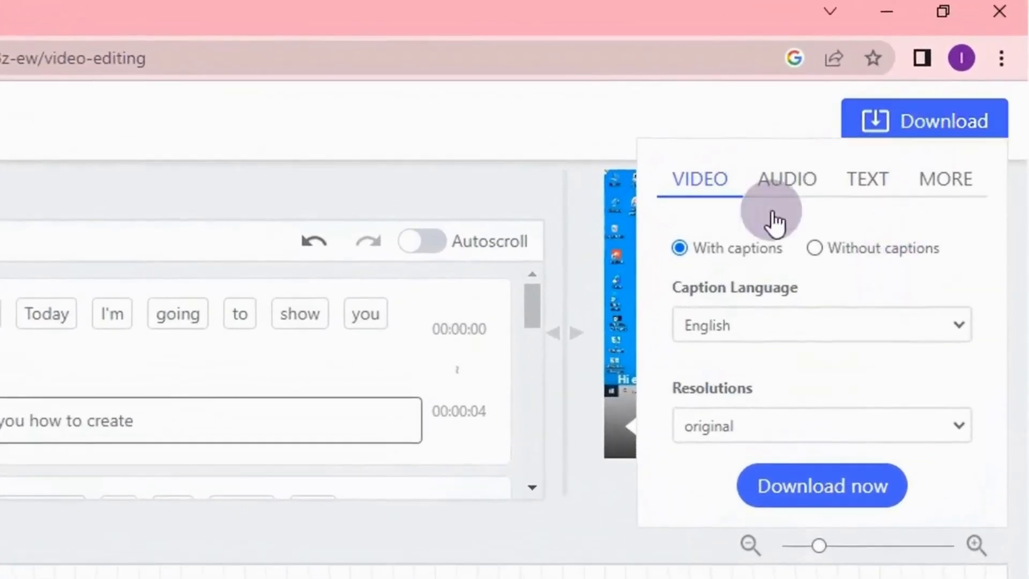
{"action": "mouse_move", "coordinate": [868, 251]}
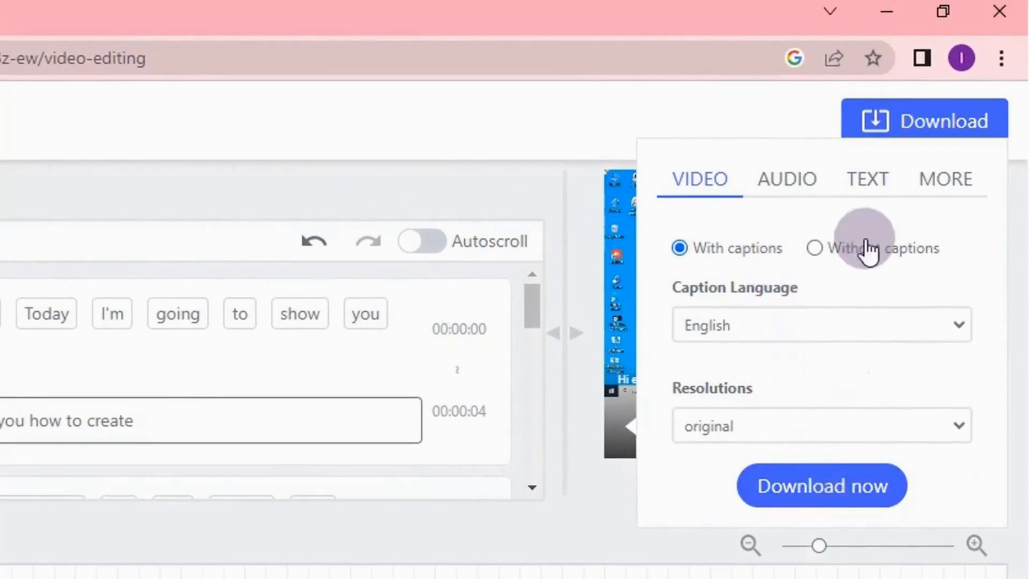
{"action": "left_click", "coordinate": [867, 179]}
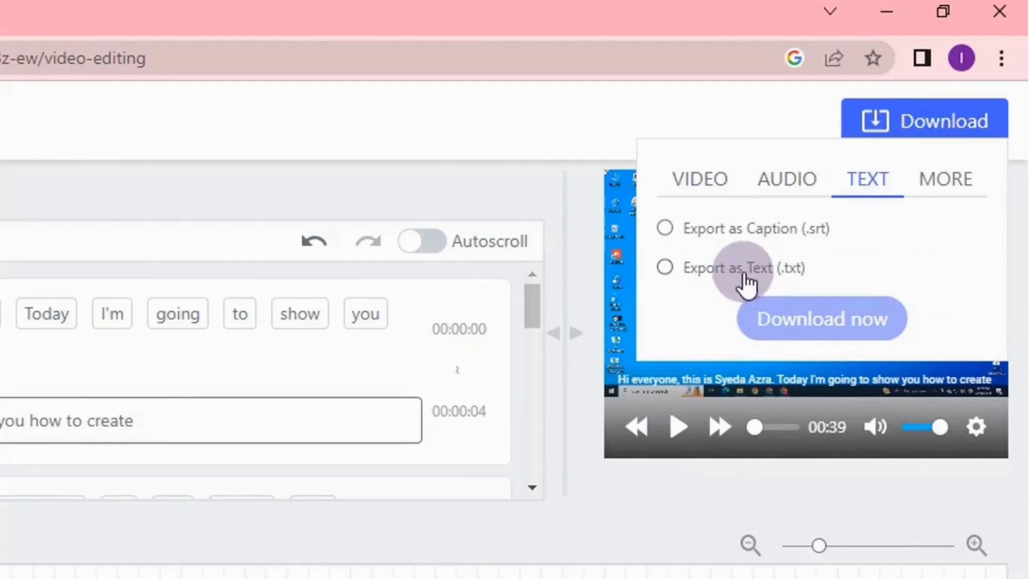
{"action": "left_click", "coordinate": [665, 229]}
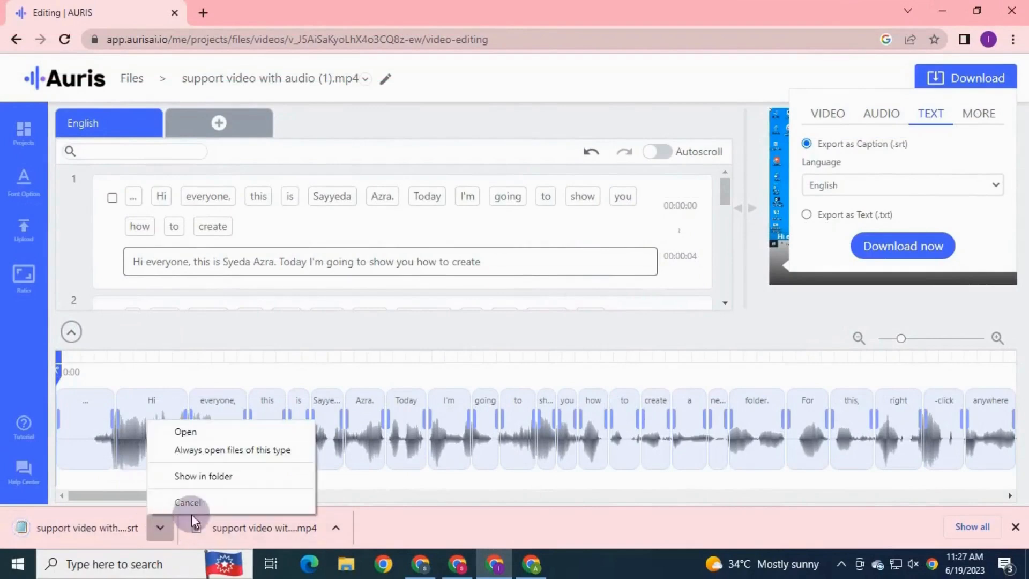
{"action": "left_click", "coordinate": [203, 476]}
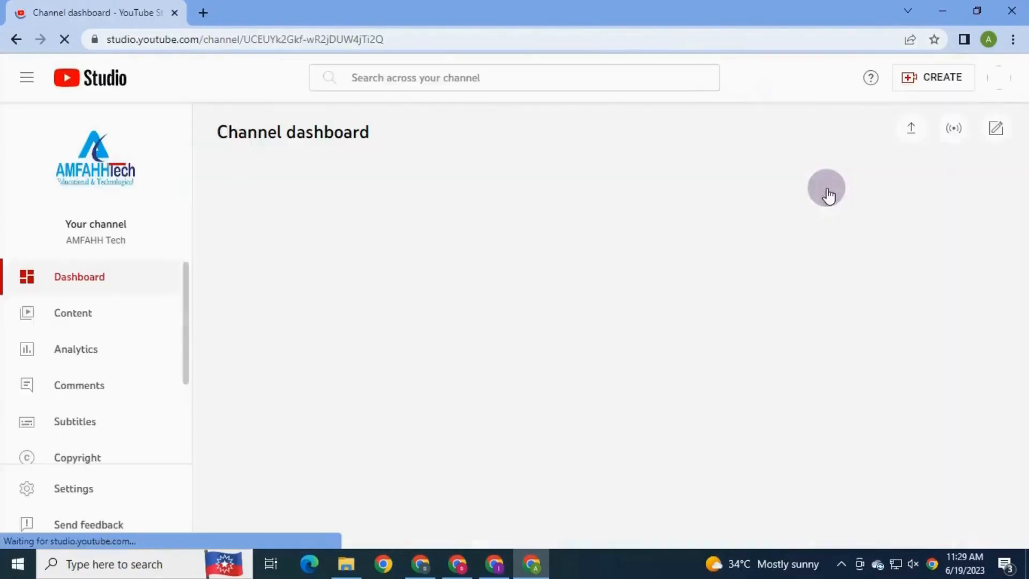
{"action": "mouse_move", "coordinate": [72, 313]}
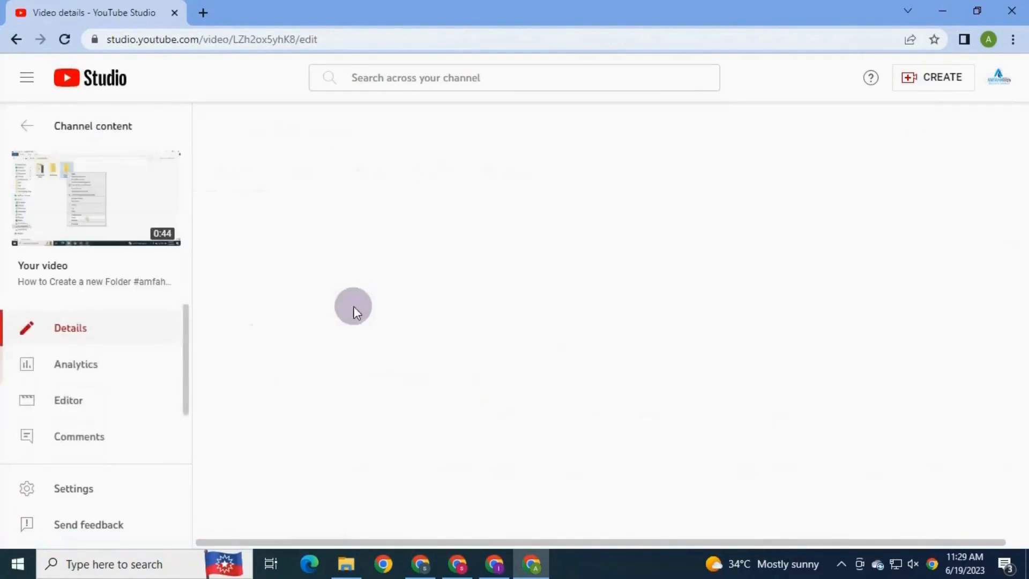
- Add English (United Kingdom) subtitles by uploading the Auris .srt file with timing
{"action": "left_click", "coordinate": [75, 409]}
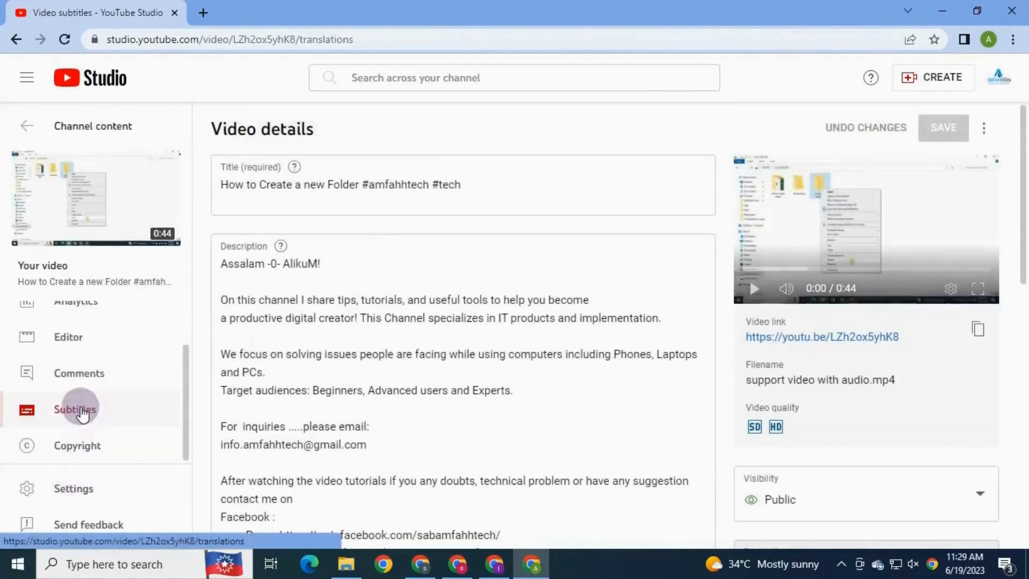
{"action": "left_click", "coordinate": [75, 408]}
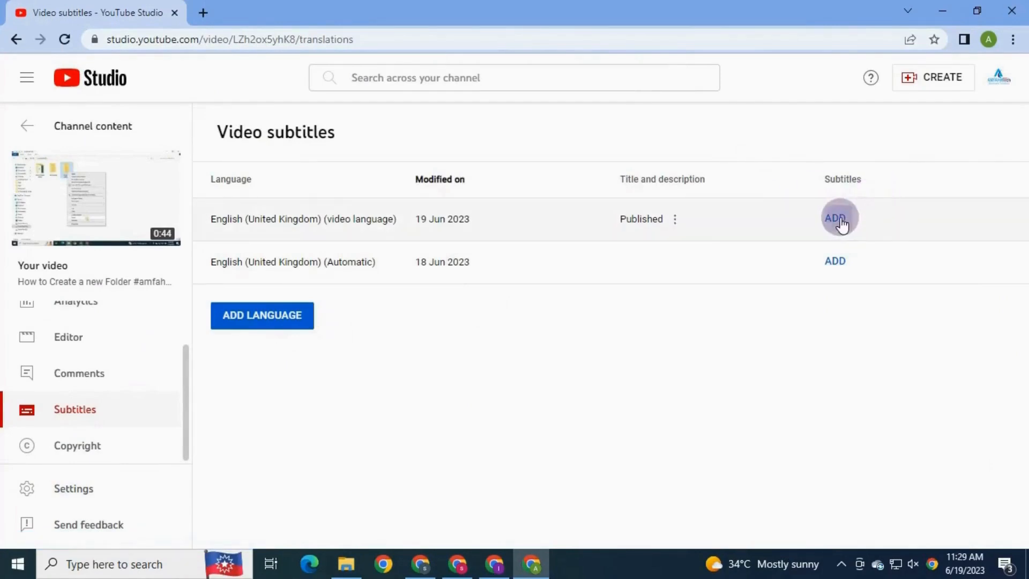
{"action": "left_click", "coordinate": [835, 219]}
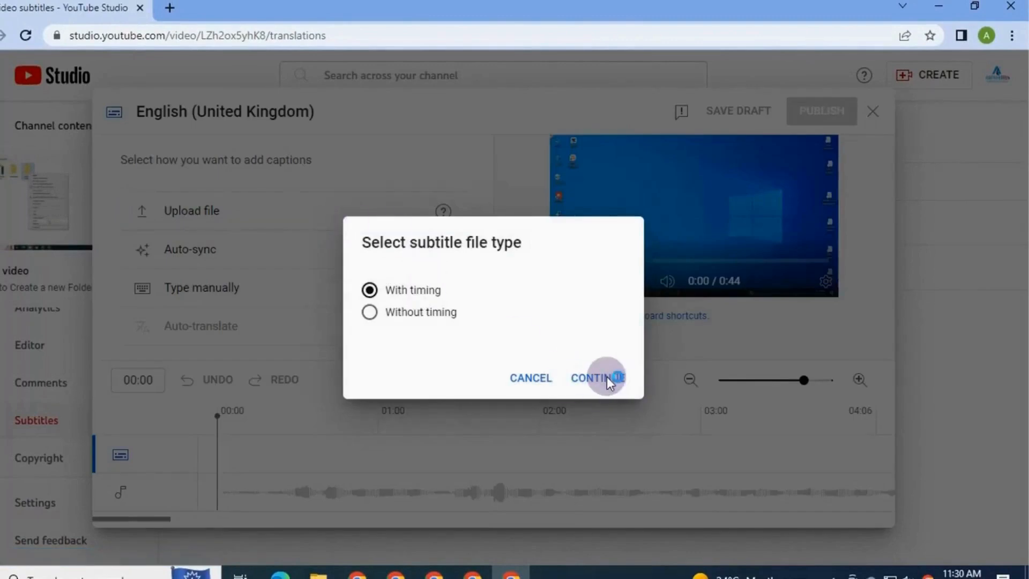
{"action": "left_click", "coordinate": [596, 378]}
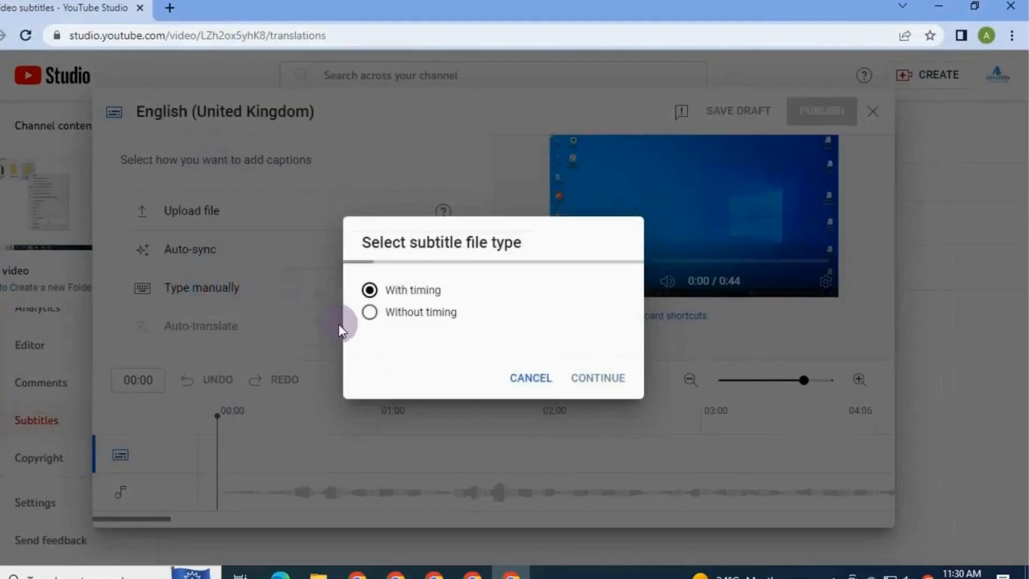
{"action": "left_click", "coordinate": [597, 378]}
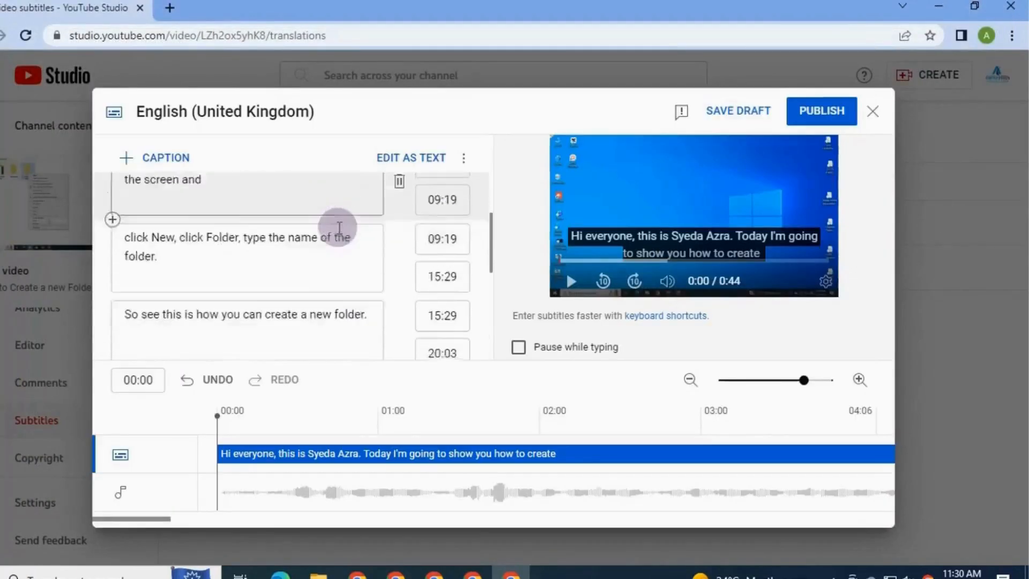
- Preview the uploaded captions in the player, then pause playback
{"action": "scroll", "scroll_direction": "down", "scroll_amount": 3}
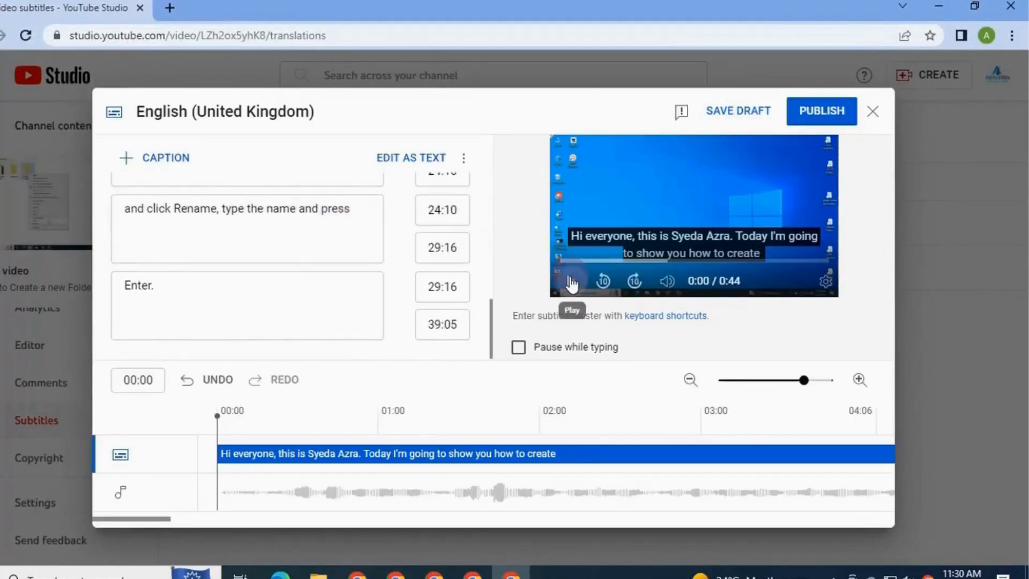
{"action": "left_click", "coordinate": [572, 280]}
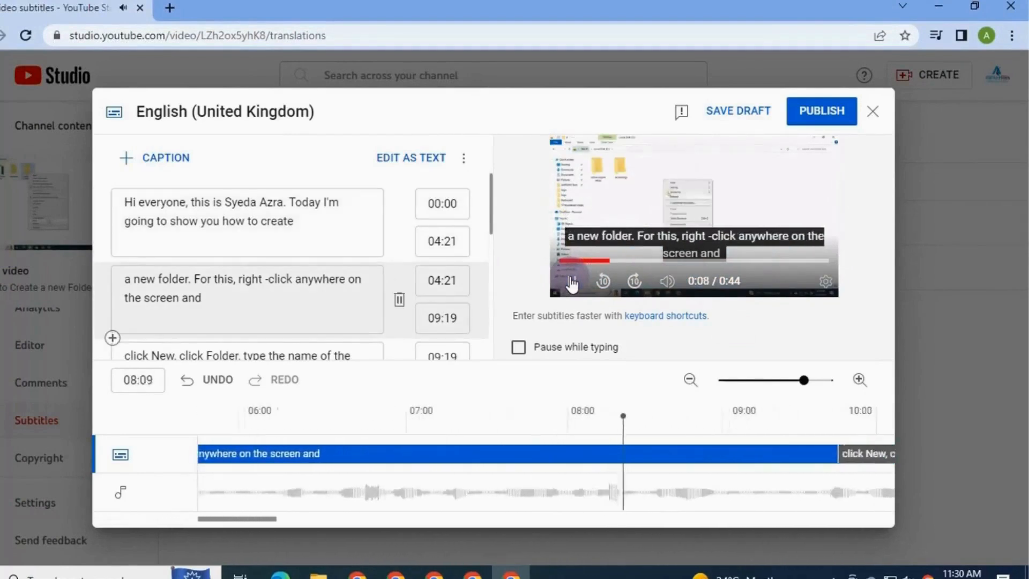
{"action": "left_click", "coordinate": [572, 281]}
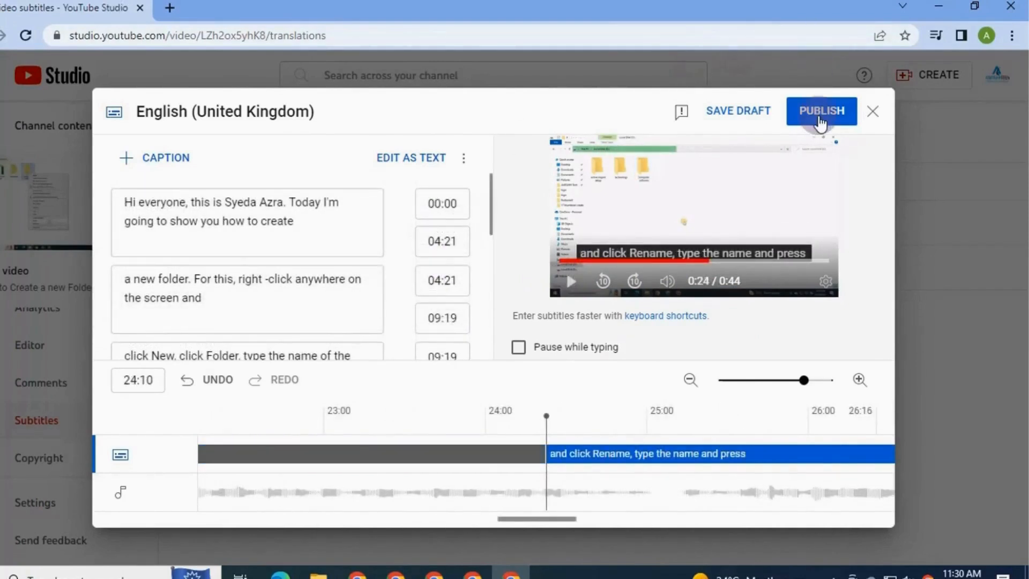
- Publish the English (United Kingdom) subtitles so they list as Published
{"action": "left_click", "coordinate": [821, 110]}
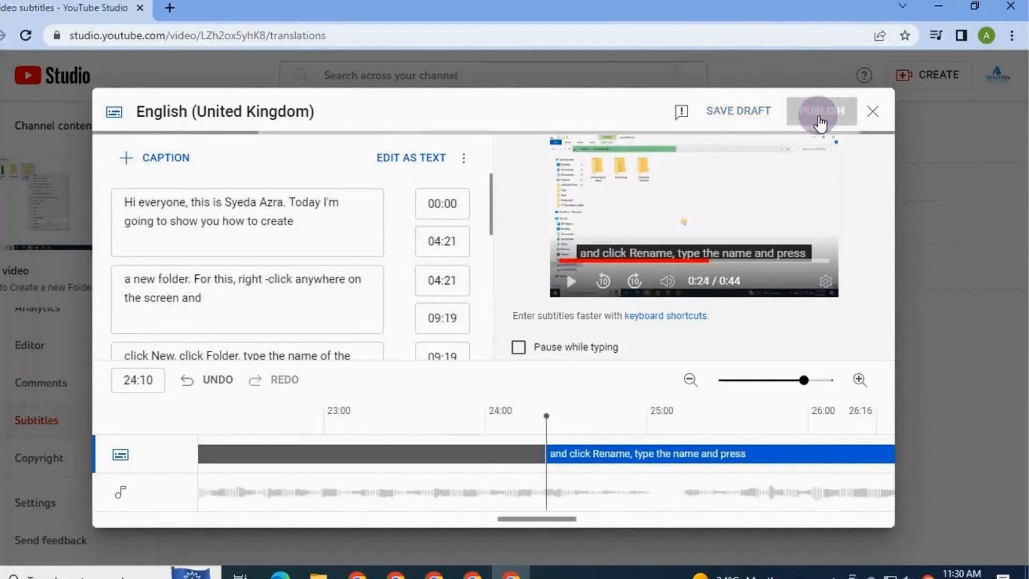
{"action": "left_click", "coordinate": [822, 110]}
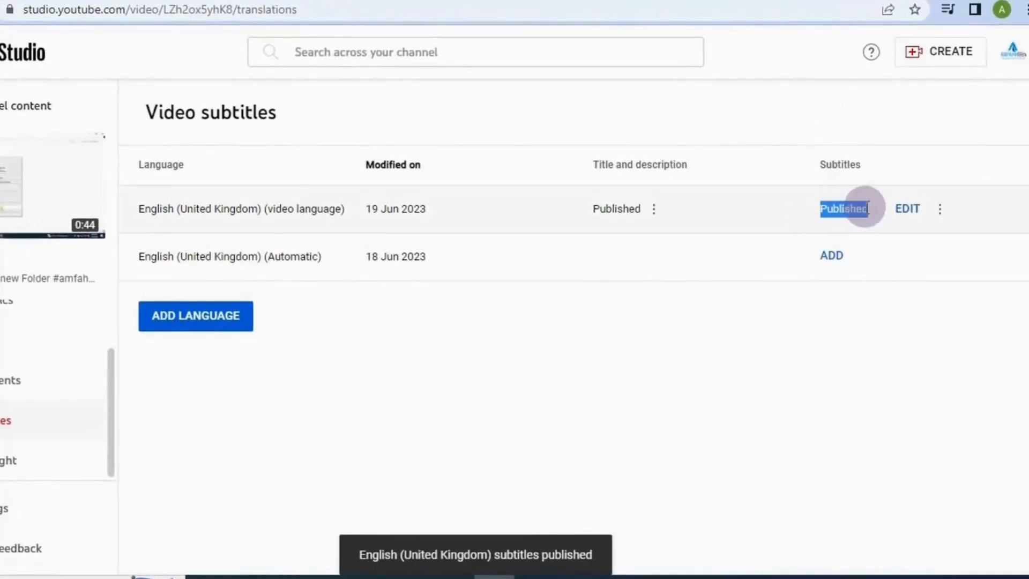
{"action": "mouse_move", "coordinate": [1010, 52]}
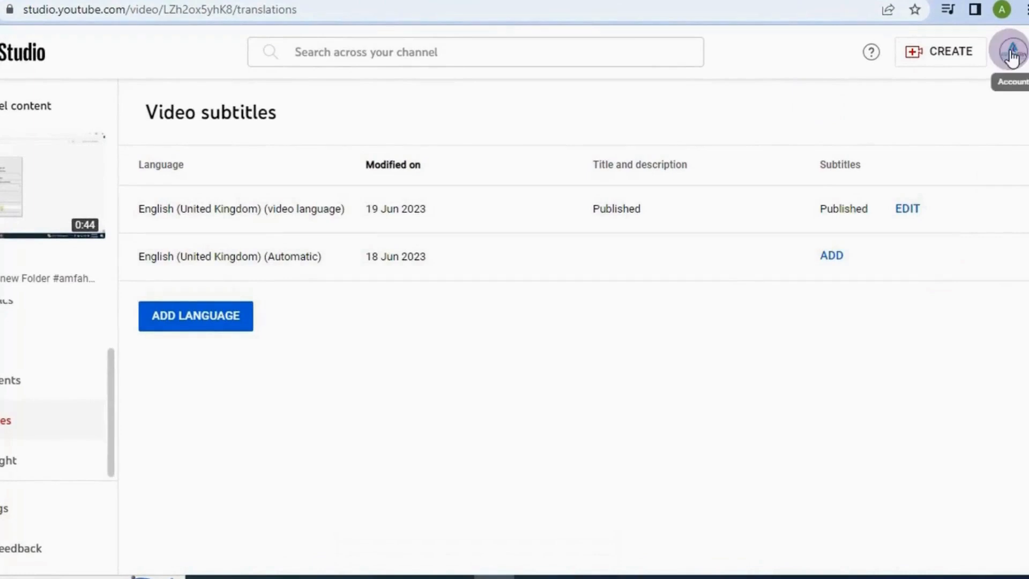
{"action": "left_click", "coordinate": [1011, 52]}
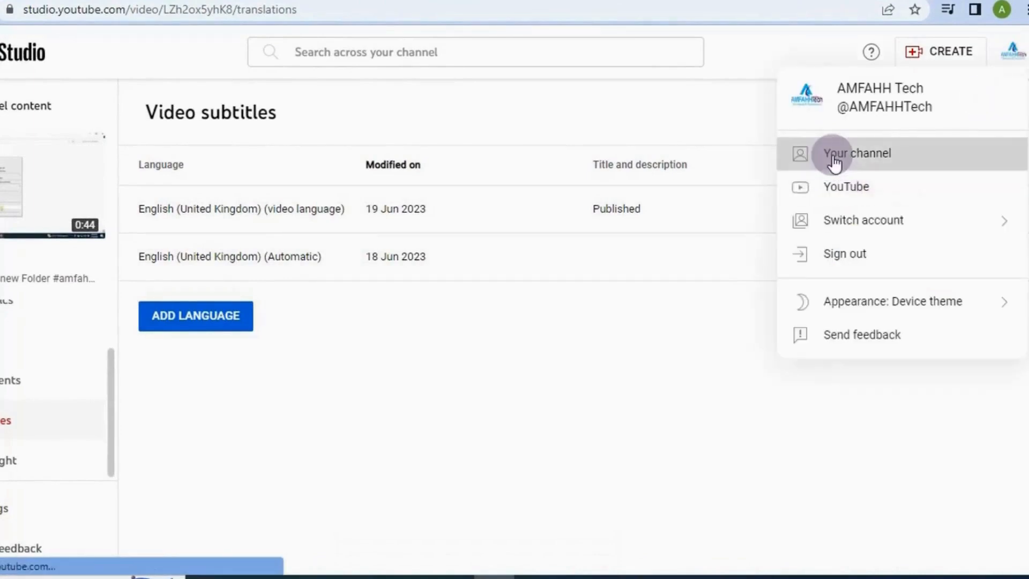
- Go to Your channel and play the 'How to Create a new Folder' video with subtitles
{"action": "left_click", "coordinate": [857, 153]}
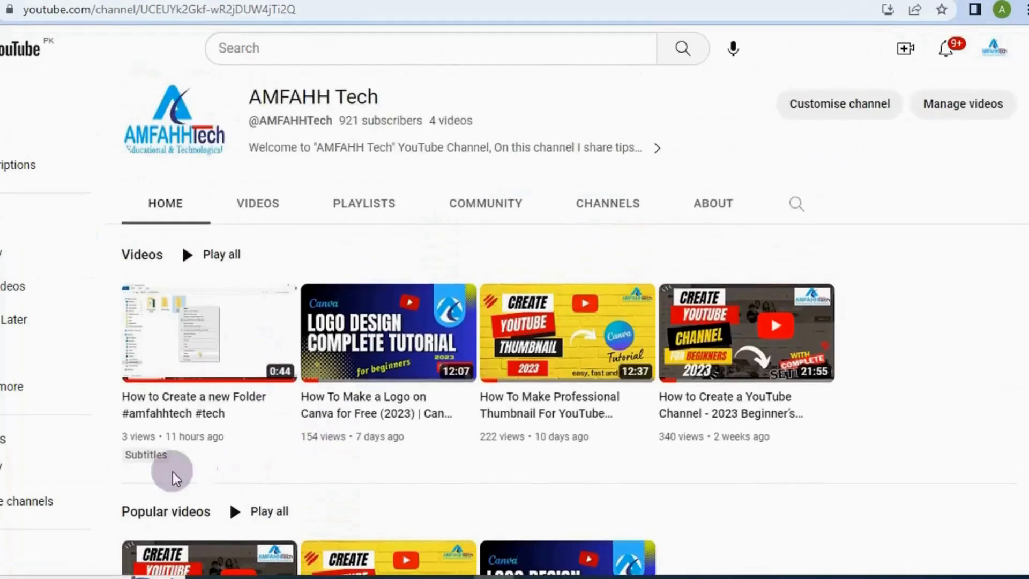
{"action": "mouse_move", "coordinate": [162, 463]}
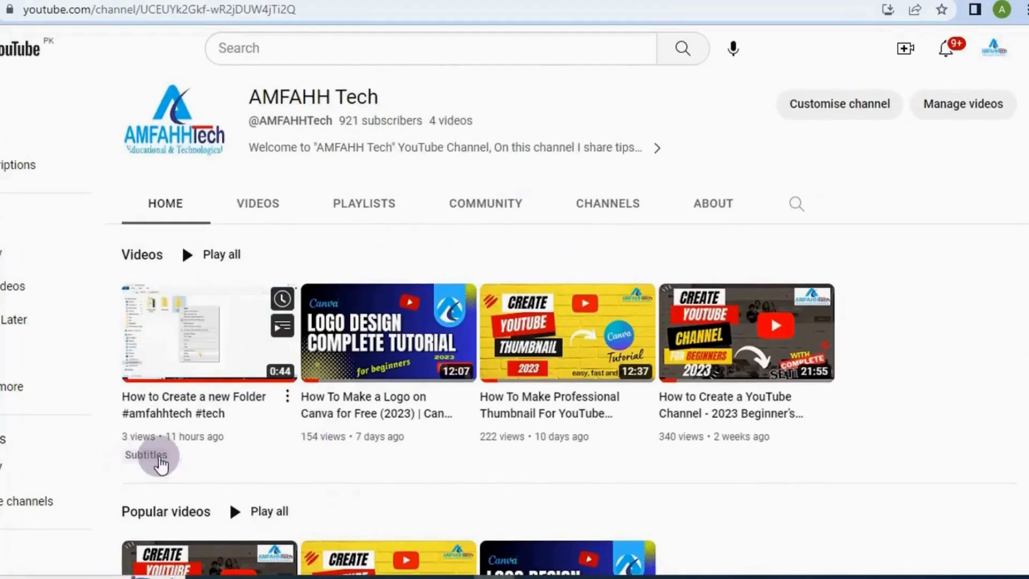
{"action": "mouse_move", "coordinate": [236, 315]}
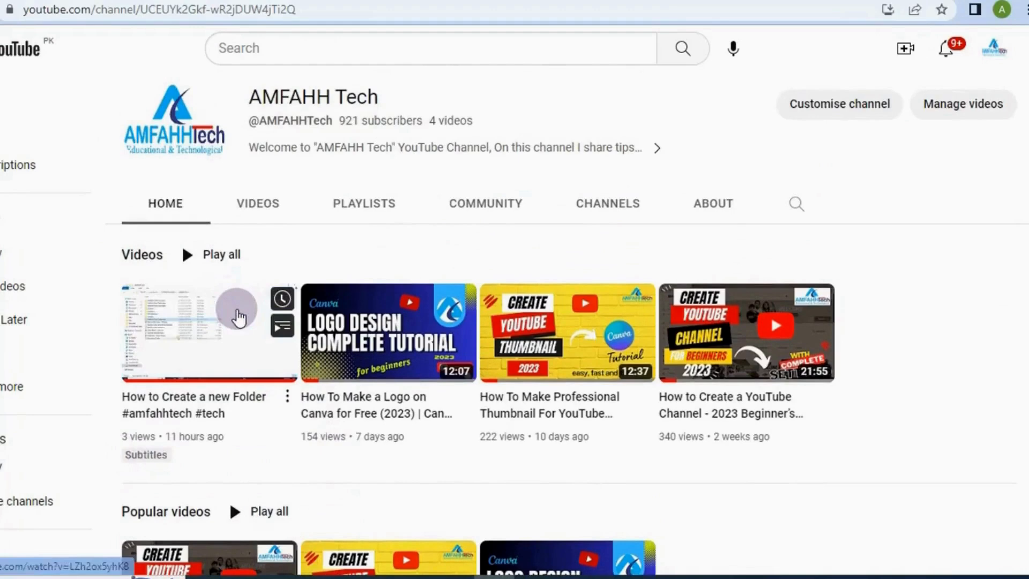
{"action": "left_click", "coordinate": [208, 331]}
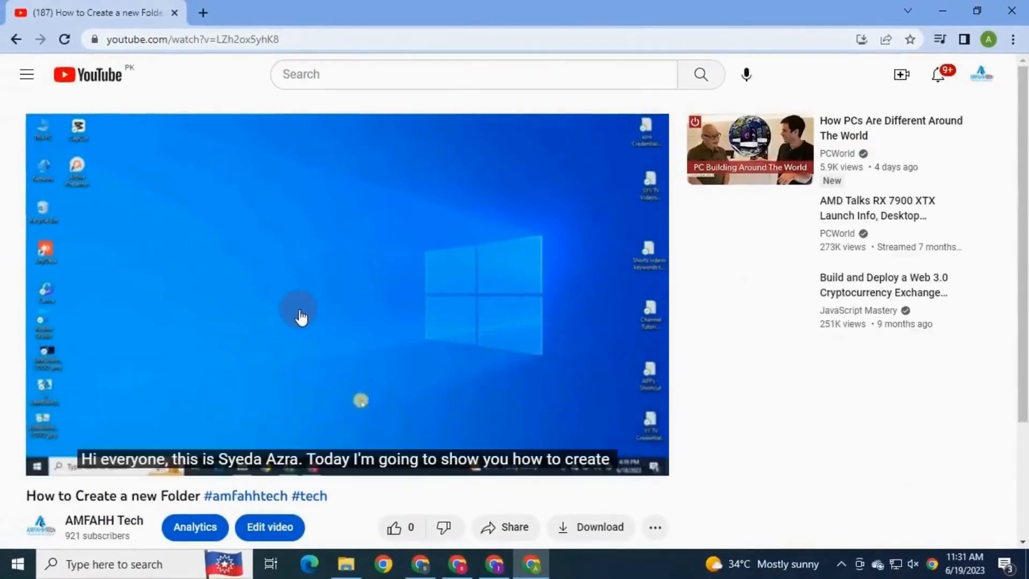
{"action": "left_click", "coordinate": [300, 313]}
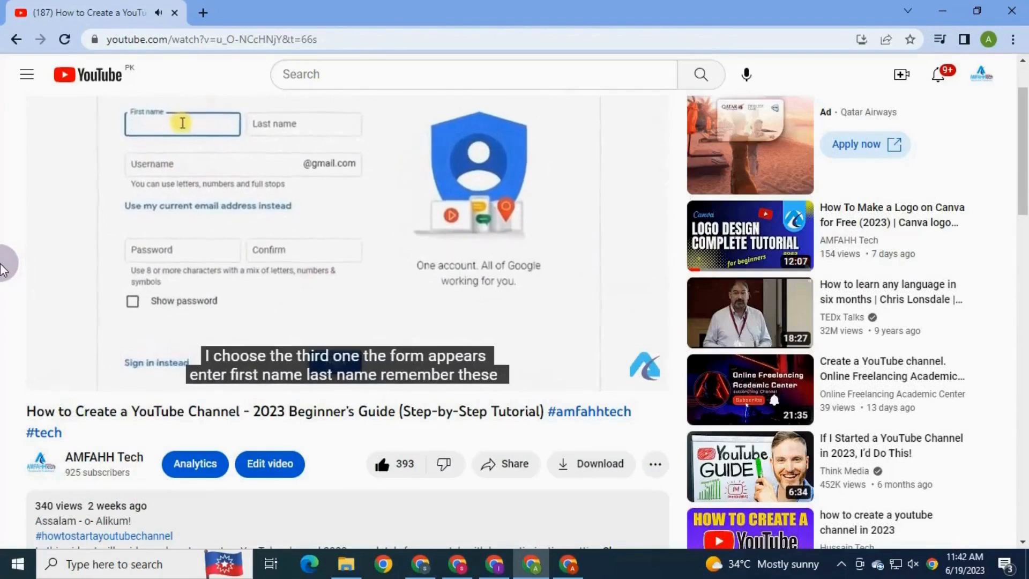
- Search the channel for 'AMFAH' and 'Te' to reach the channel creation tutorial
{"action": "type", "text": "AMFAH"}
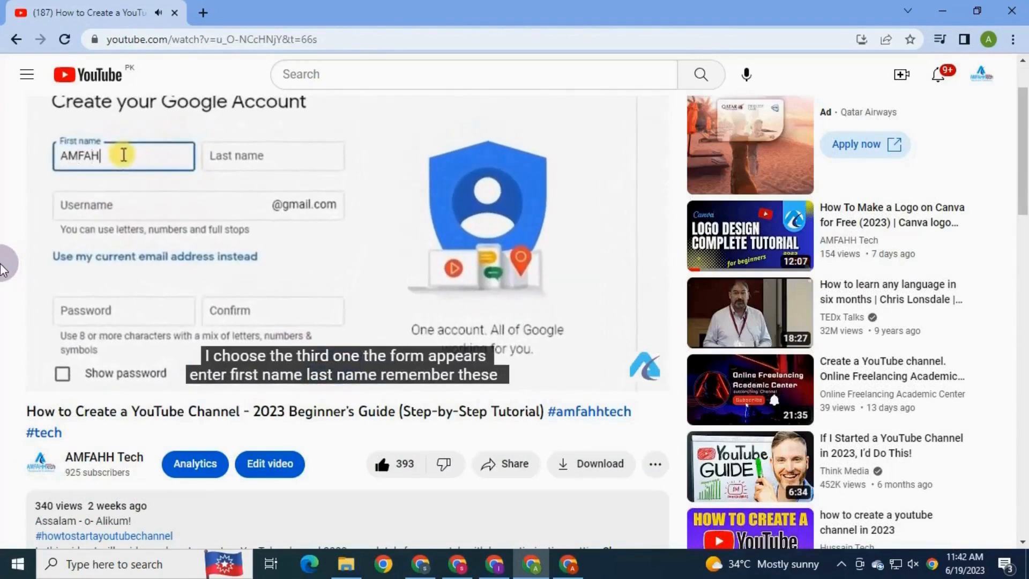
{"action": "left_click", "coordinate": [271, 155]}
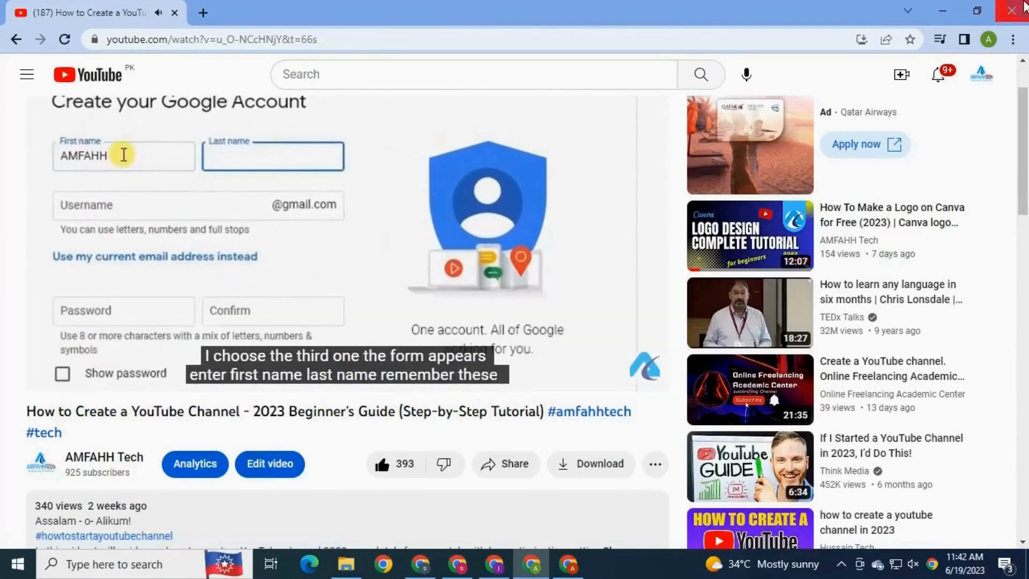
{"action": "type", "text": "Te"}
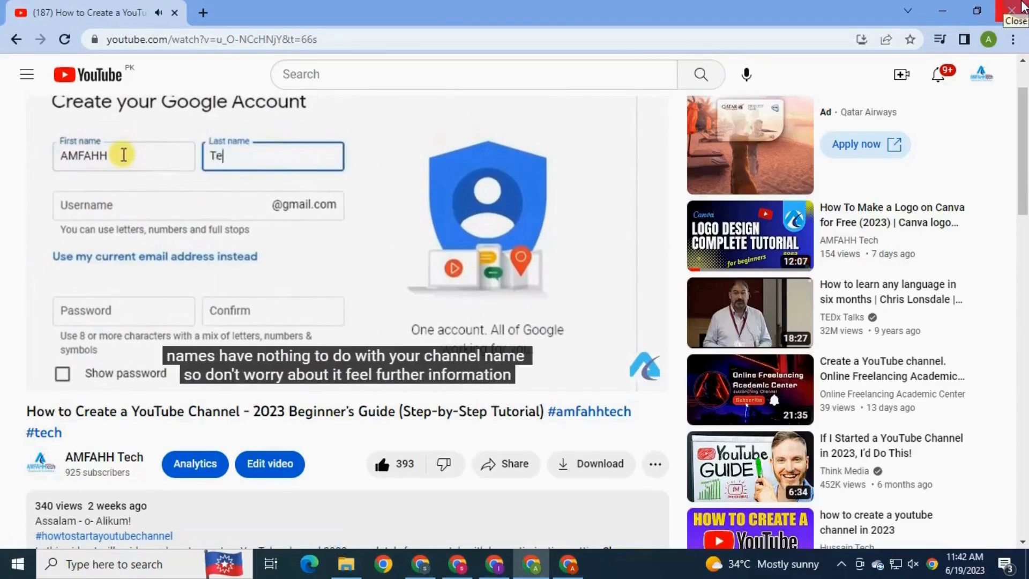